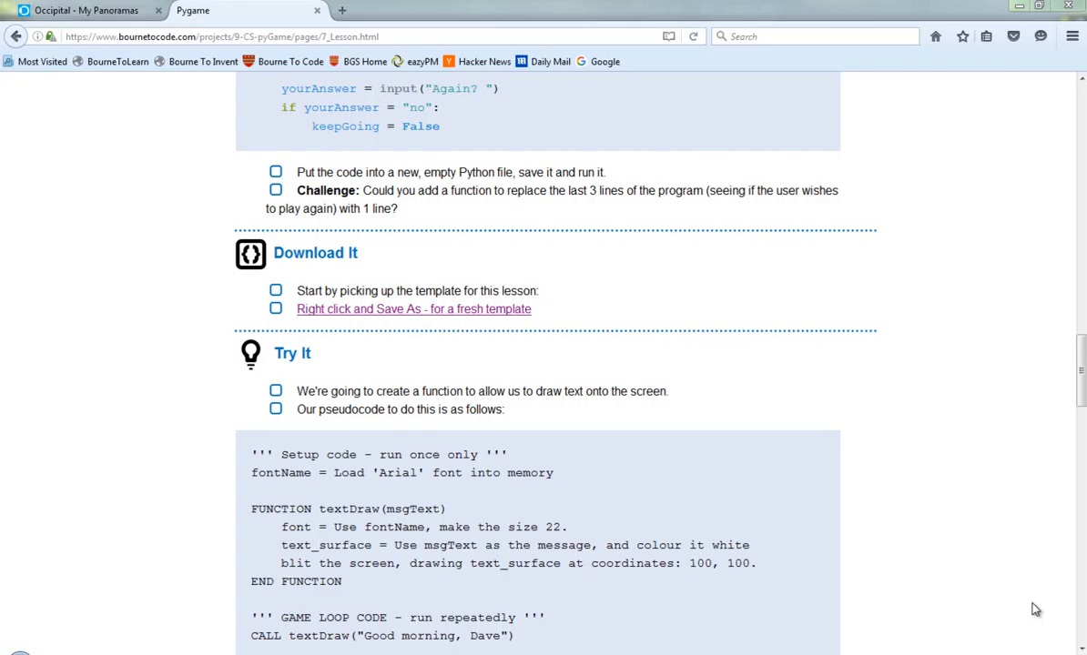
mouse_move(950, 544)
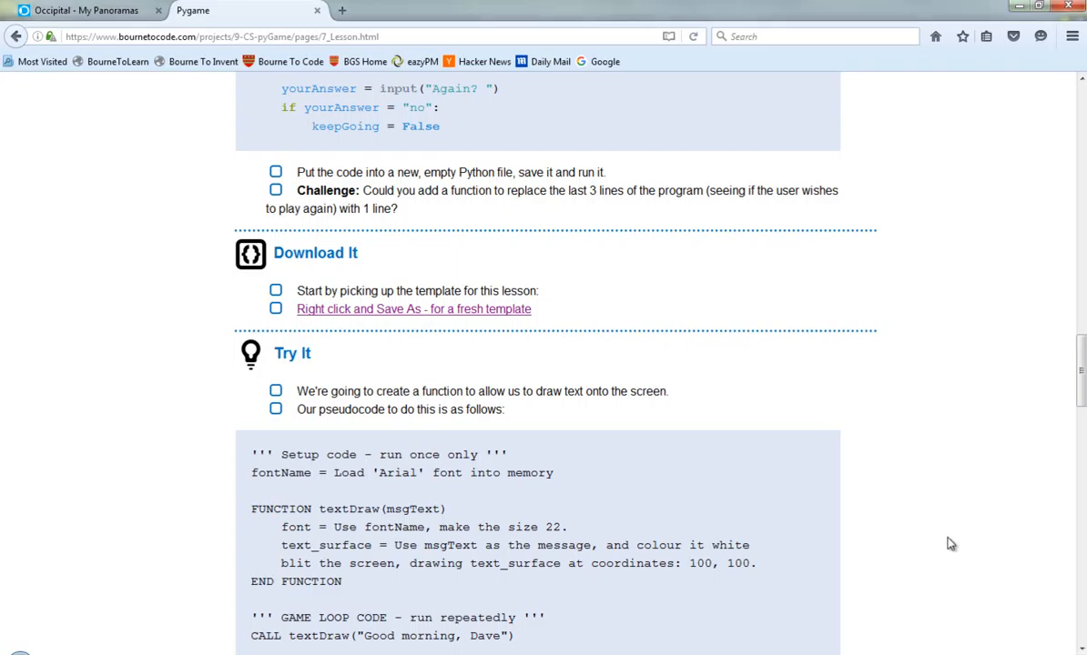
mouse_move(862, 528)
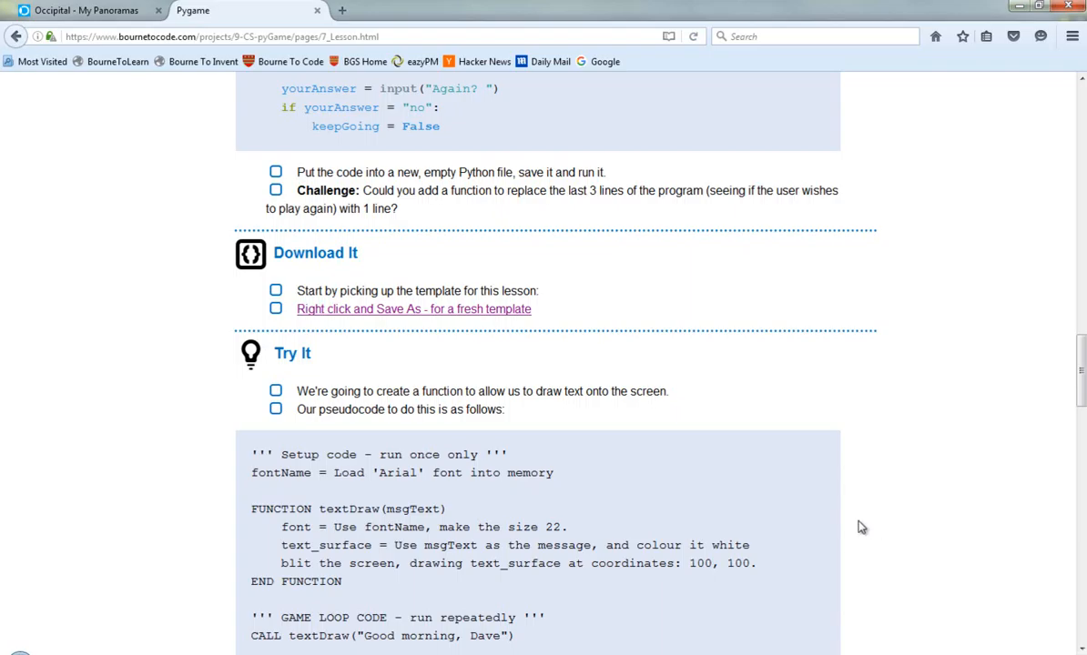
Save the lesson's template link as W7_Template.py in Year 9 > 9.4 - pyGame.
scroll("down", 3)
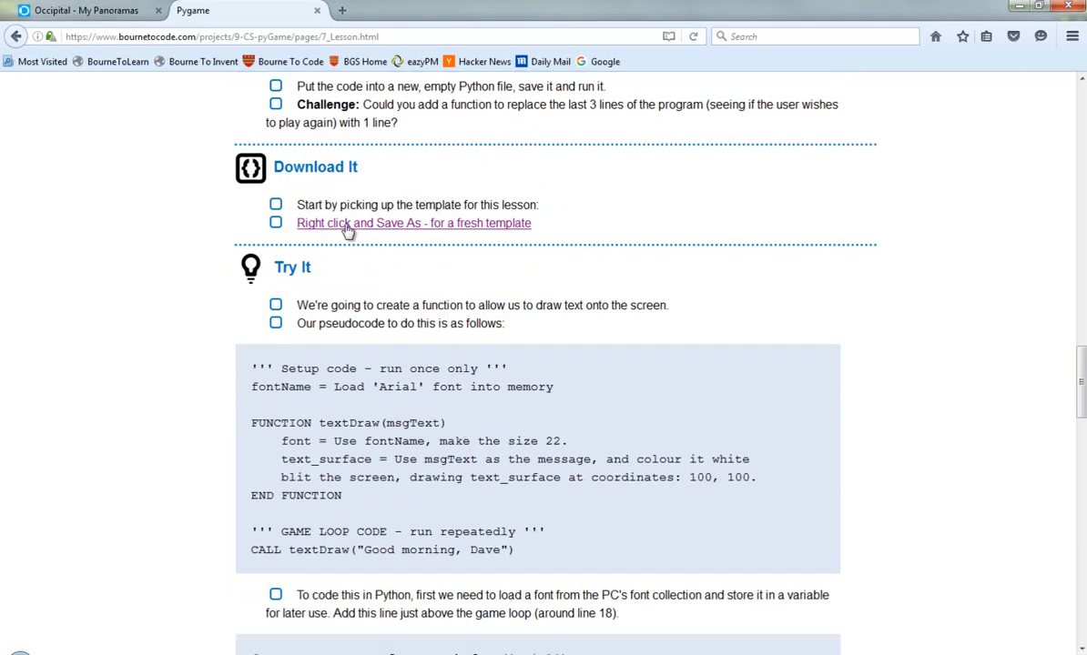
mouse_move(514, 260)
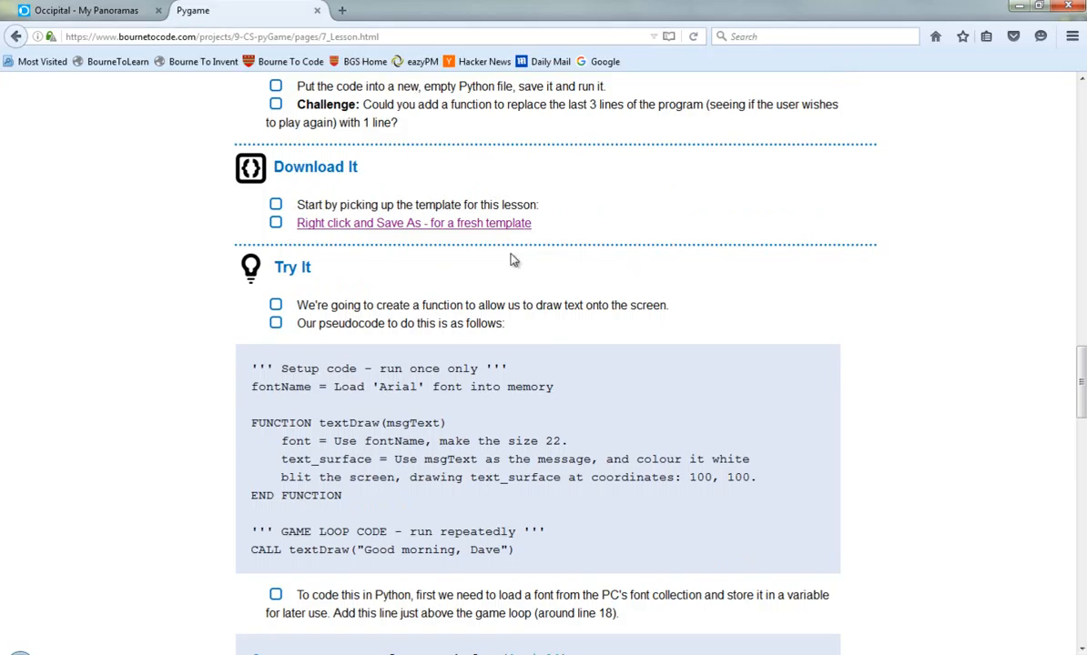
right_click(413, 223)
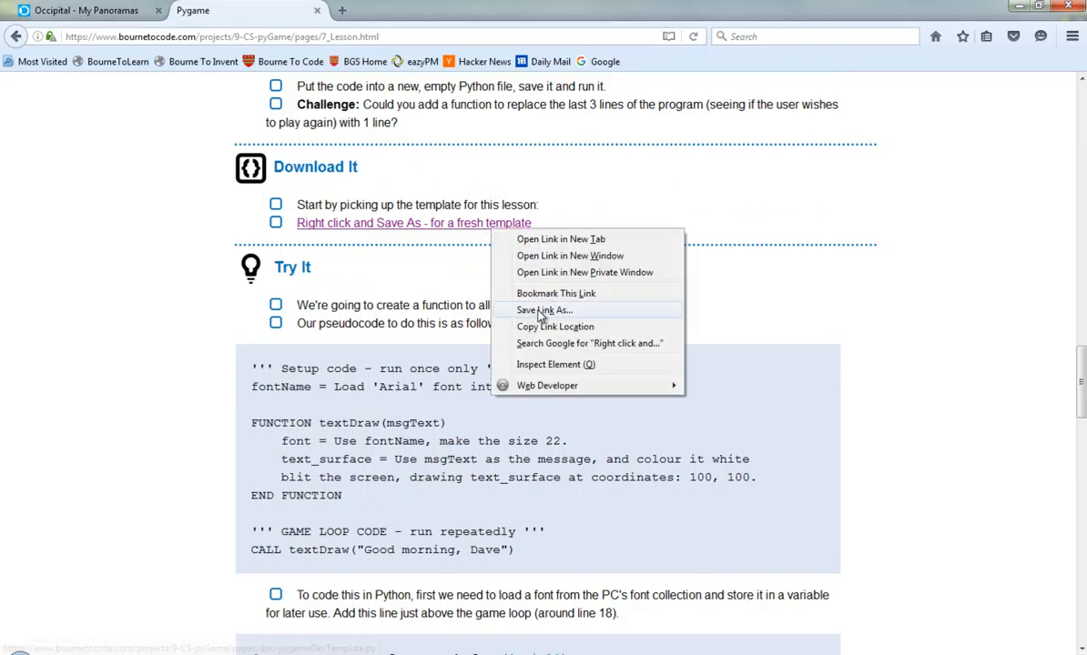
left_click(544, 309)
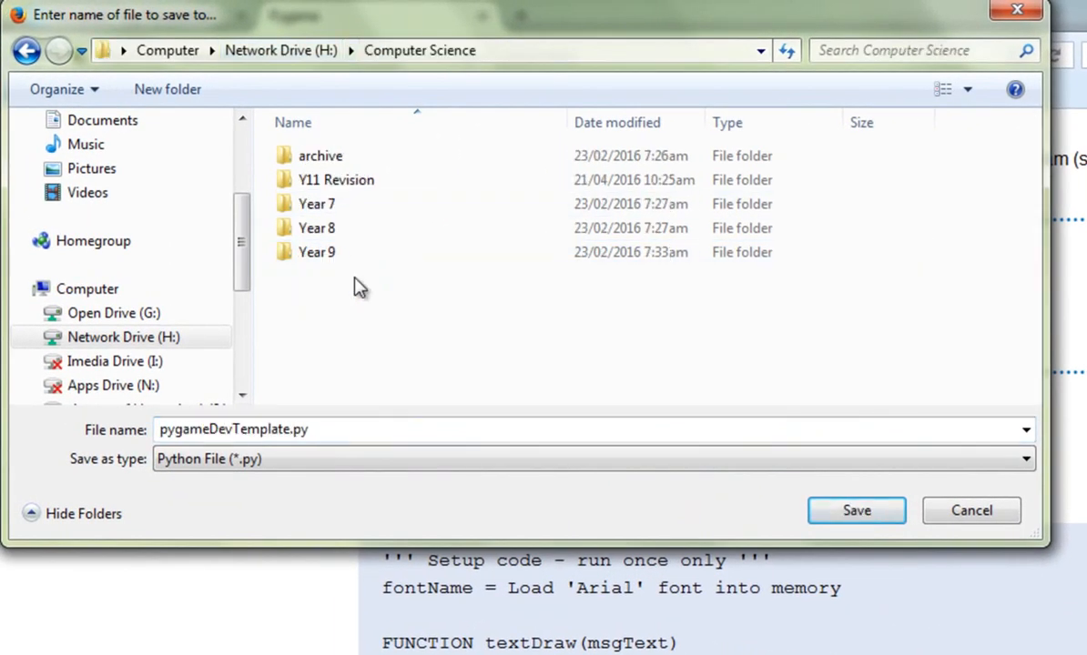
double_click(317, 252)
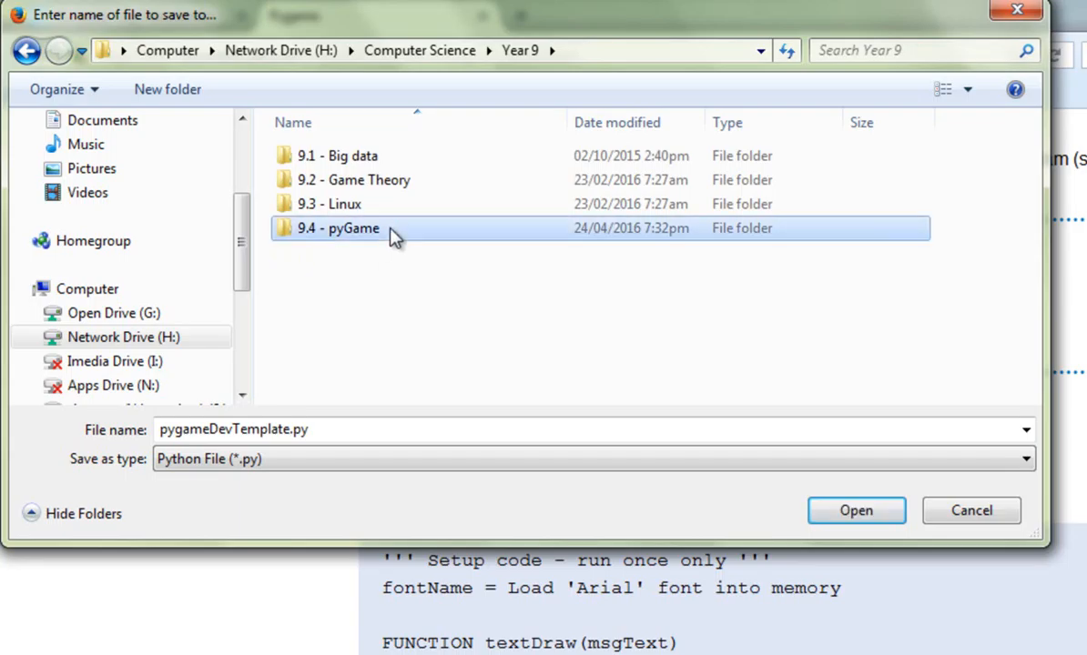
double_click(338, 227)
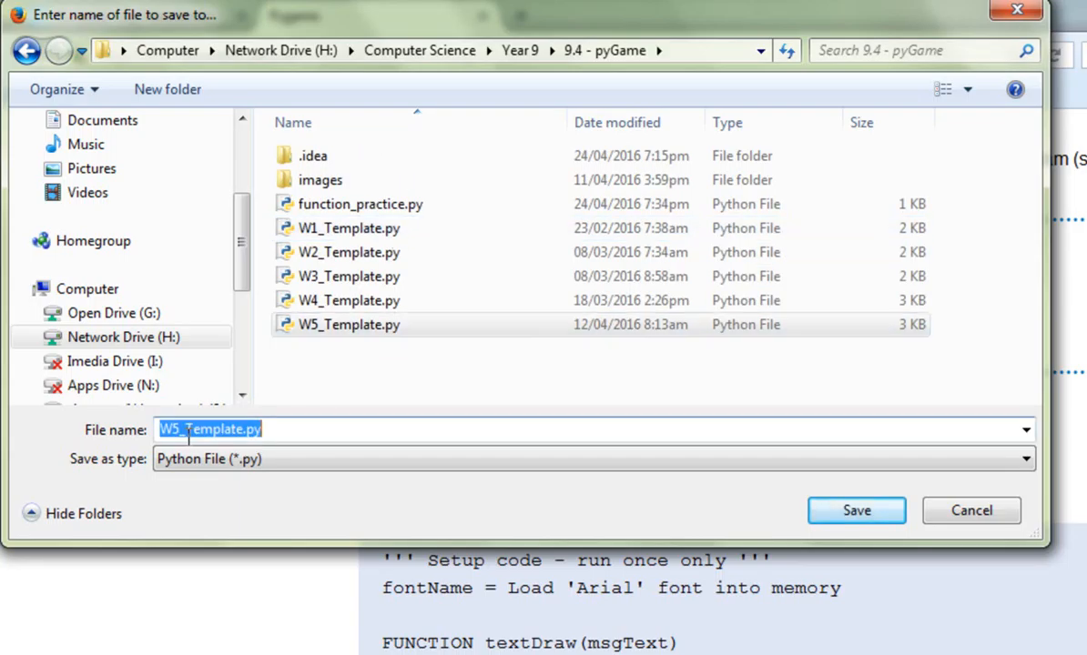
left_click(191, 429)
type("7")
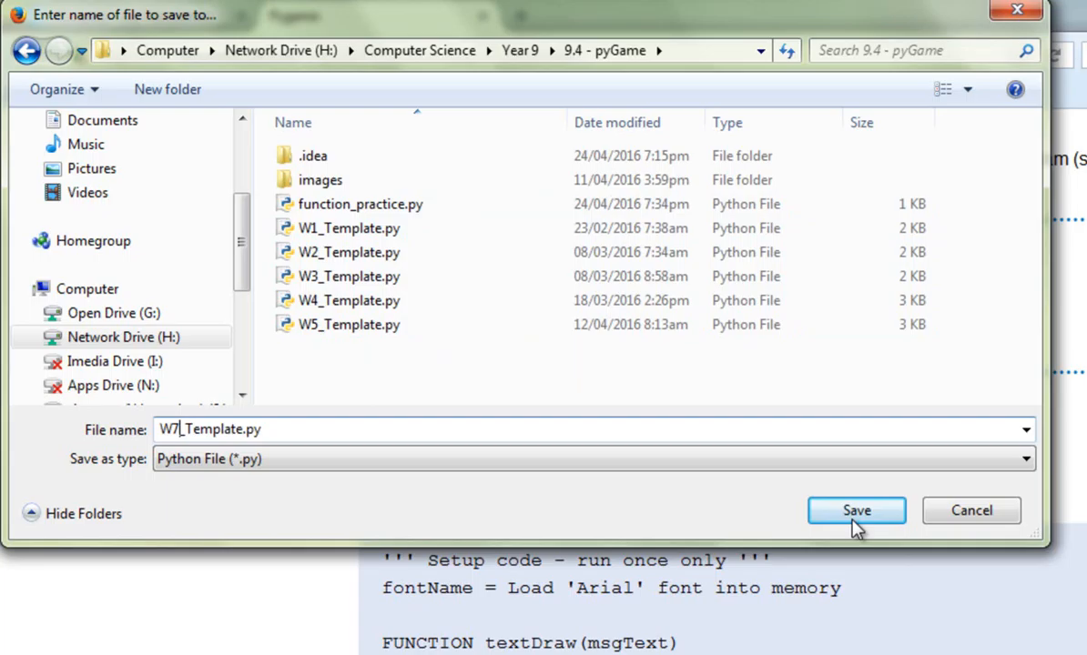
left_click(855, 510)
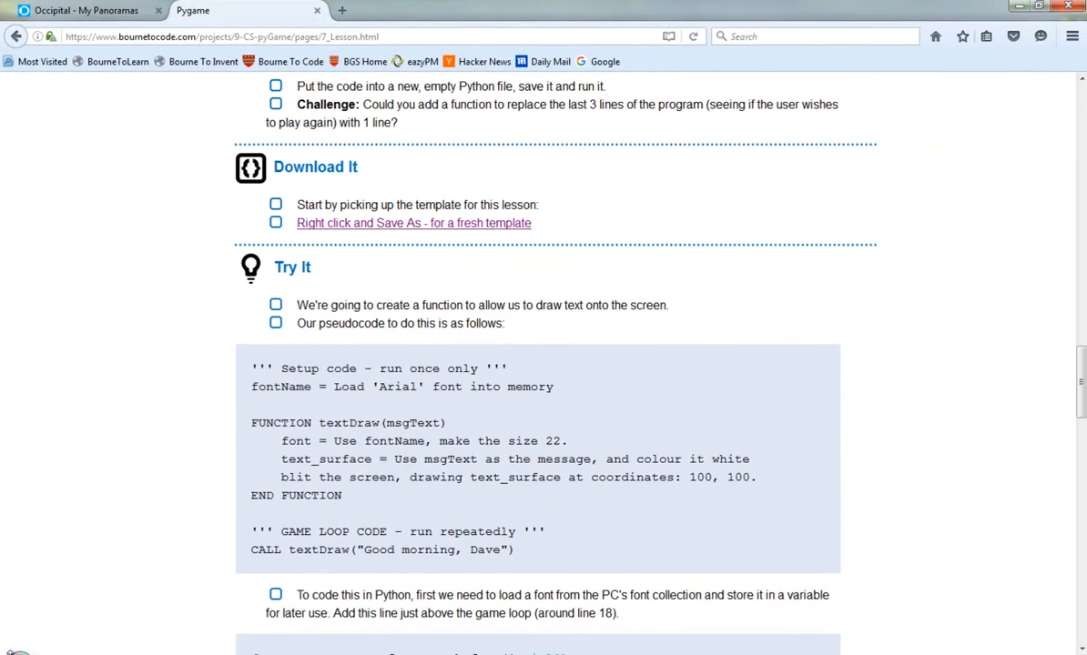
Launch PyCharm Community Edition from the Start menu and dismiss the slow file sync warning.
left_click(14, 647)
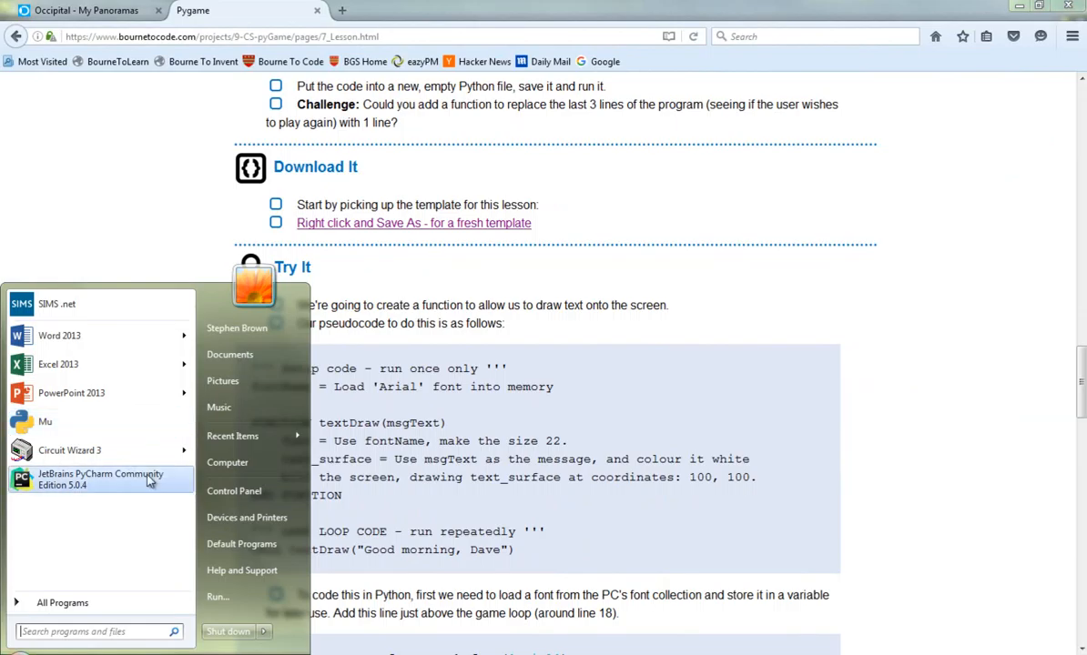
left_click(100, 480)
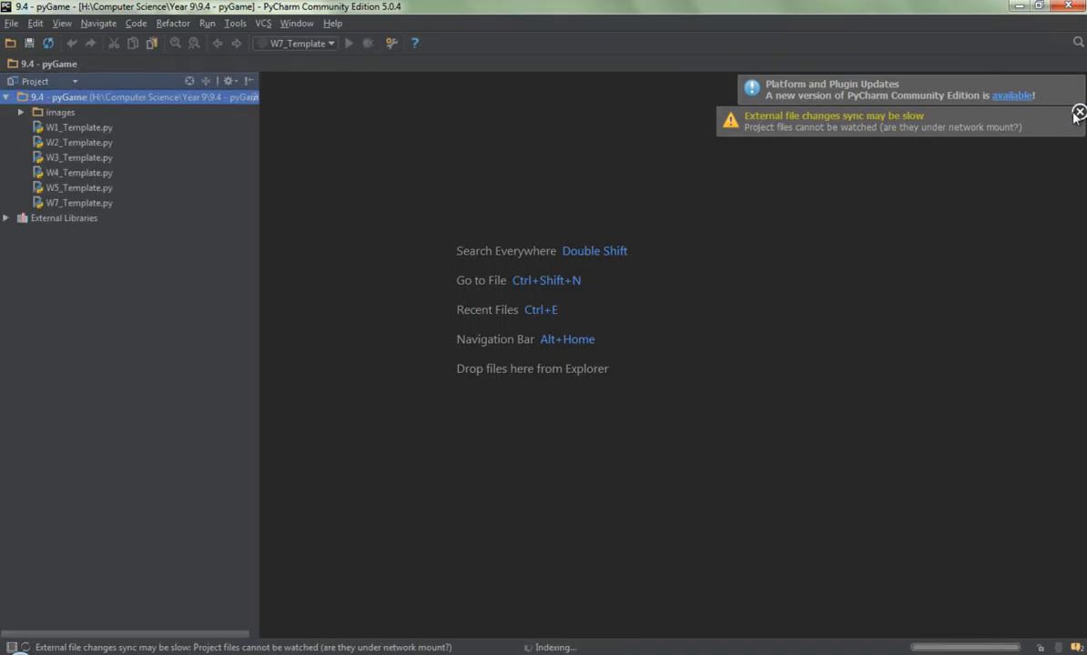
left_click(1078, 113)
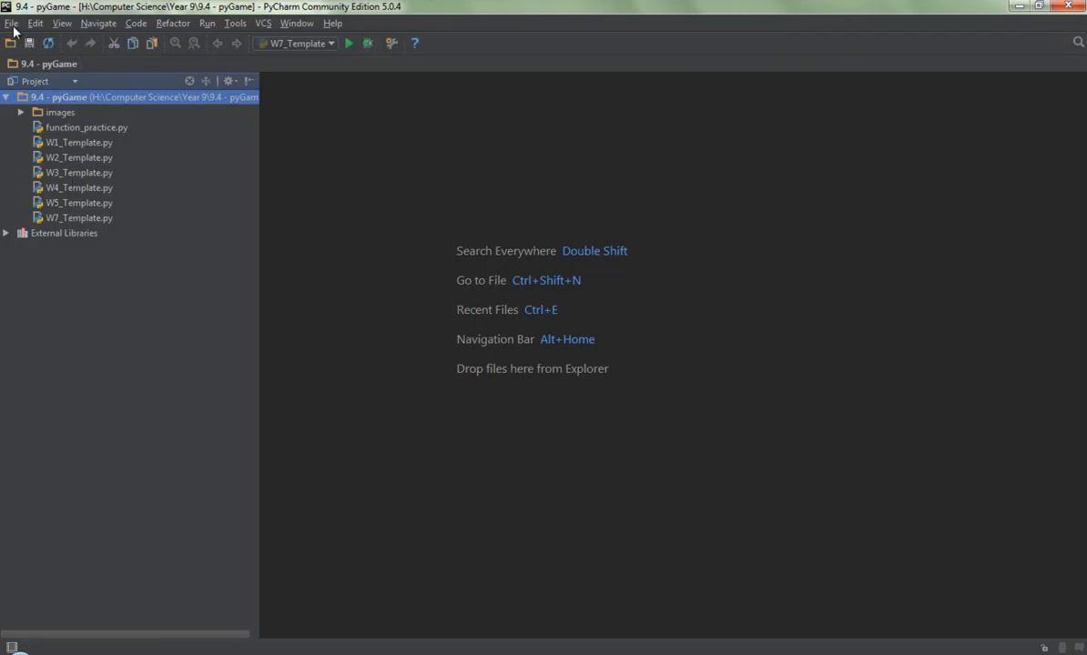
Open W7_Template.py from the 9.4 - pyGame folder through File > Open.
left_click(12, 23)
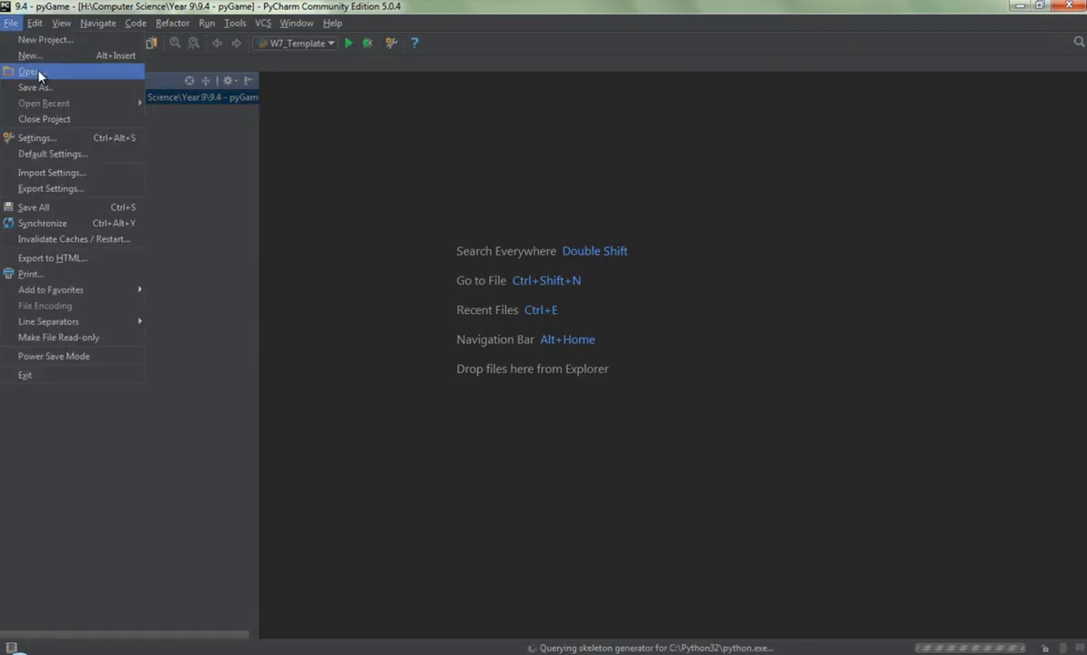
left_click(30, 71)
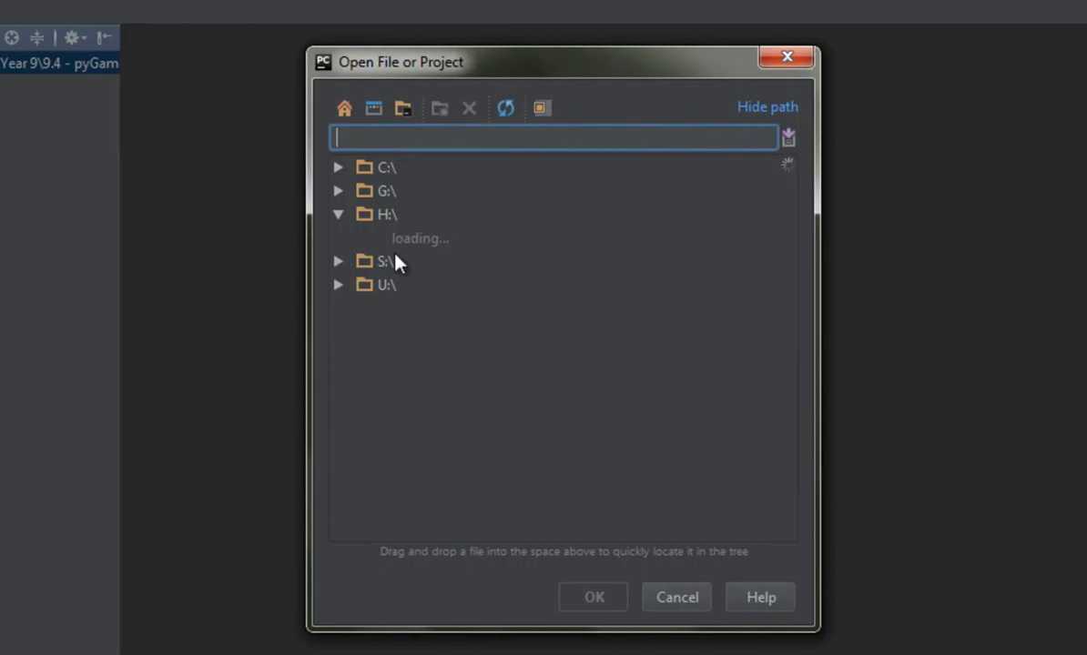
mouse_move(505, 298)
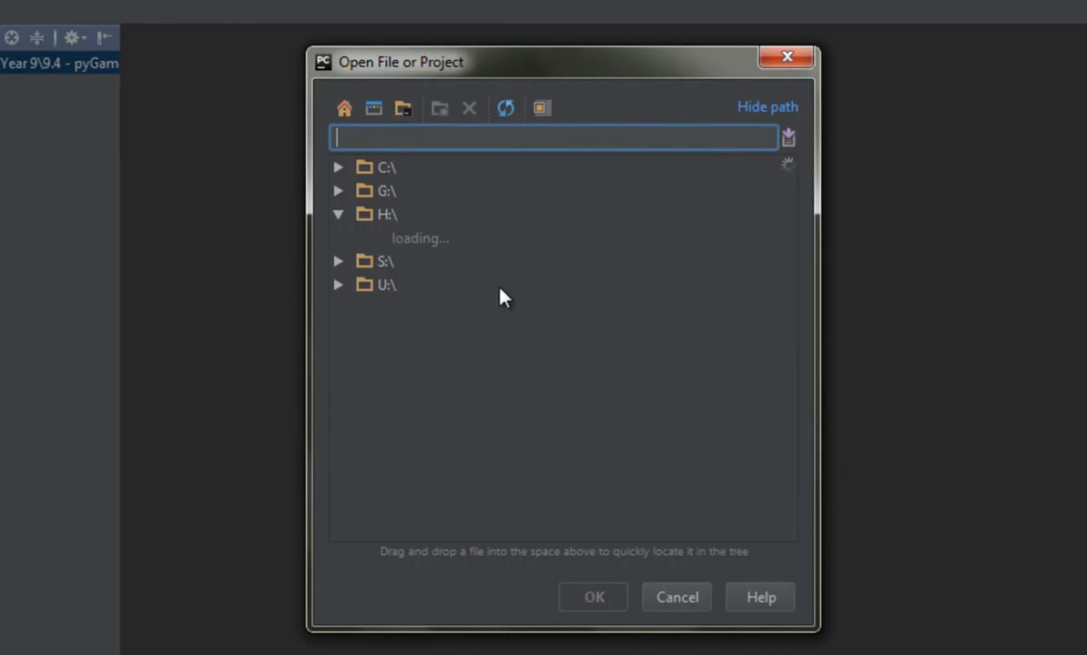
mouse_move(336, 225)
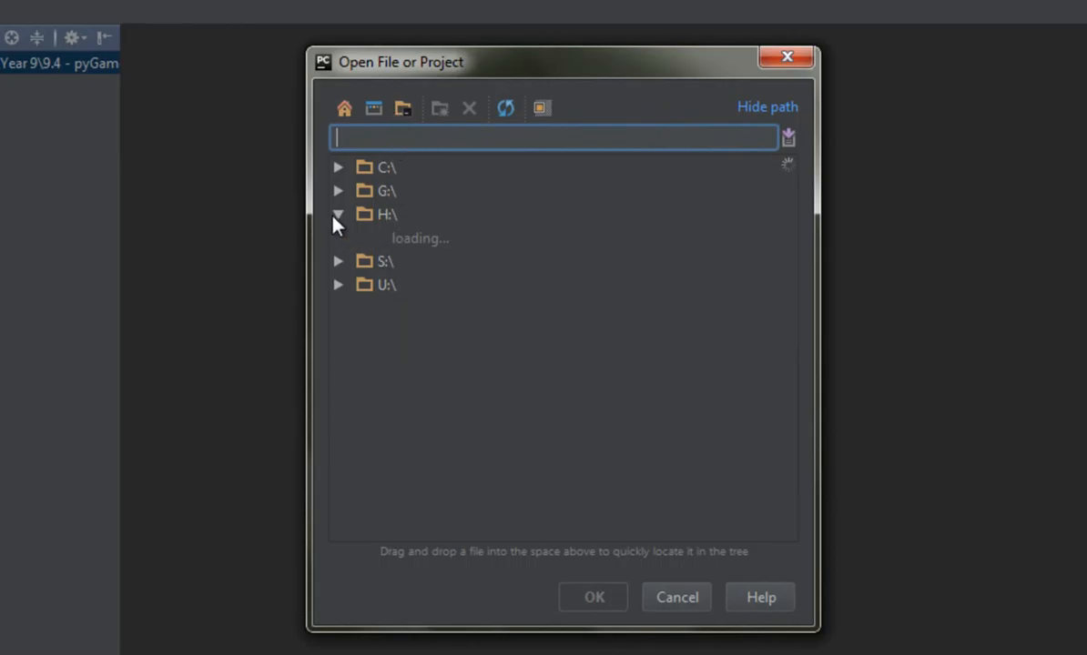
mouse_move(705, 492)
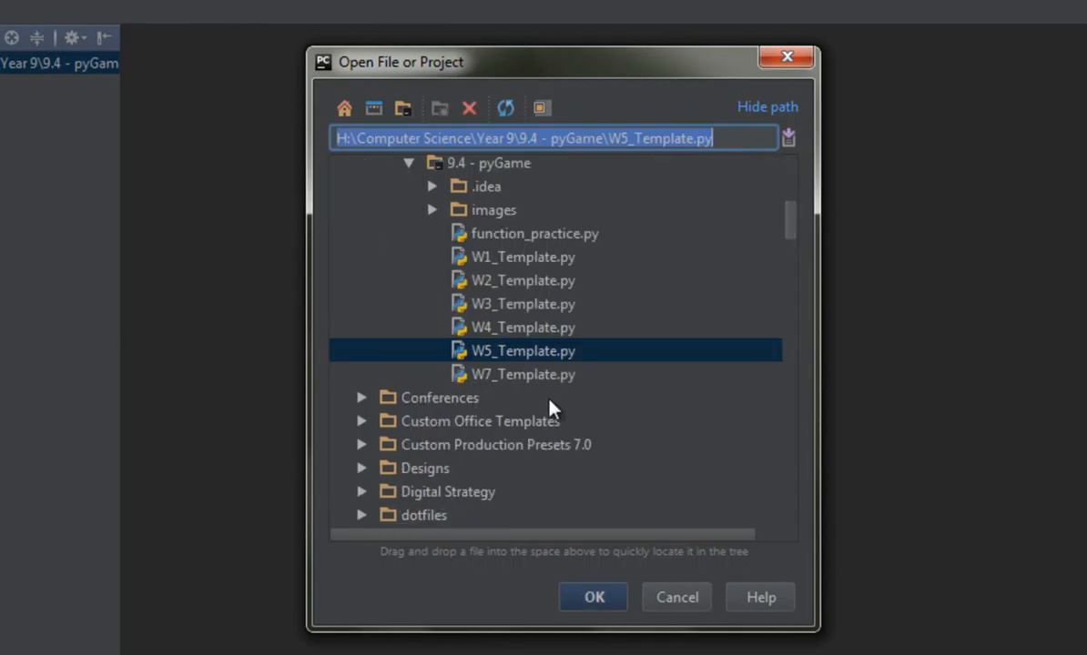
left_click(523, 374)
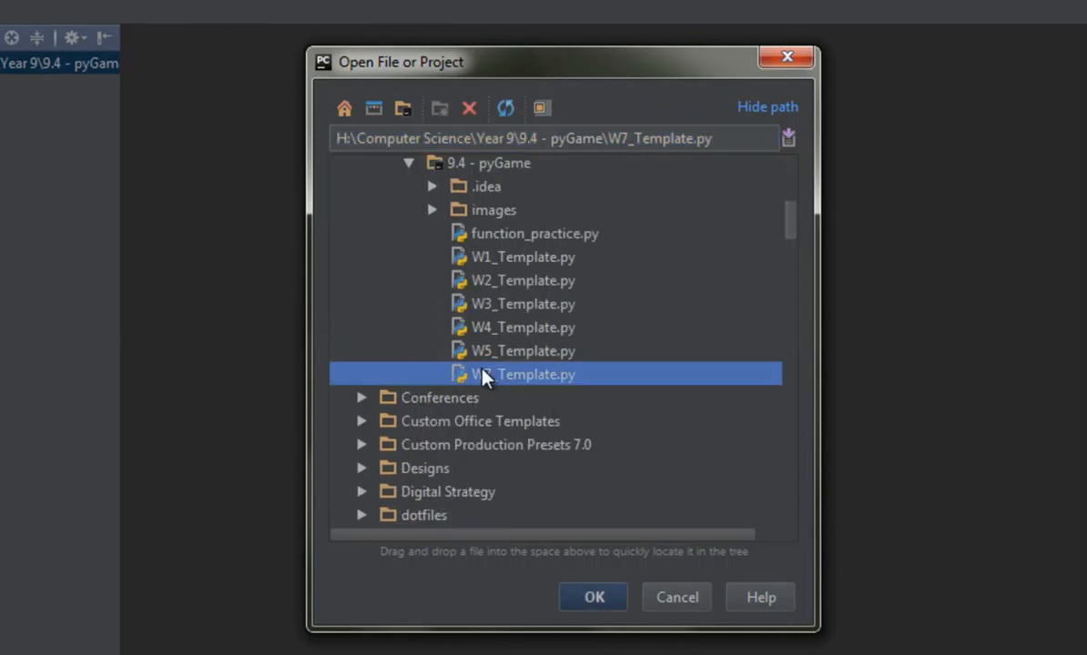
left_click(676, 597)
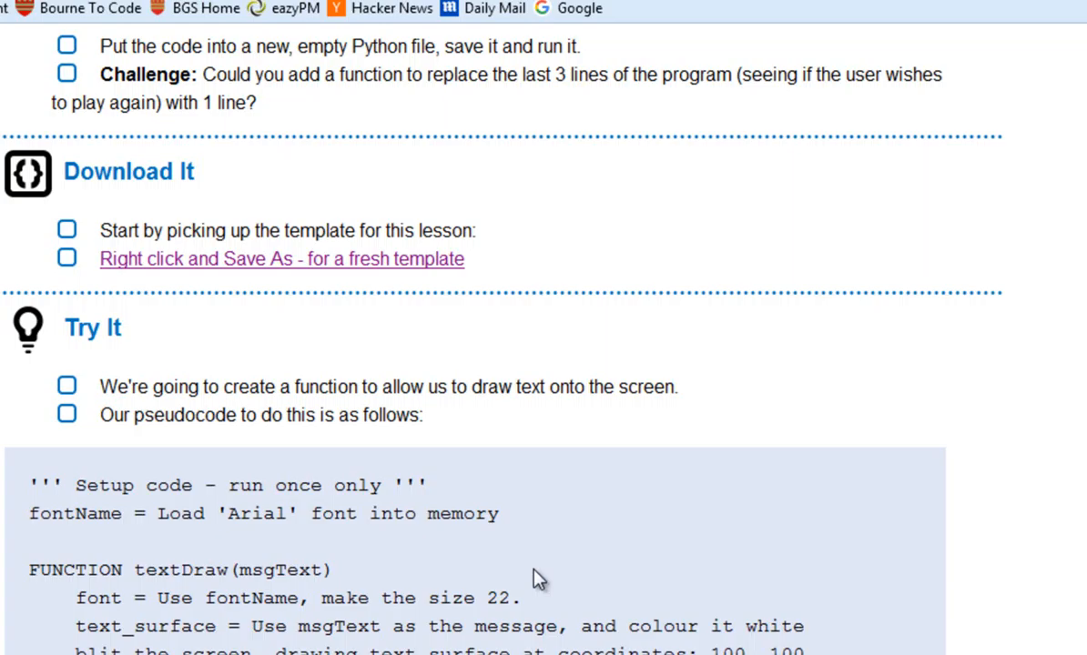
Scroll the lesson page to the fontName = pygame.font.match_font('arial') pseudocode line.
scroll("down", 3)
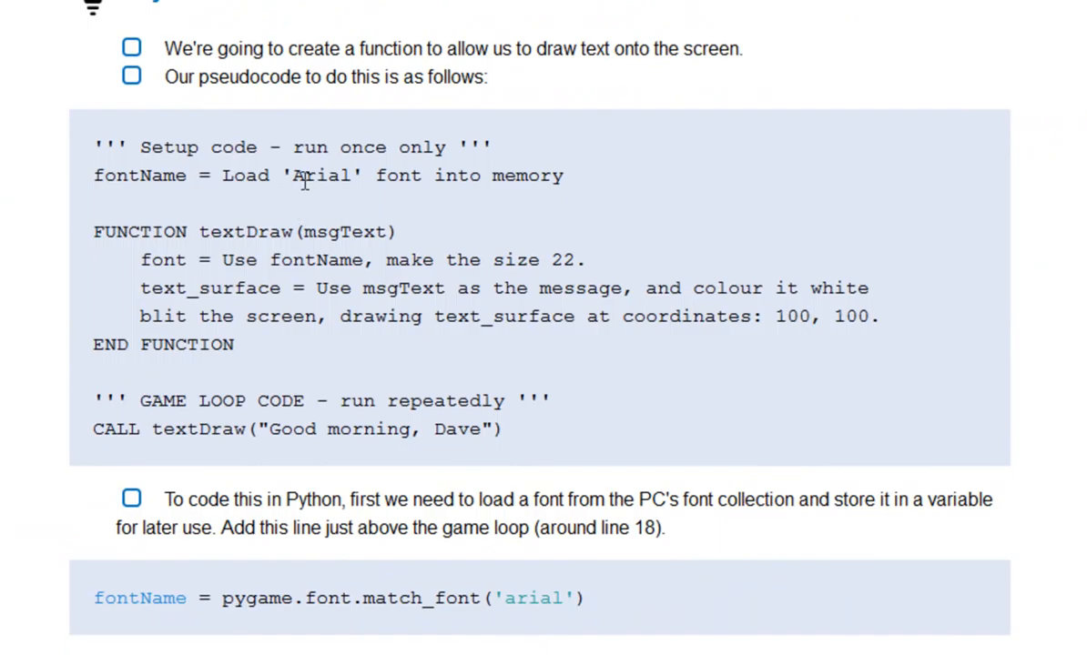
double_click(320, 259)
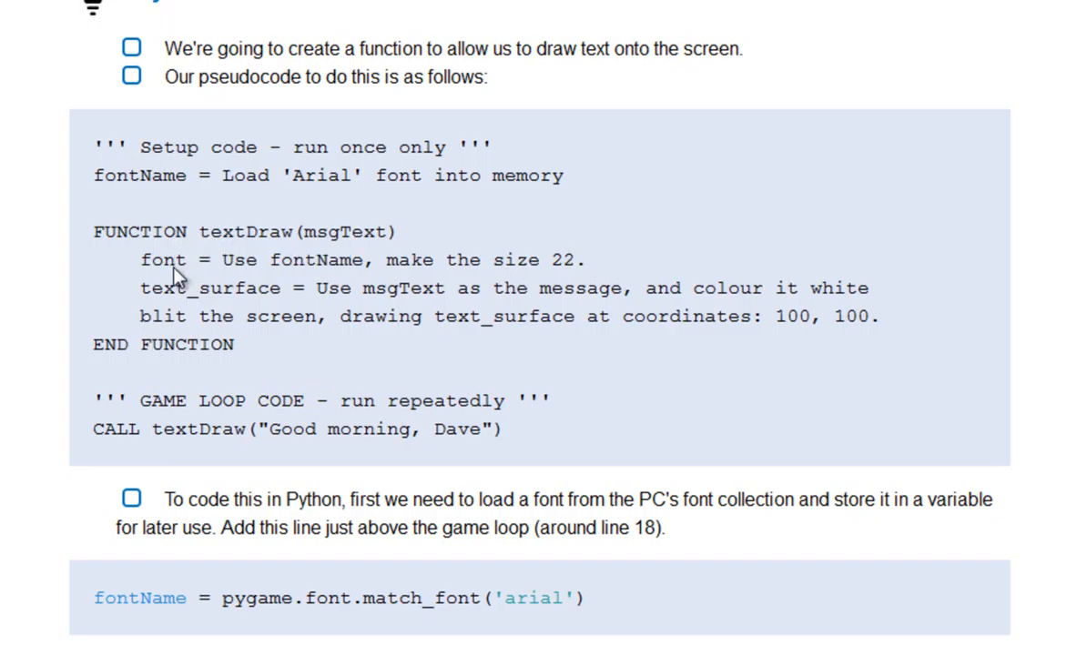
mouse_move(790, 341)
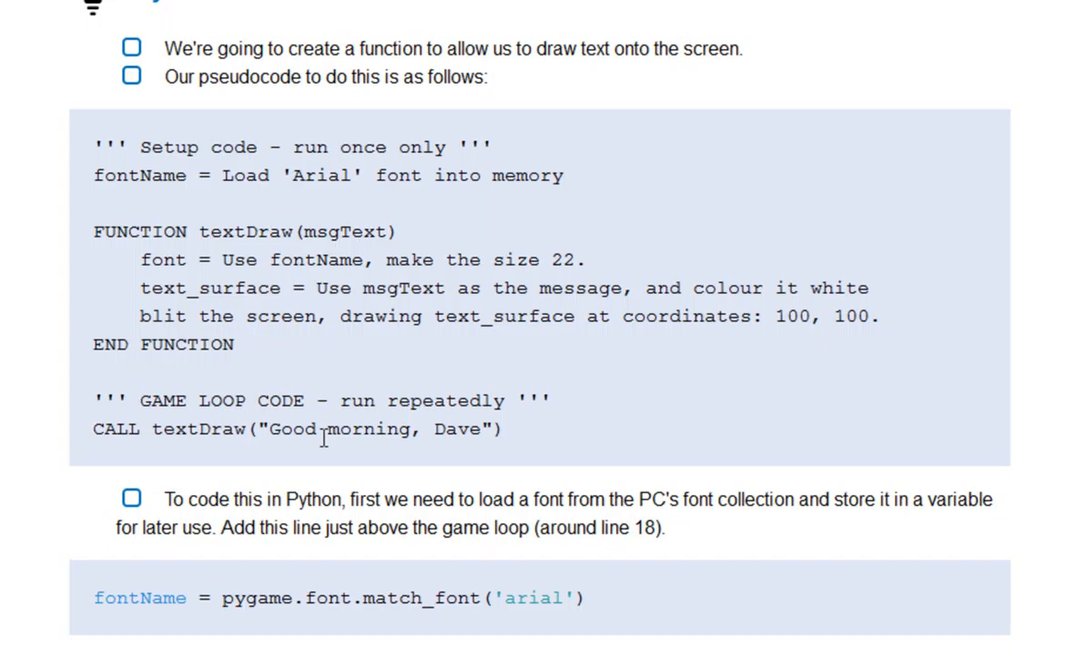
mouse_move(396, 438)
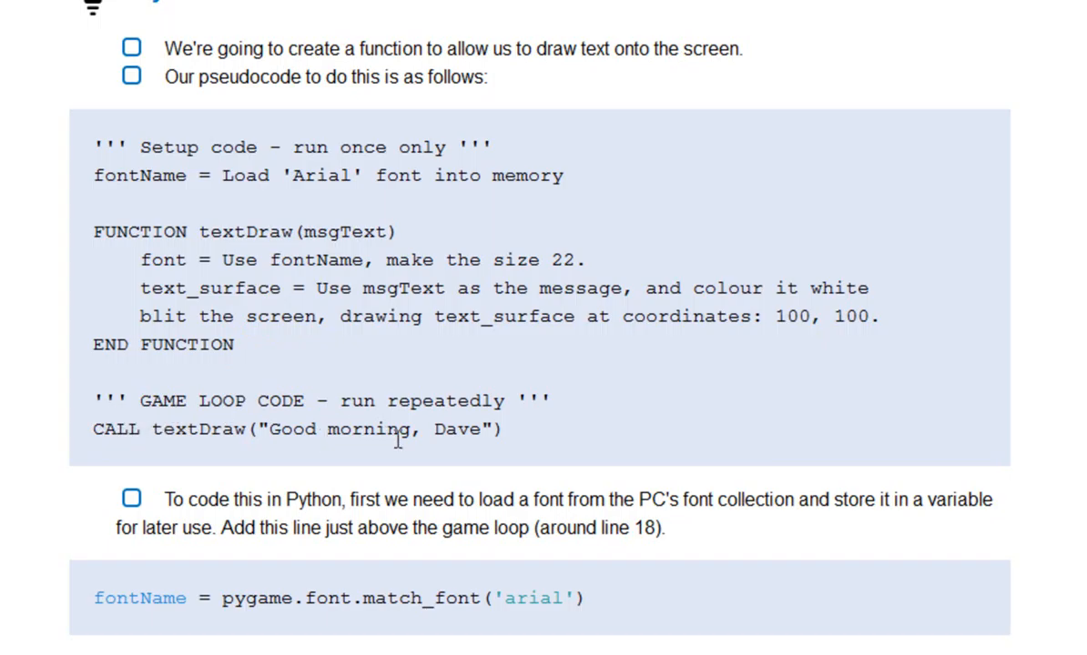
scroll("down", 3)
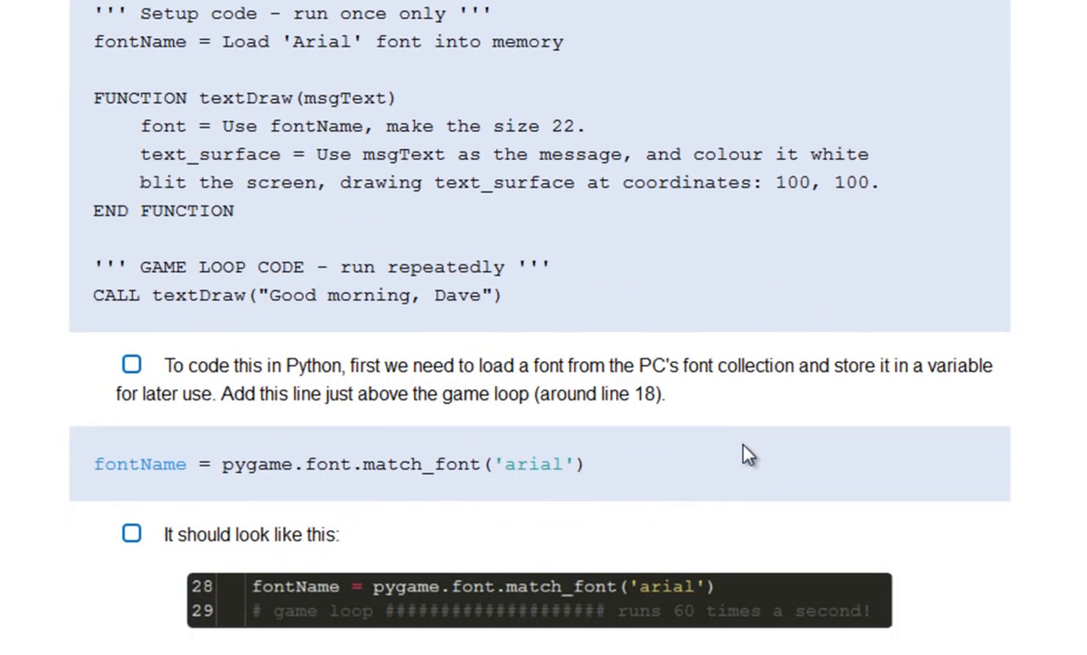
mouse_move(168, 41)
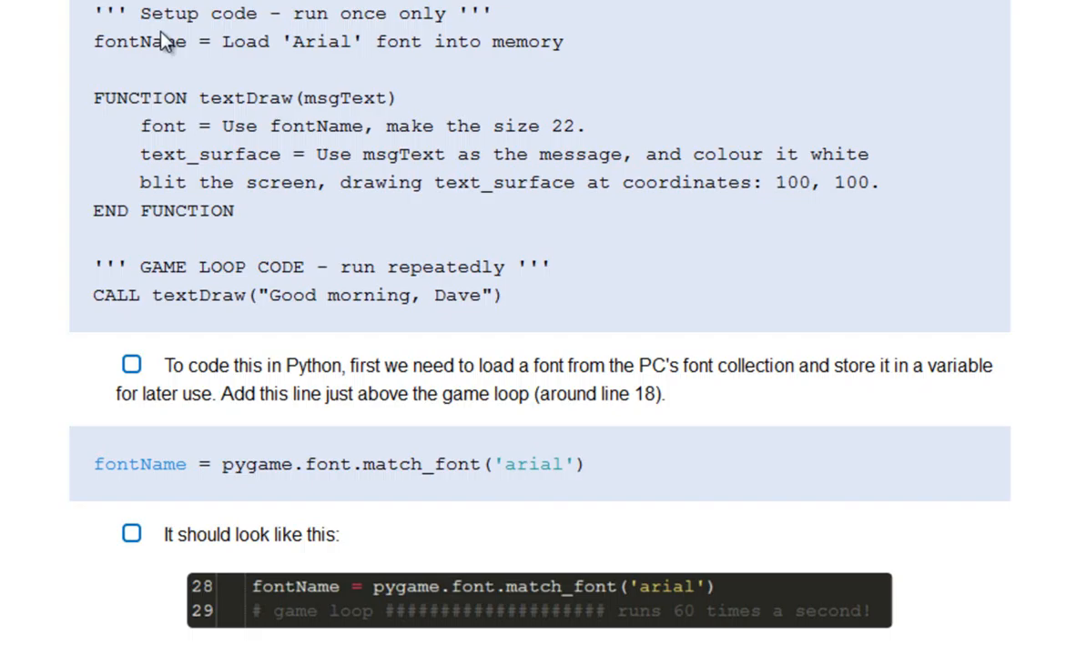
mouse_move(86, 472)
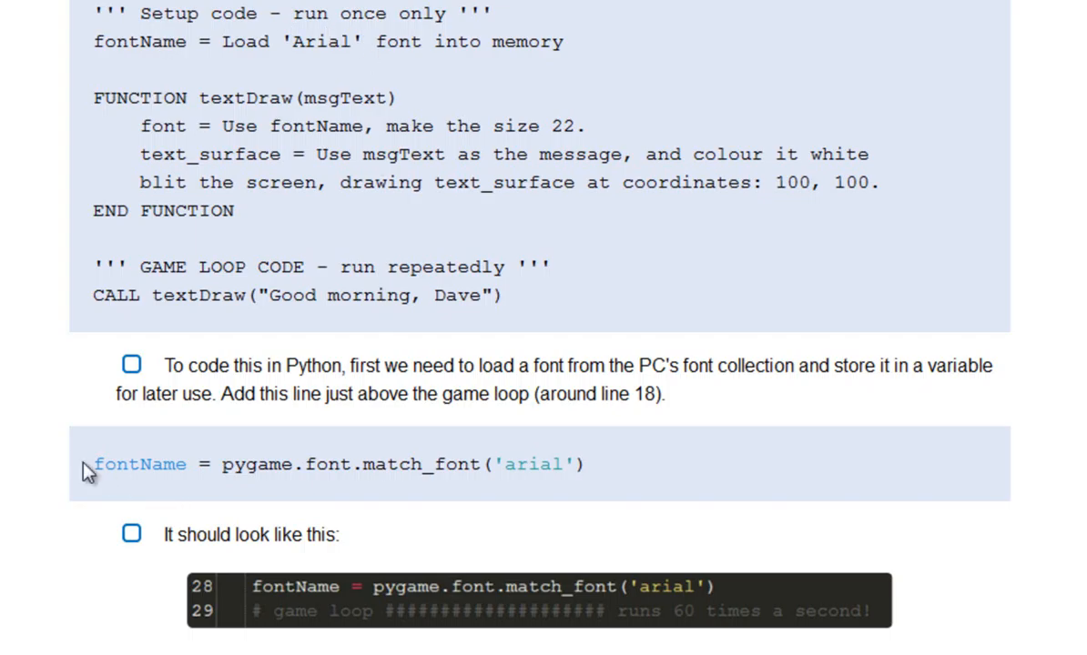
mouse_move(89, 500)
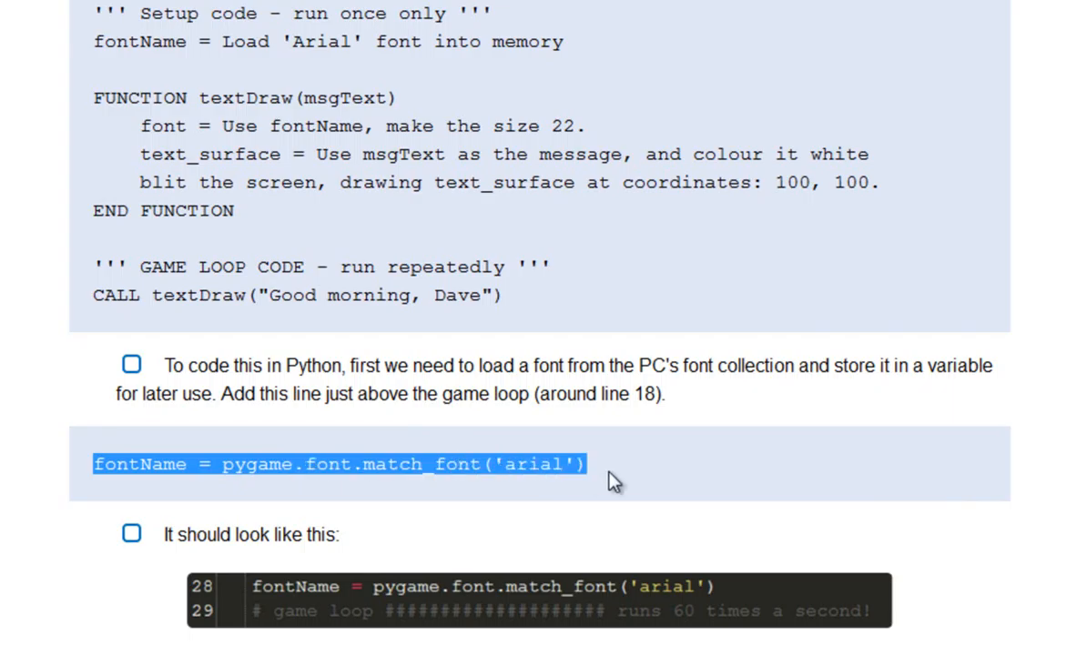
Copy the fontName match_font('arial') line from the lesson page.
right_click(614, 480)
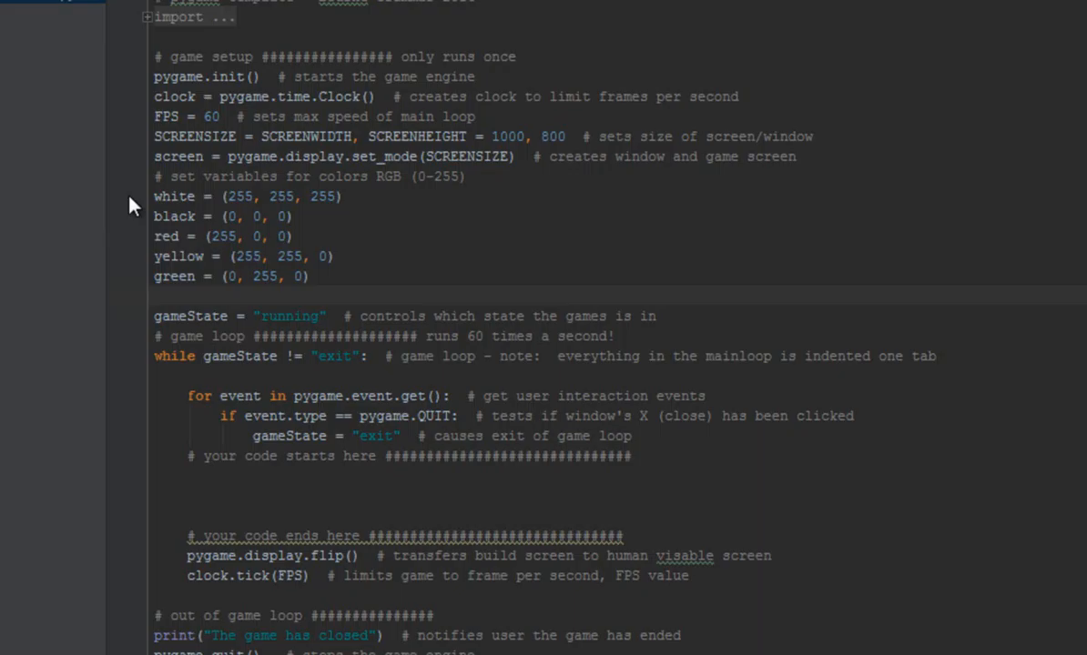
Show line numbers and add fontName = pygame.font.match_font('arial') above the game loop.
right_click(132, 205)
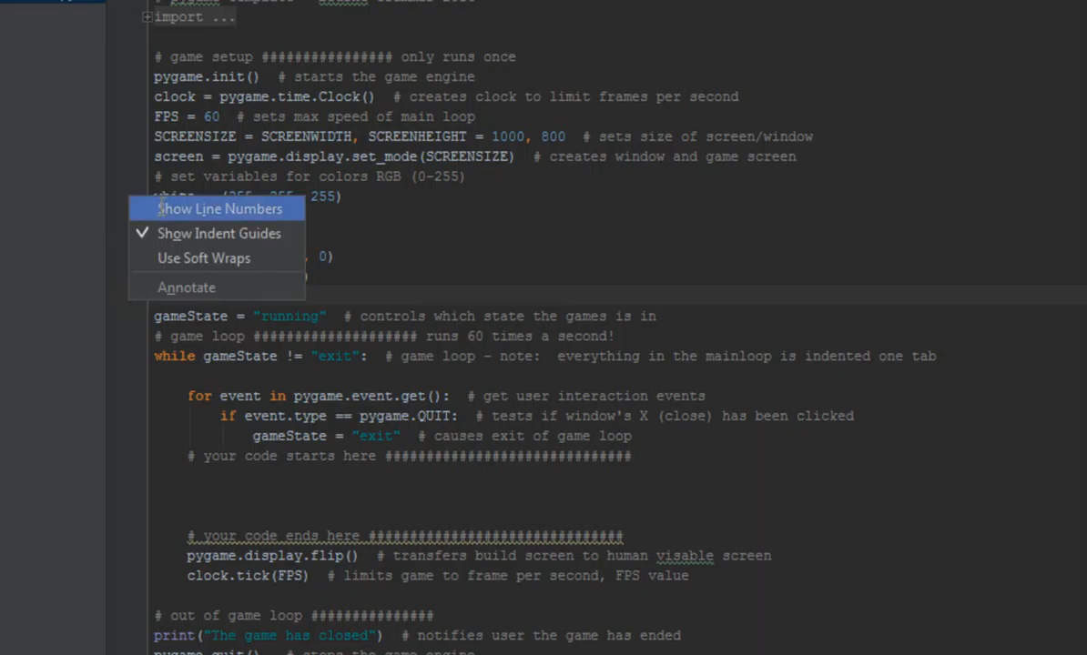
left_click(220, 209)
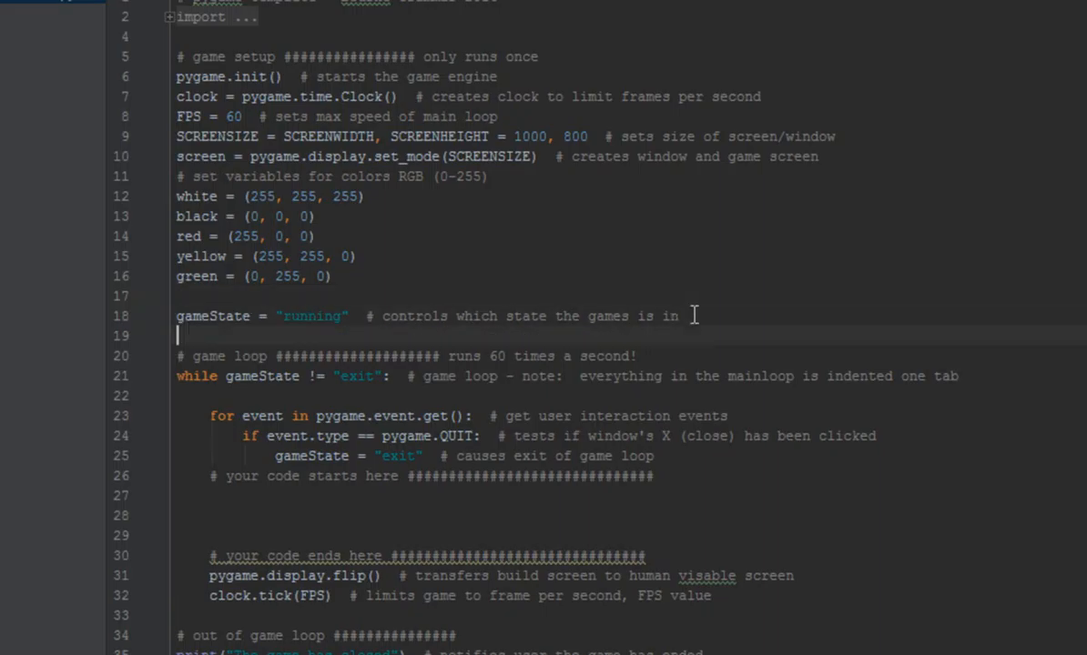
type("fontName = pygame.font.match_font('arial')")
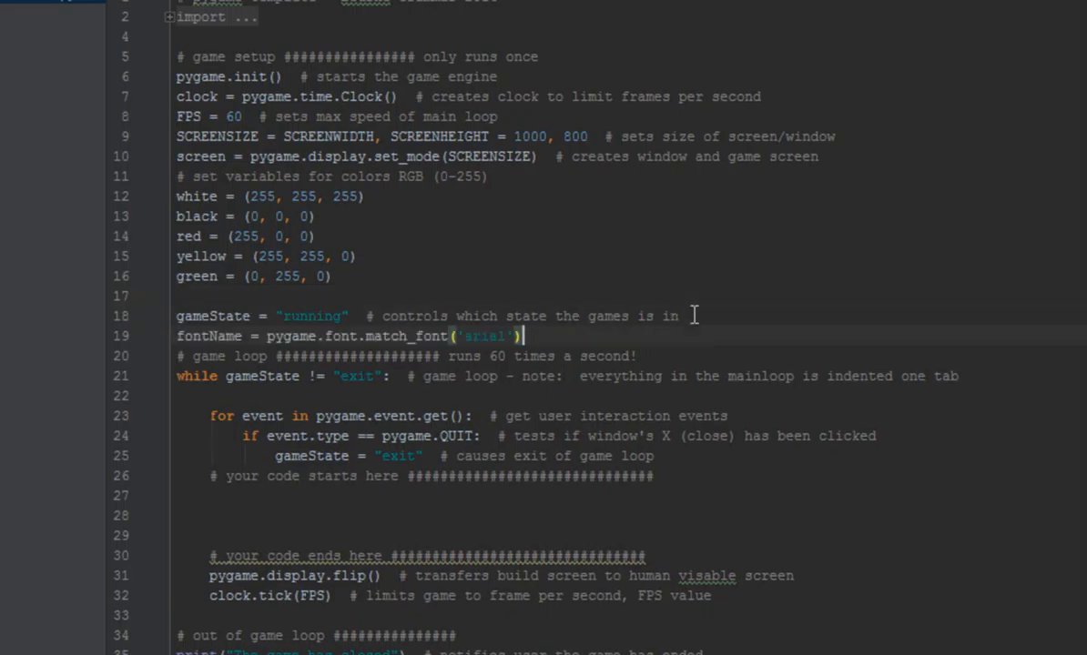
mouse_move(403, 355)
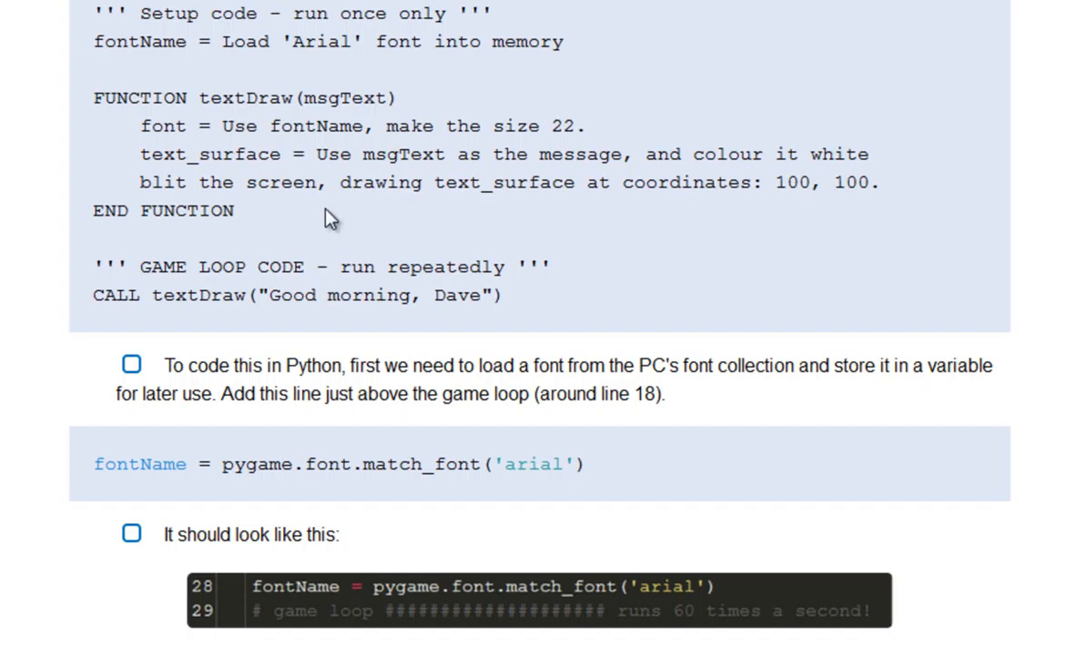
mouse_move(235, 189)
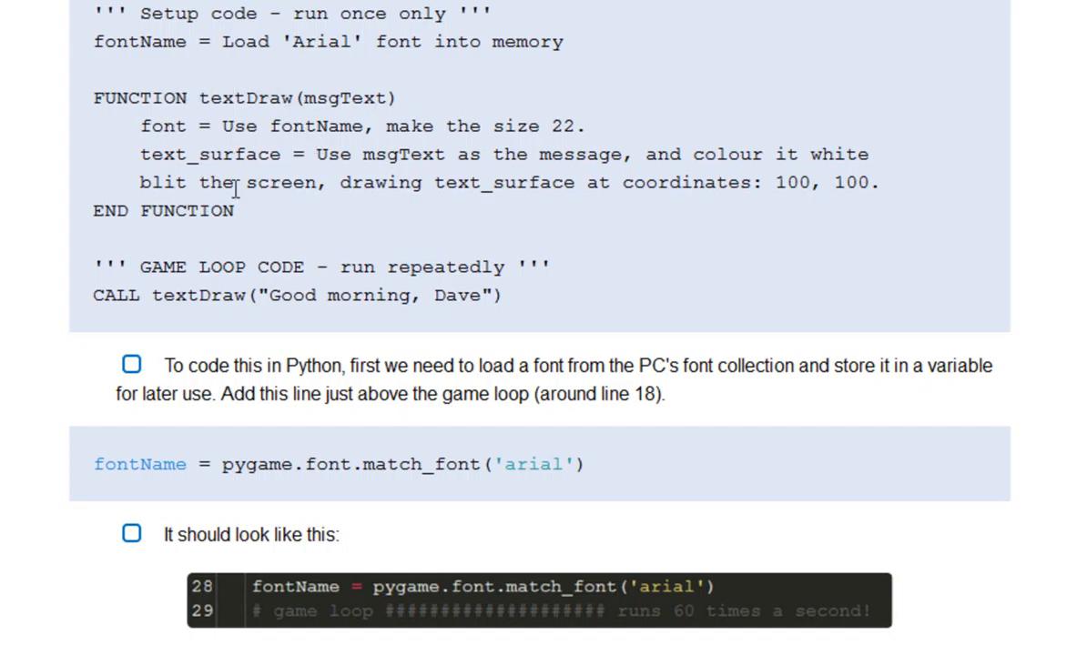
mouse_move(887, 490)
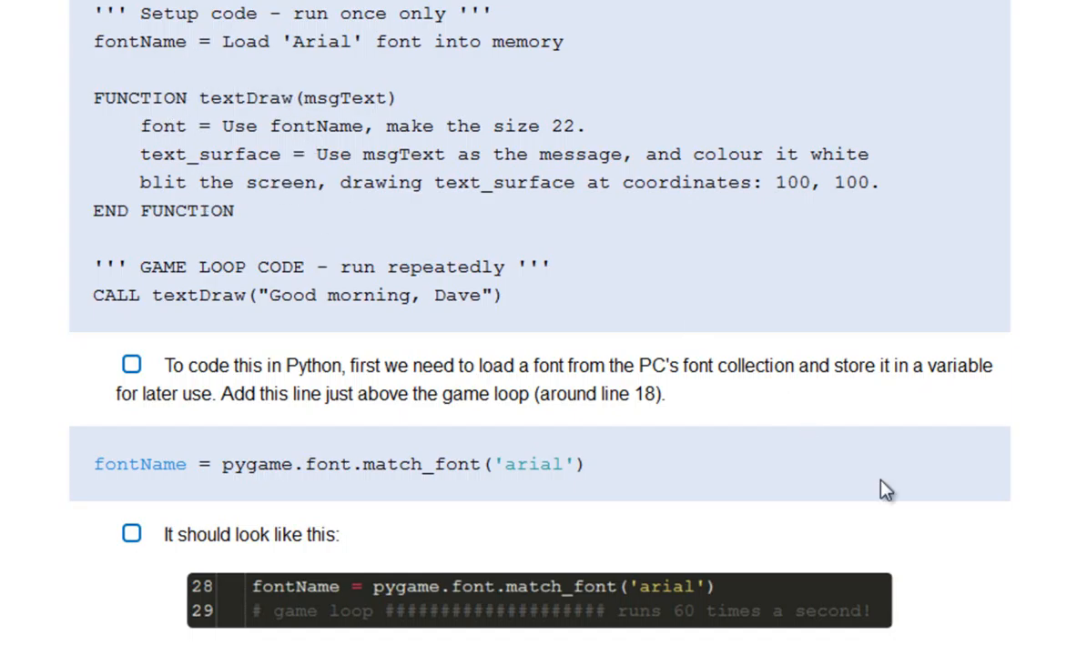
Select the four-line textDraw function, then the textDraw("Good morning, Dave") call line.
scroll("down", 3)
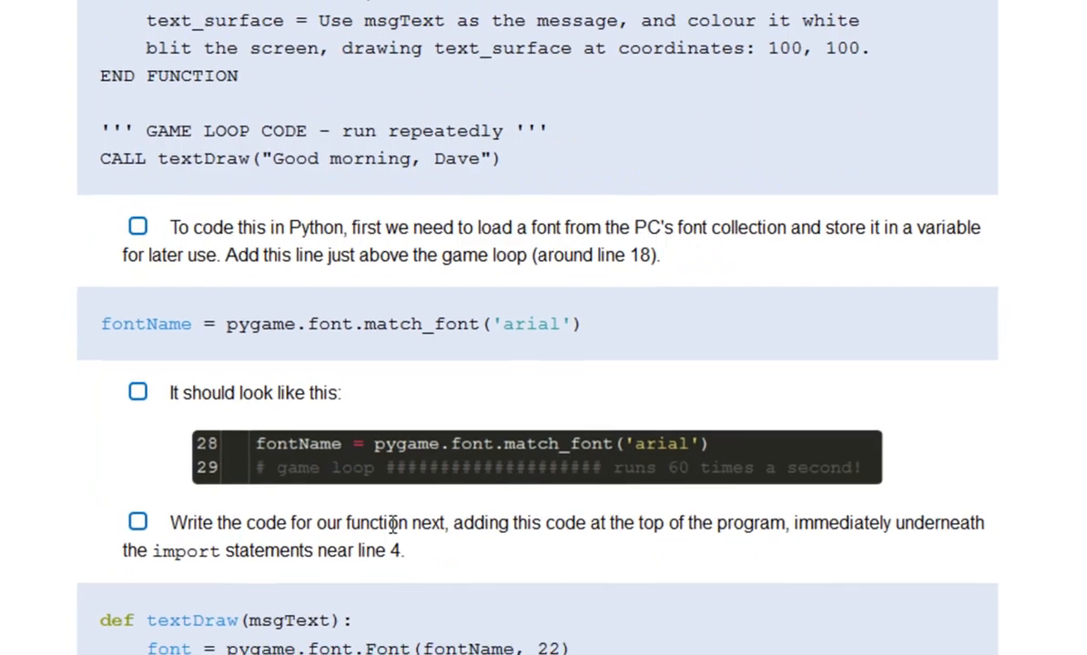
scroll("down", 3)
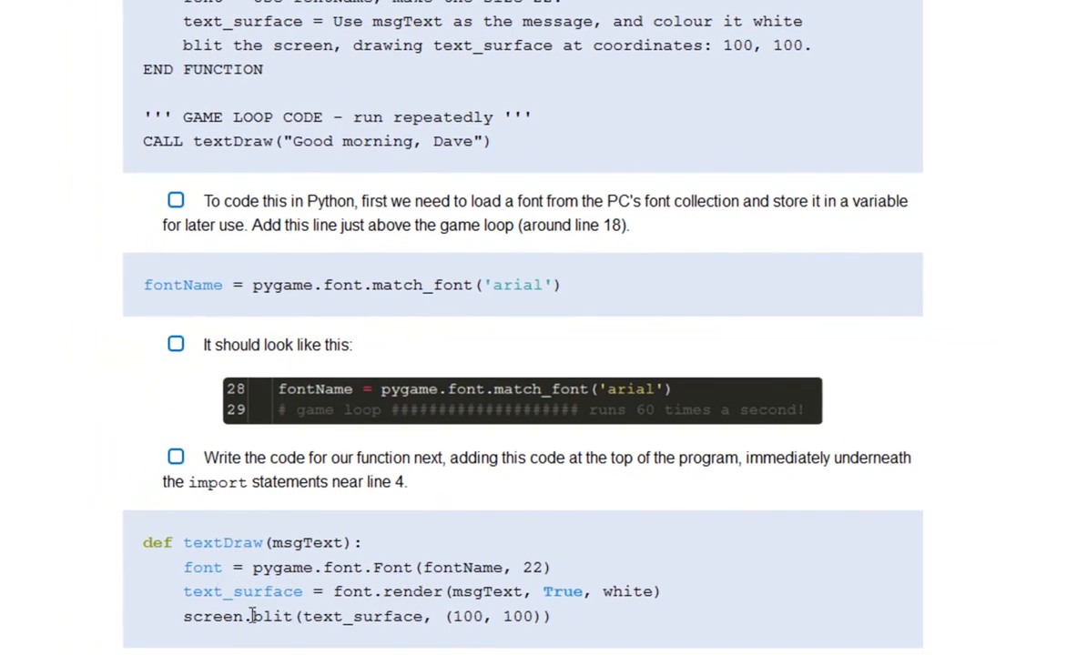
left_click_drag(252, 567, 550, 616)
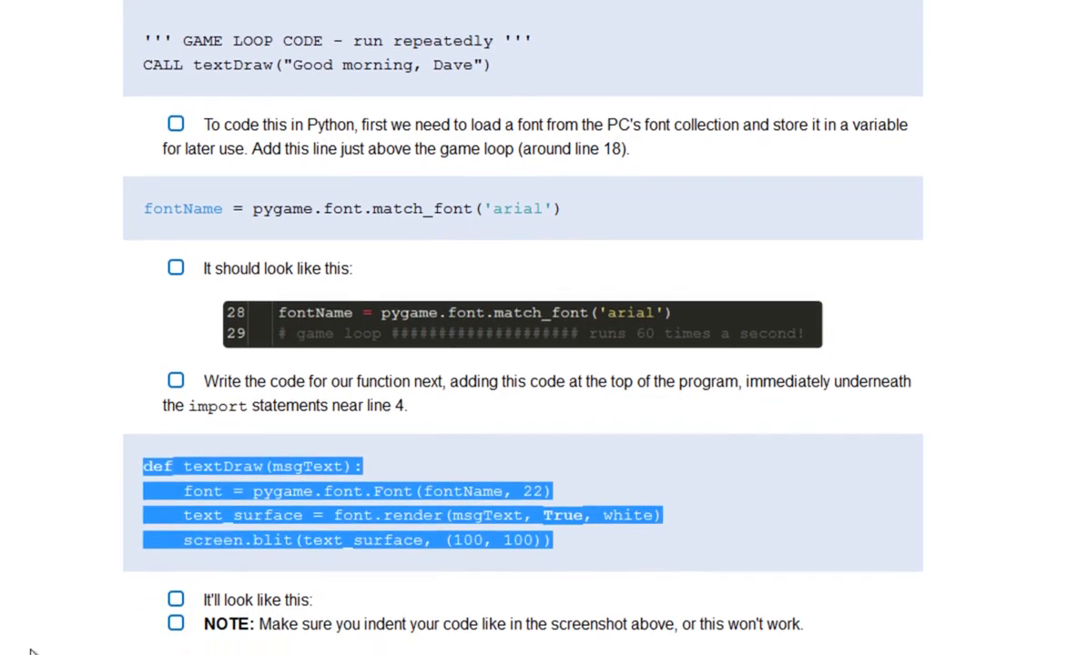
scroll("down", 3)
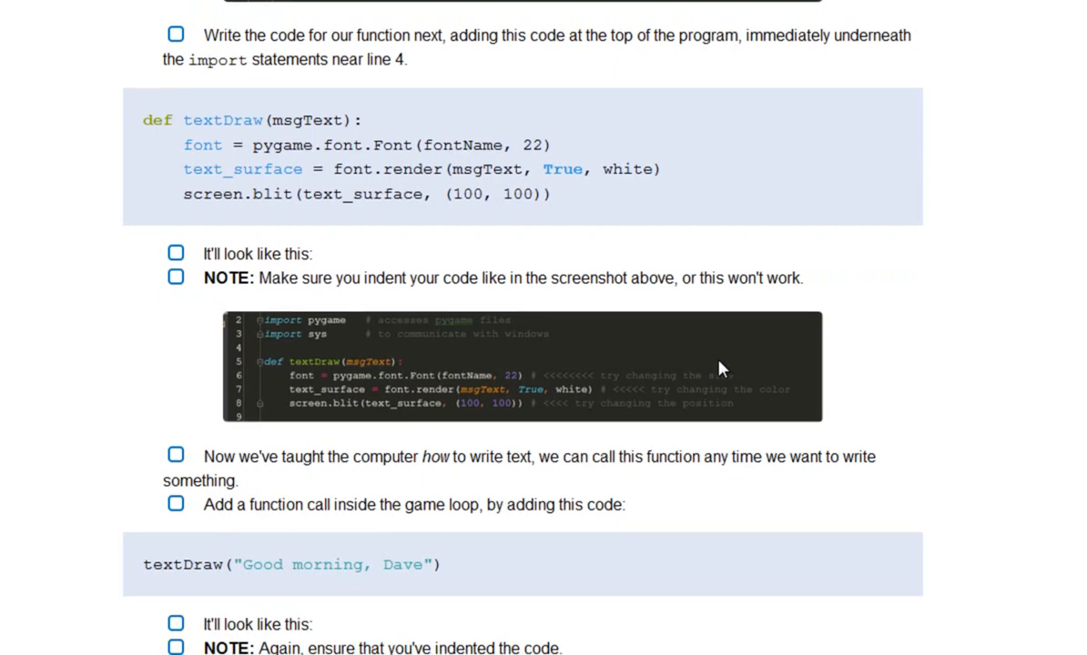
mouse_move(430, 492)
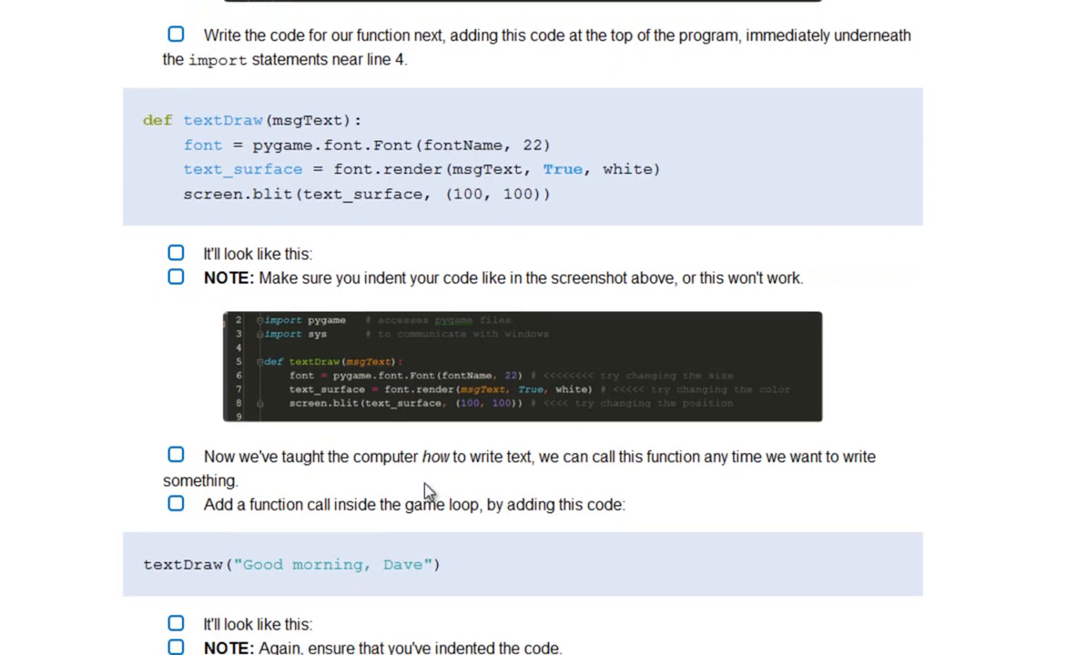
mouse_move(141, 569)
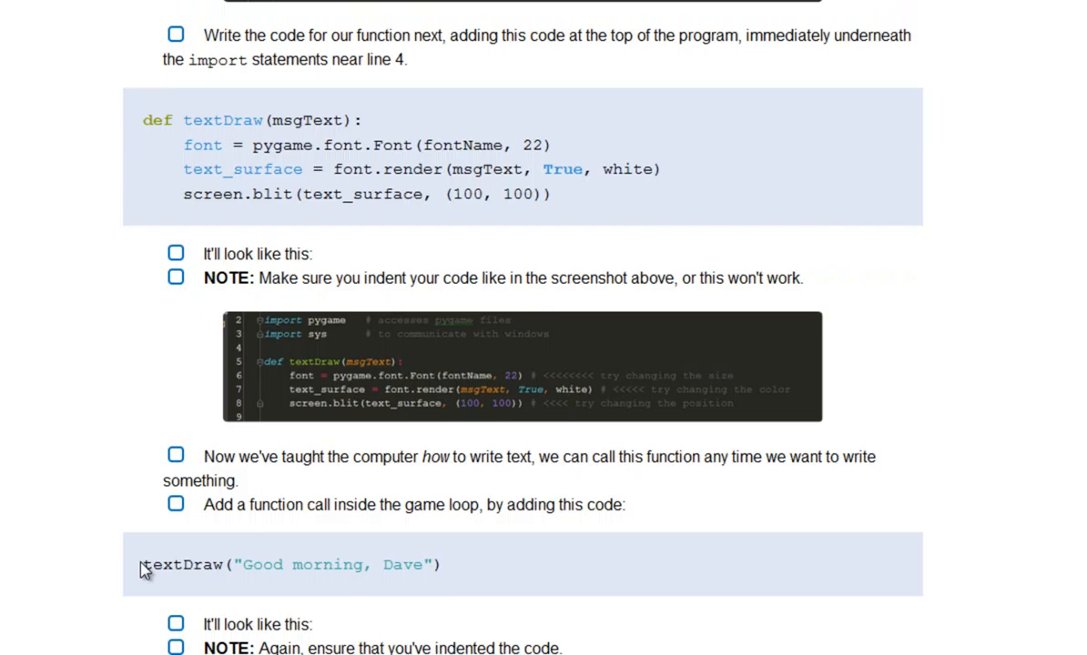
left_click_drag(142, 564, 441, 564)
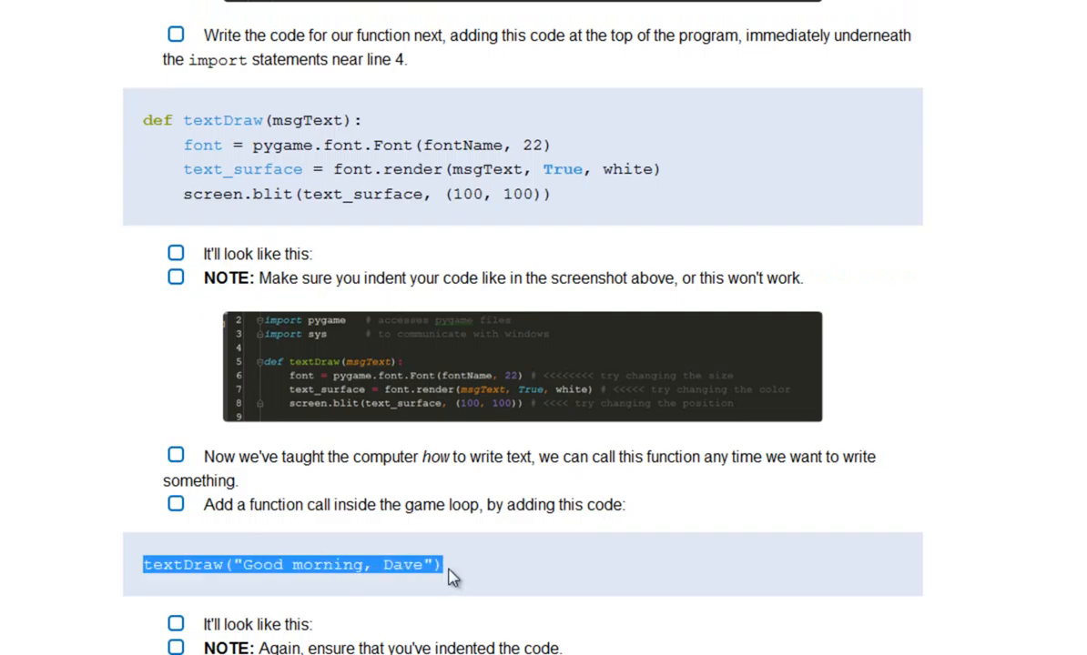
mouse_move(562, 539)
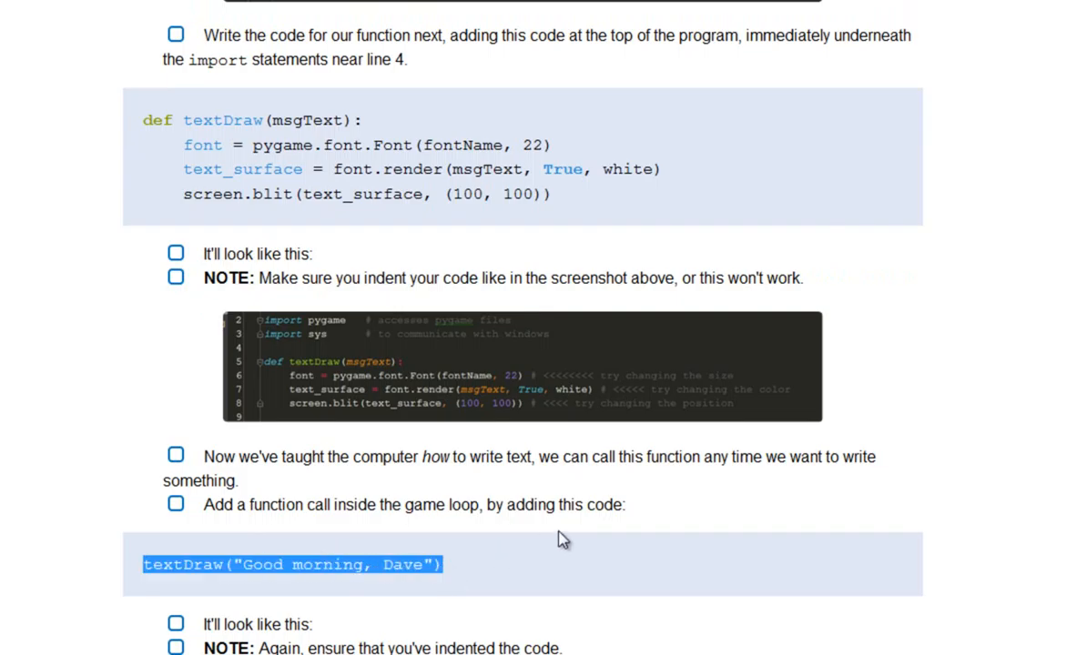
mouse_move(710, 643)
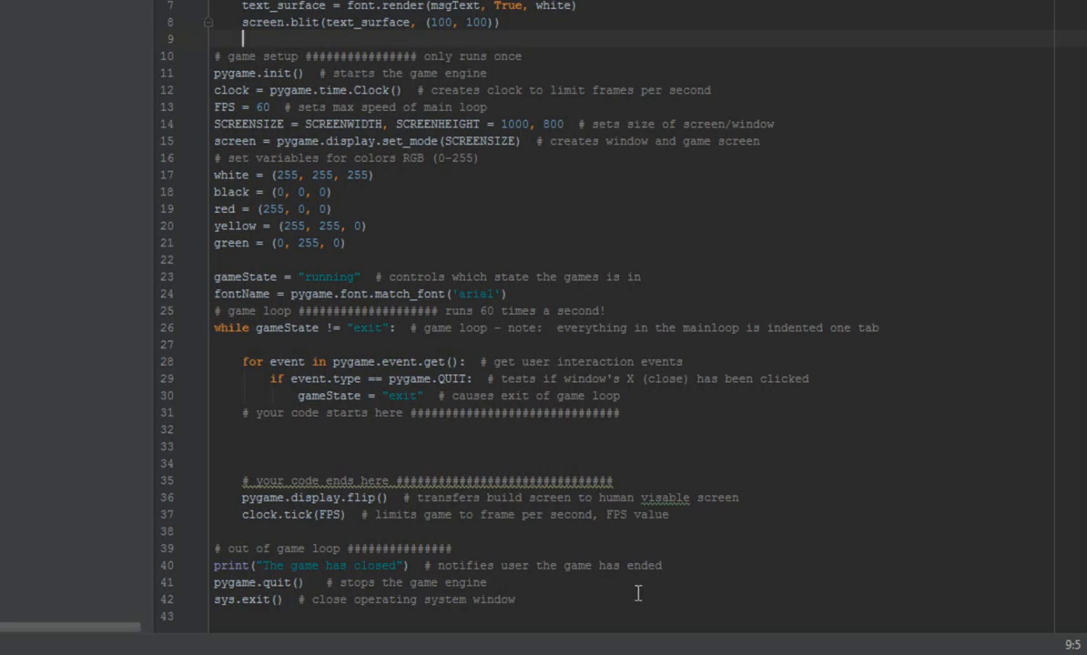
mouse_move(273, 305)
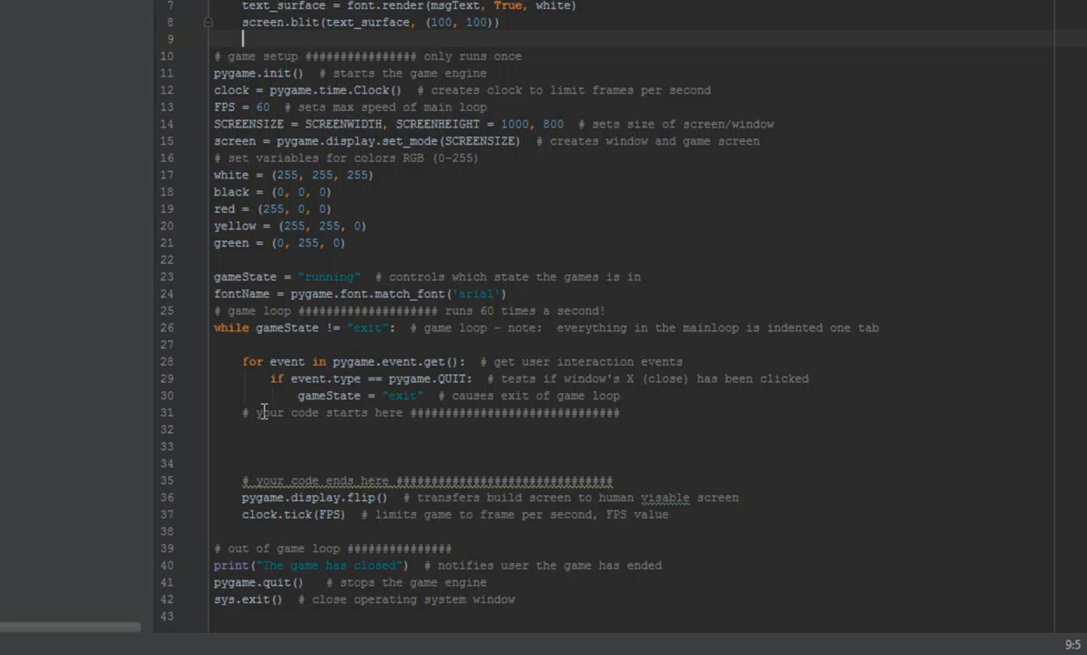
mouse_move(280, 414)
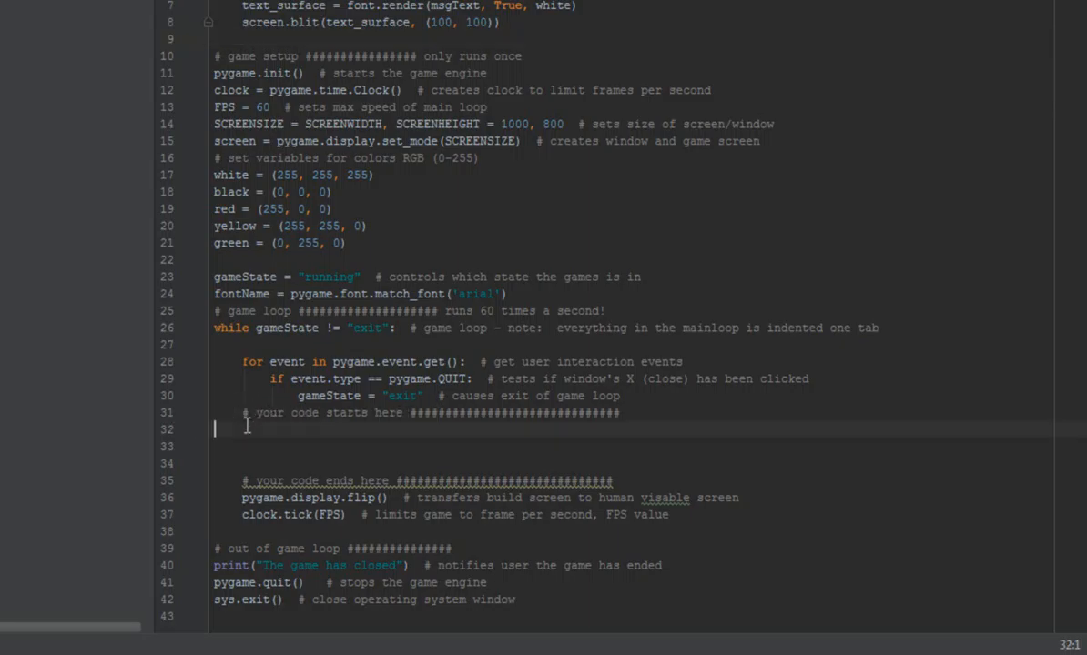
Enter textDraw("Good morning, Dave") on line 32 under the 'your code starts here' comment.
type("textDraw(\"Good morning, Dave\")")
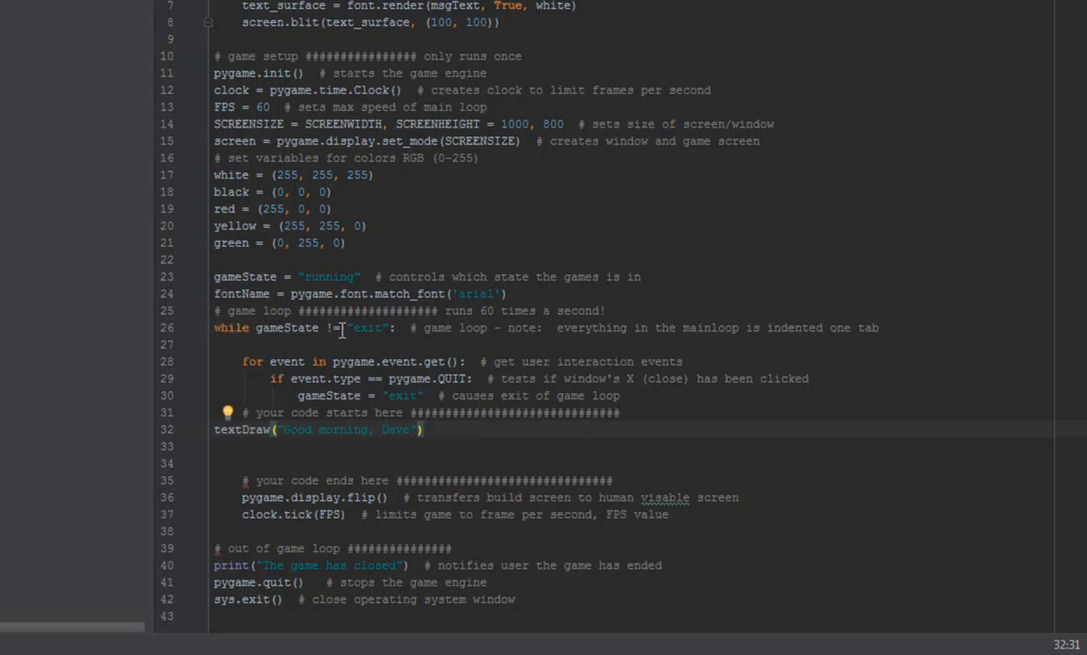
mouse_move(219, 425)
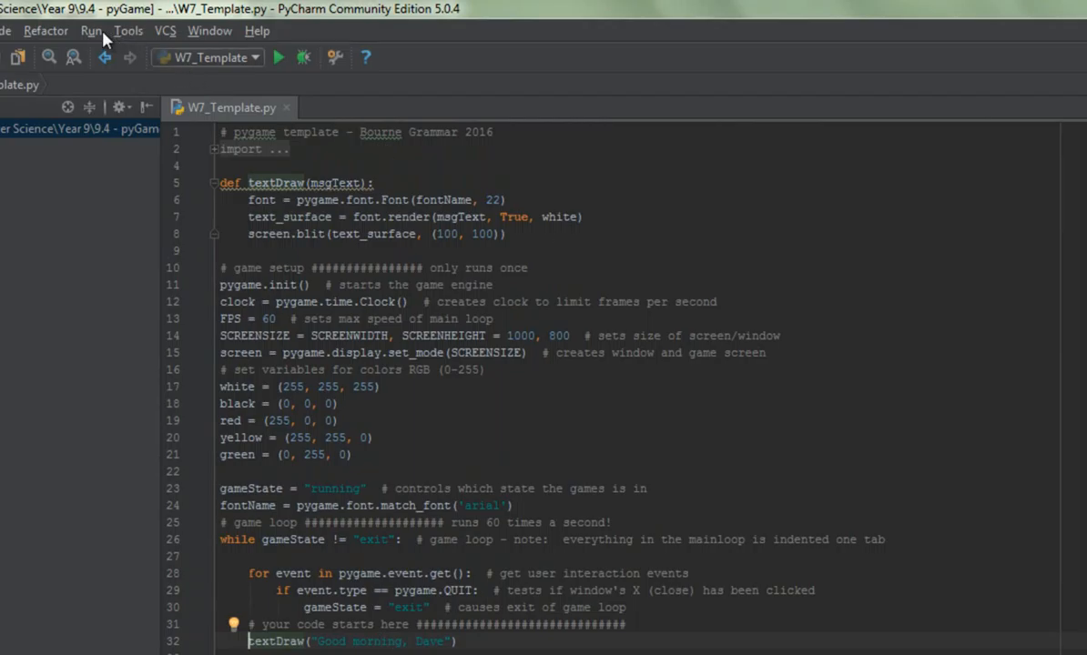
Run W7_Template from the run options to display 'Good morning, Dave' in pygame.
left_click(91, 30)
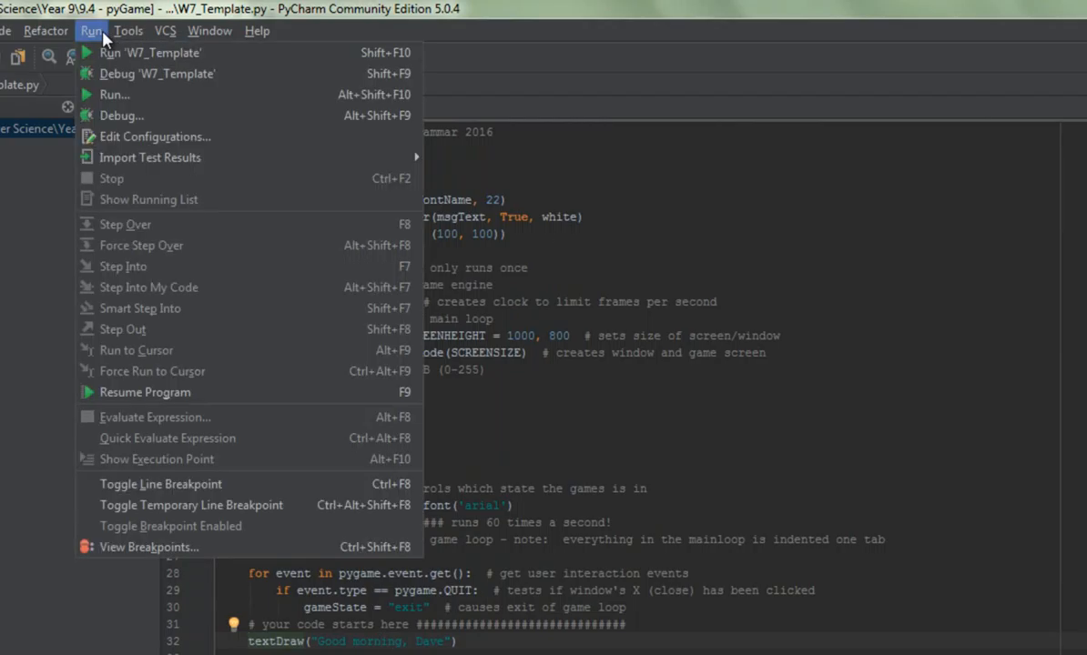
mouse_move(114, 94)
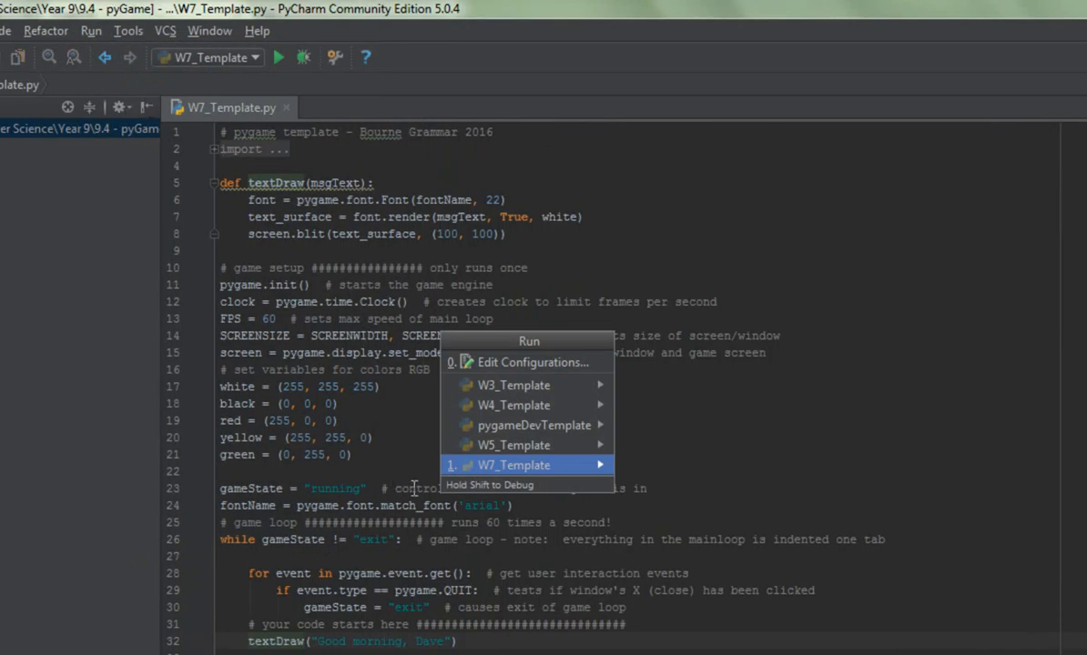
mouse_move(510, 474)
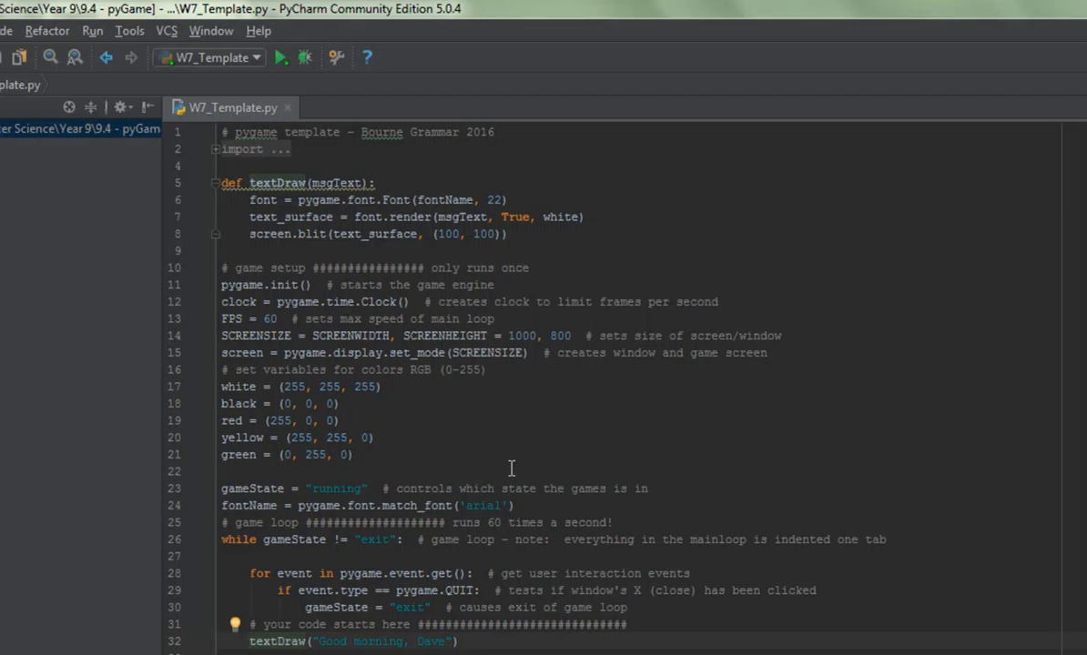
left_click(282, 58)
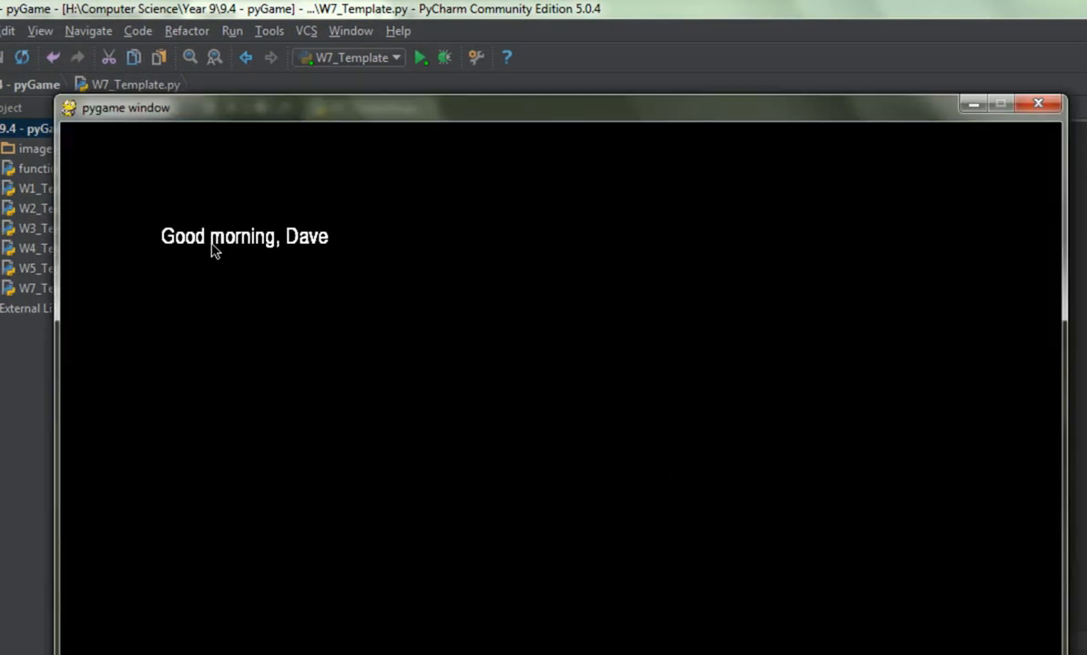
mouse_move(719, 158)
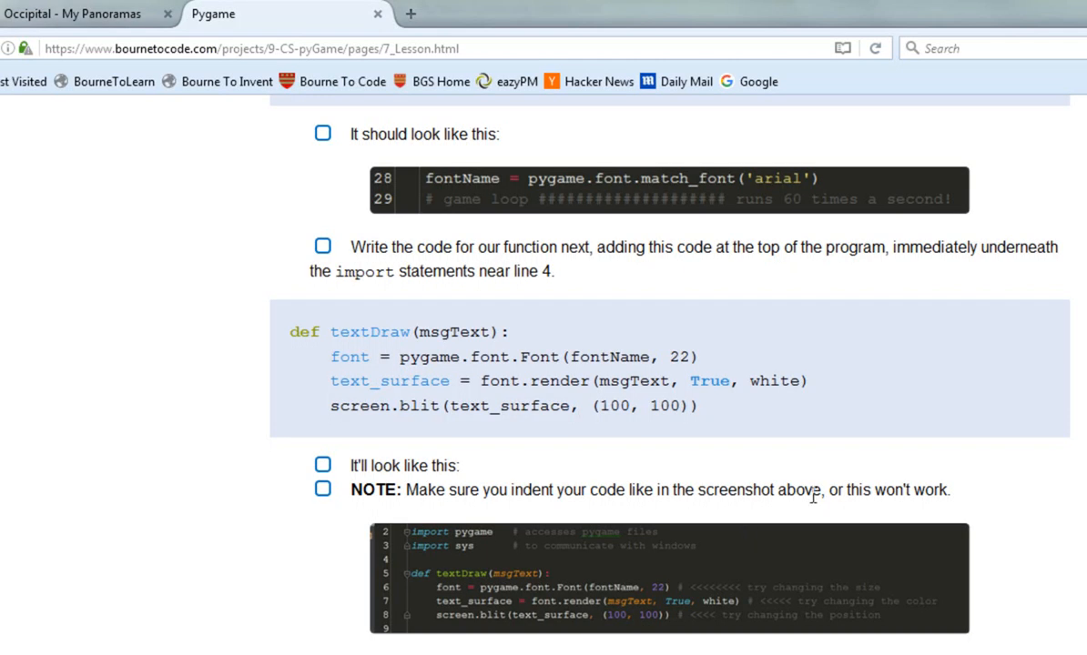
mouse_move(977, 625)
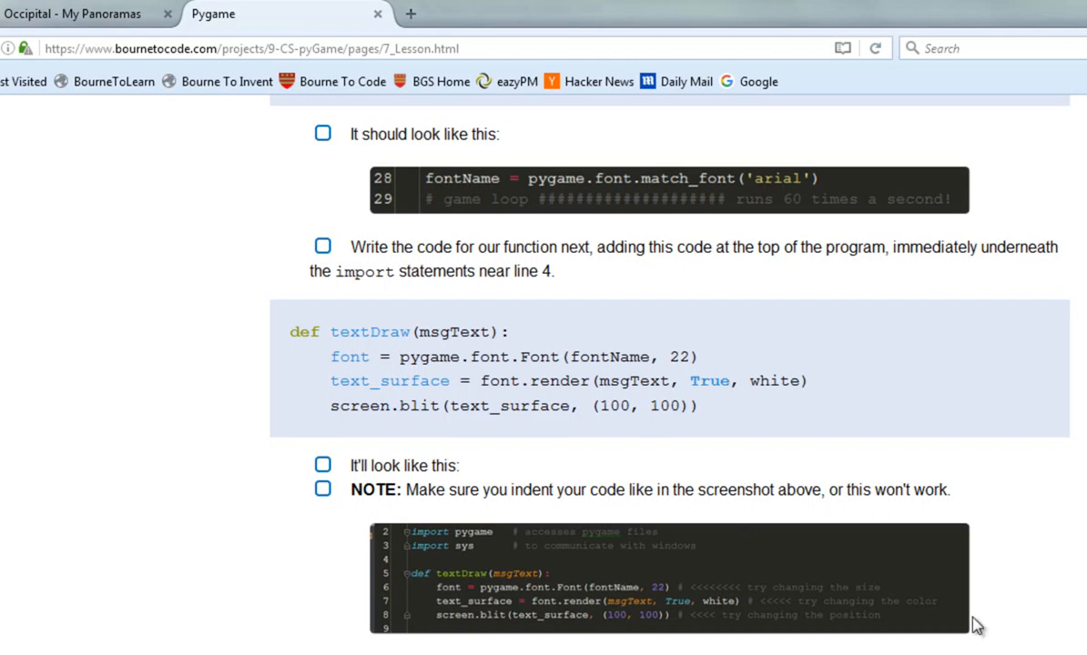
scroll("down", 3)
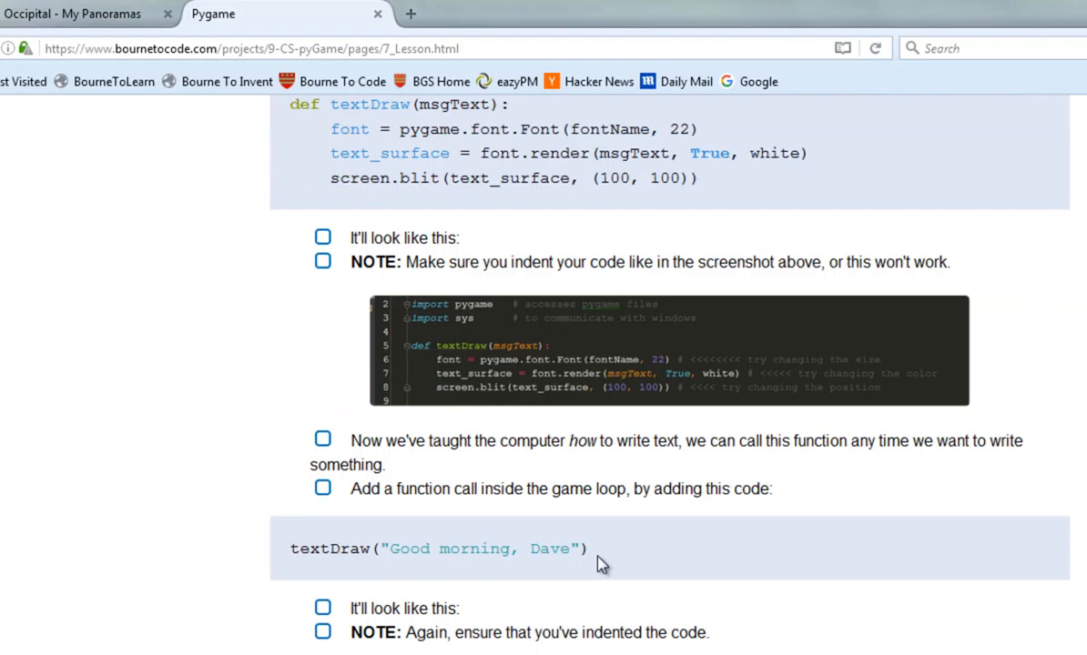
mouse_move(785, 606)
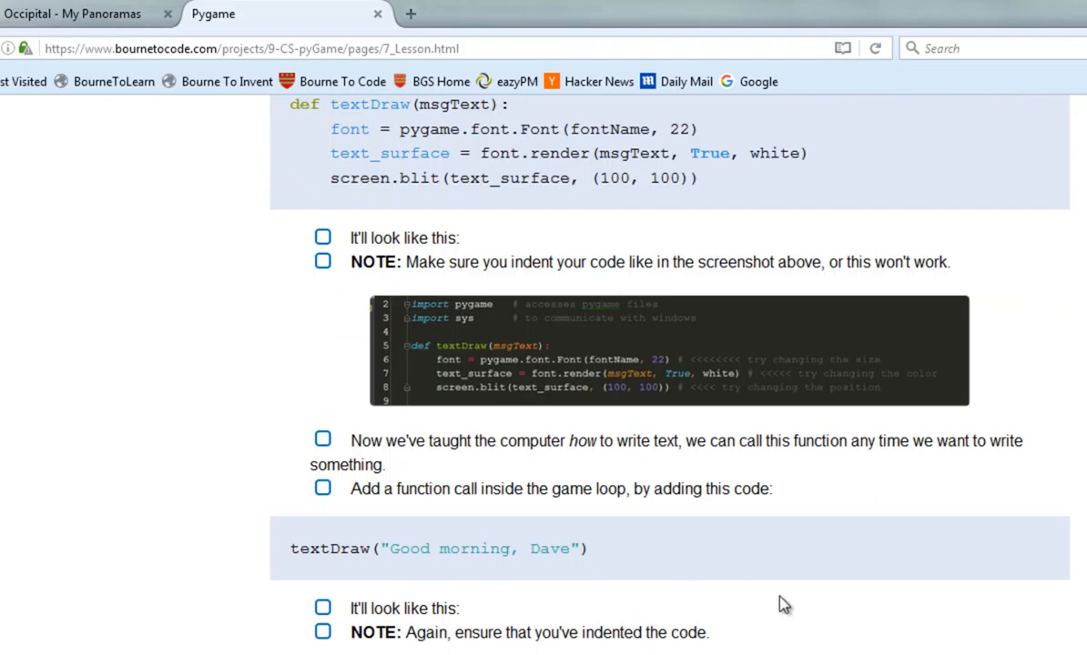
mouse_move(955, 610)
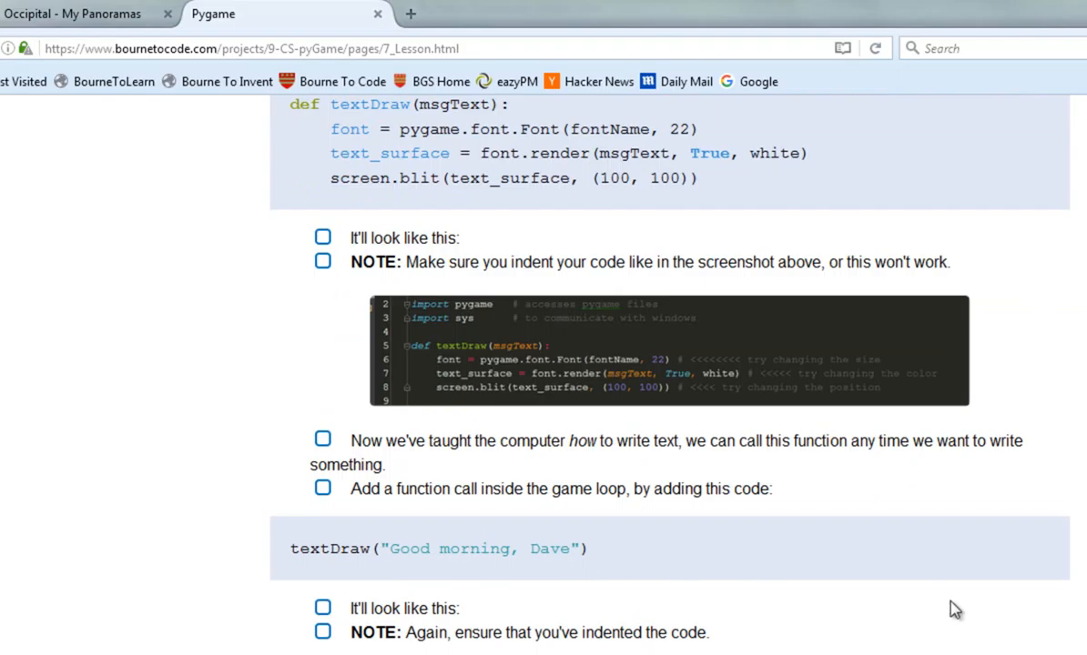
mouse_move(881, 551)
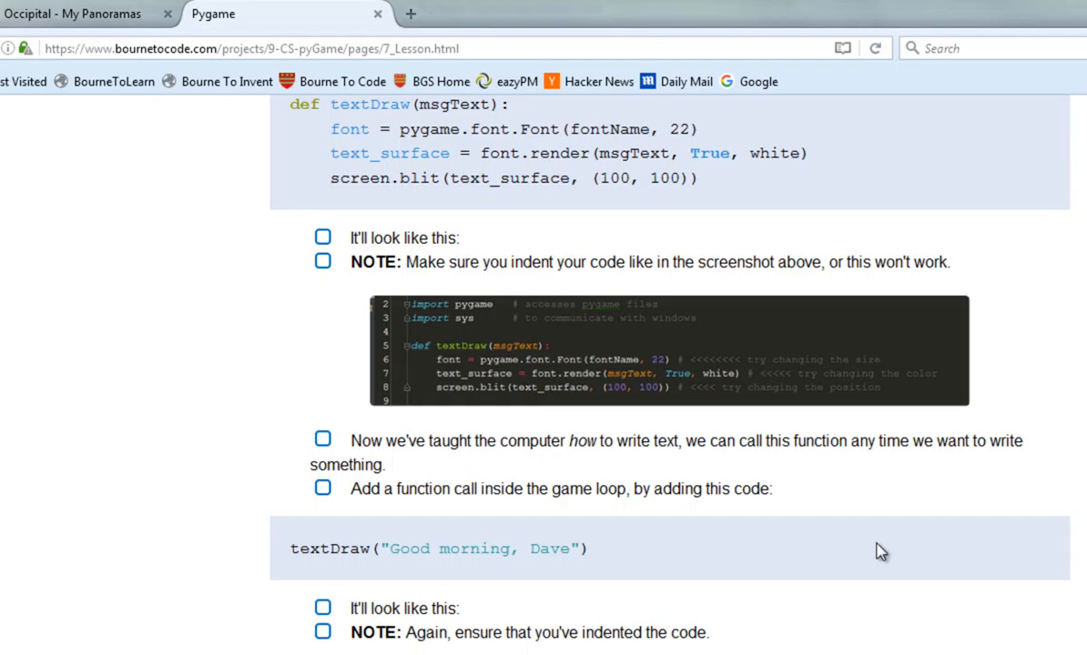
scroll("down", 3)
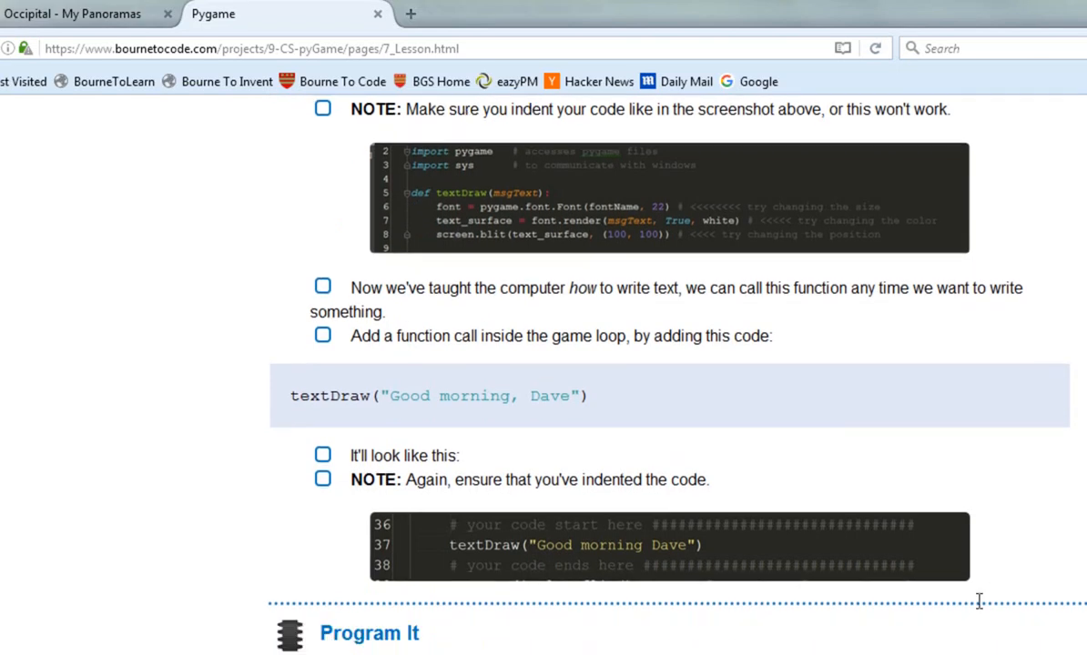
scroll("down", 3)
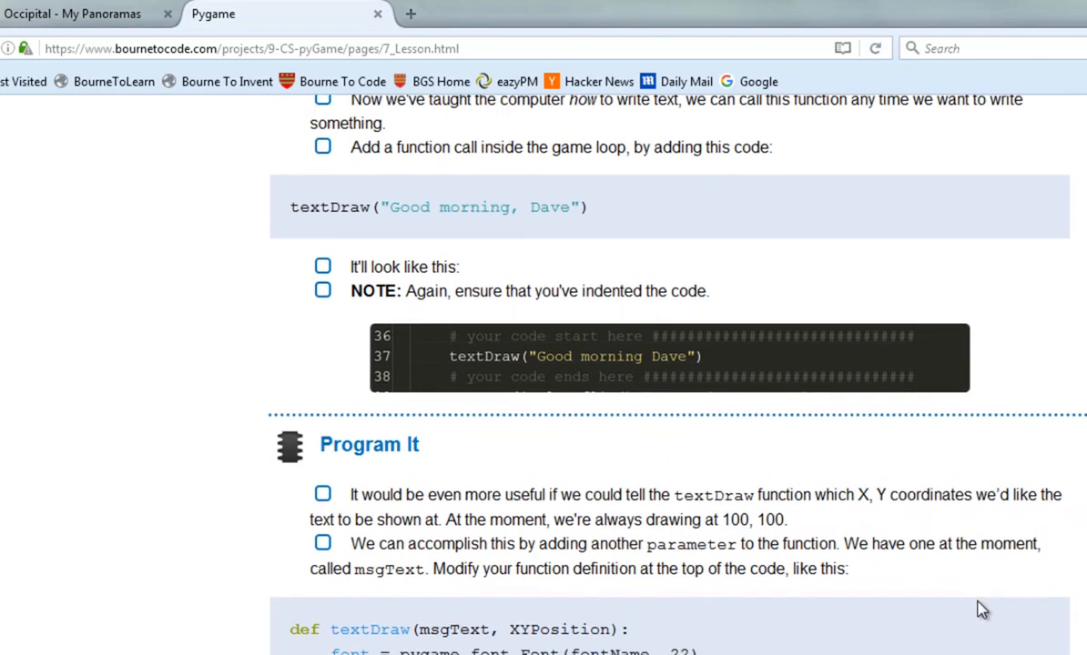
scroll("down", 3)
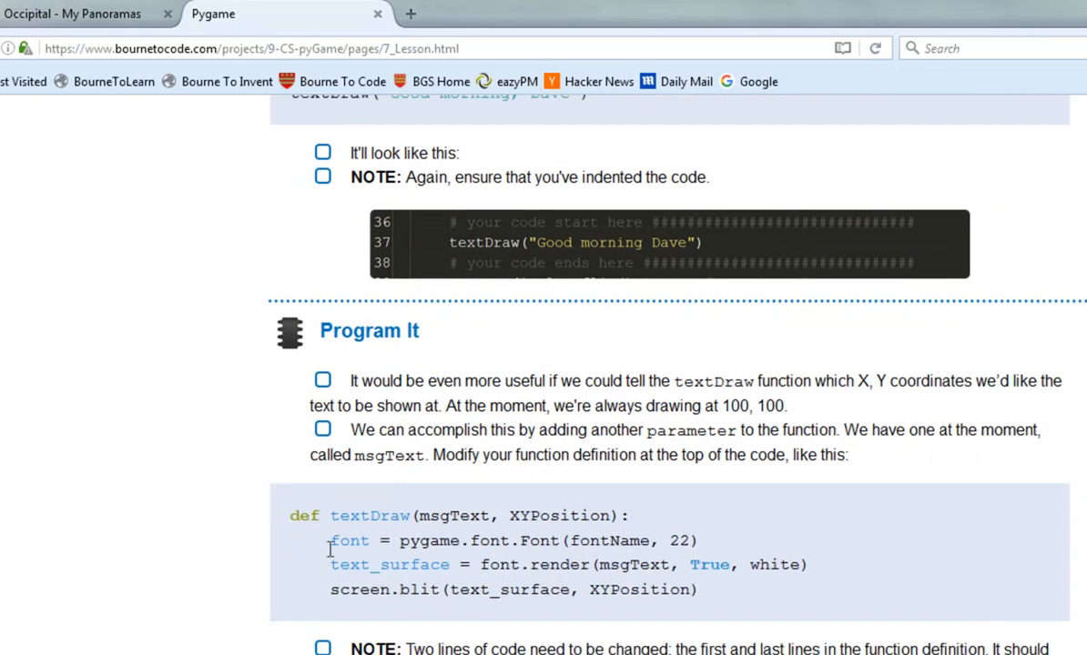
mouse_move(306, 516)
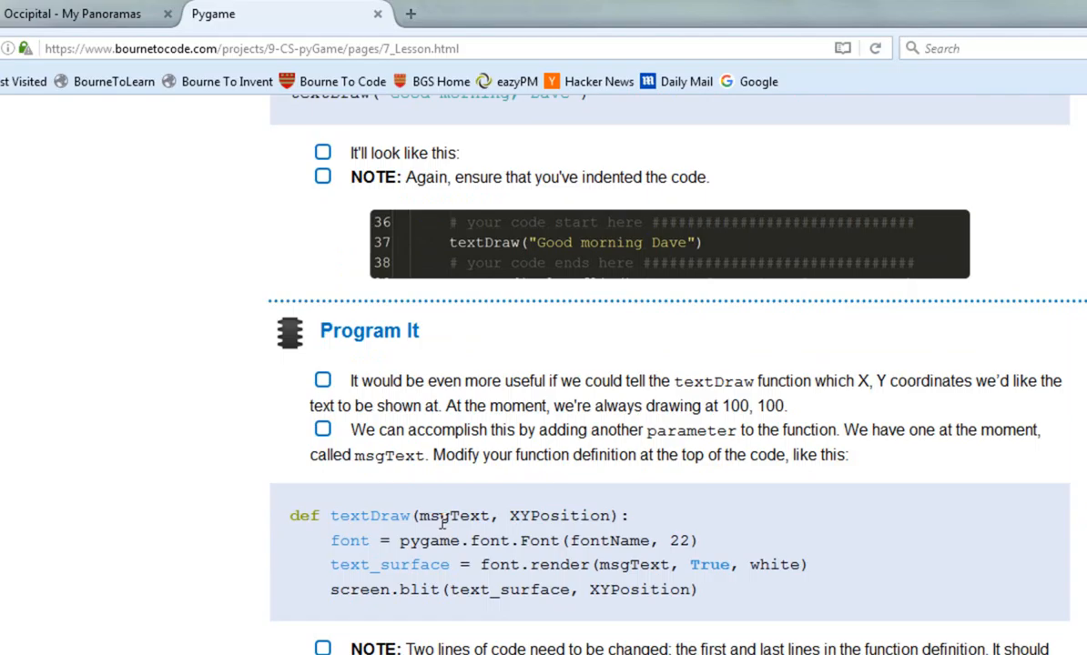
mouse_move(519, 516)
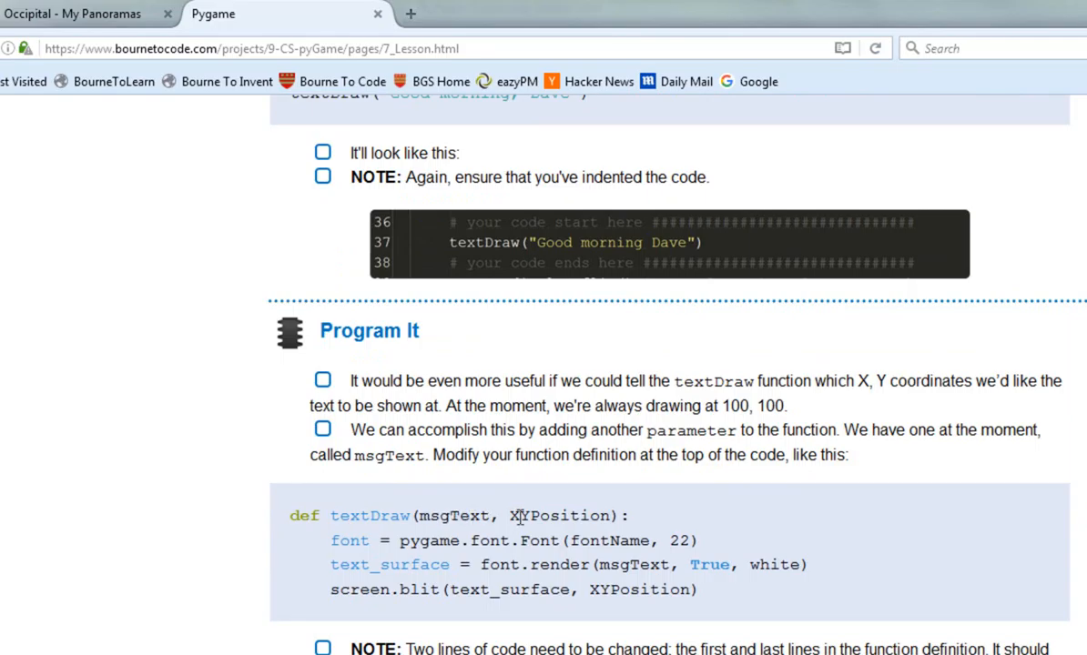
double_click(555, 516)
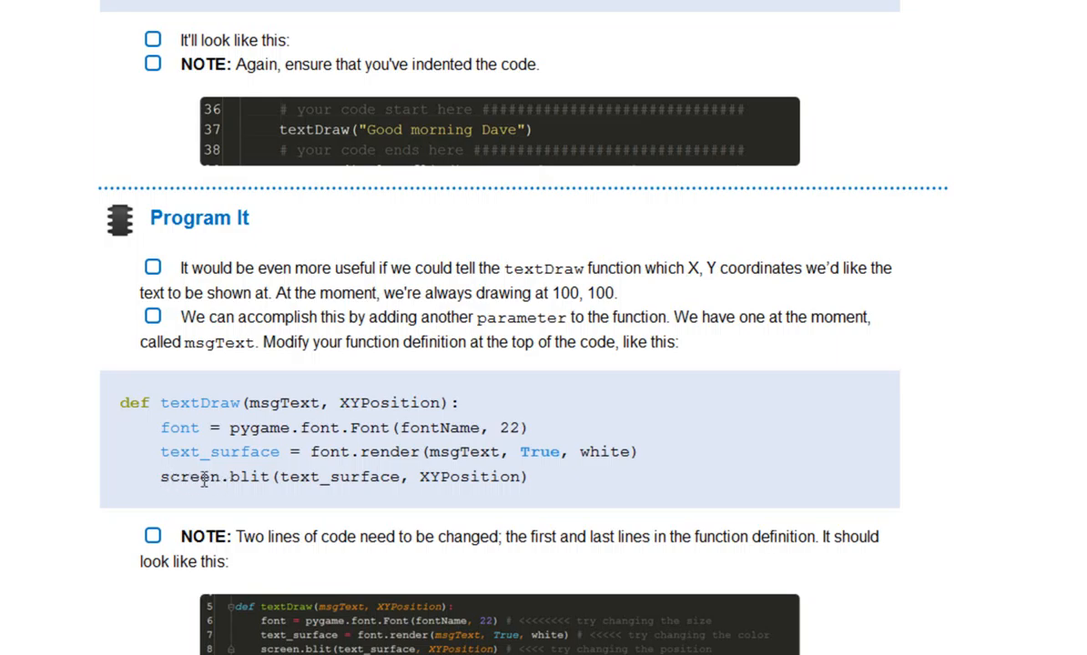
left_click_drag(169, 476, 290, 476)
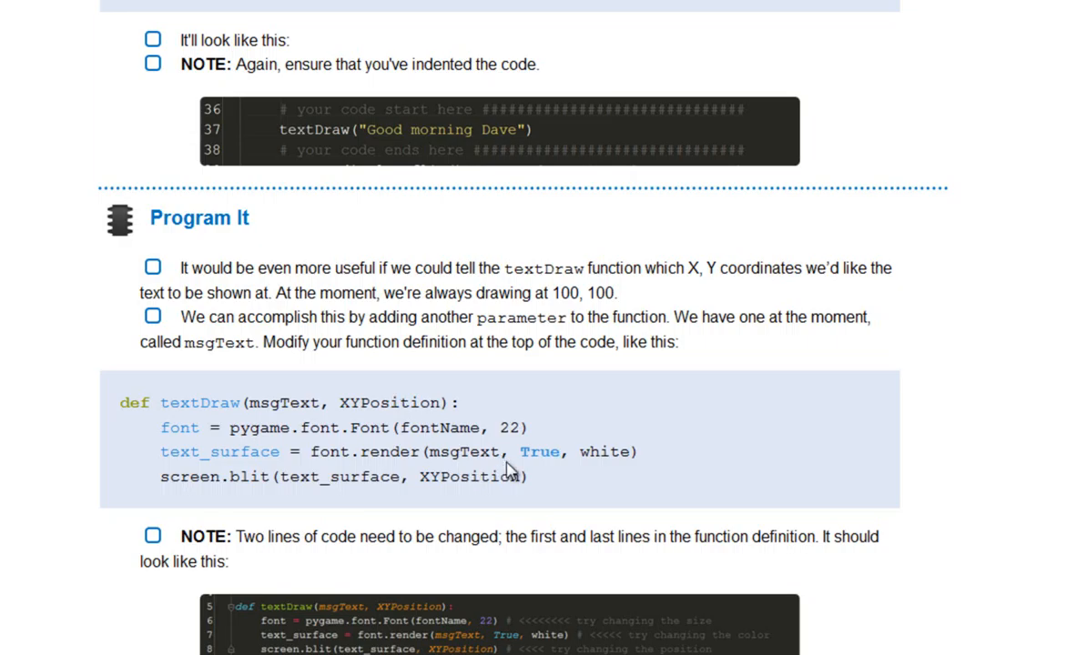
scroll("down", 3)
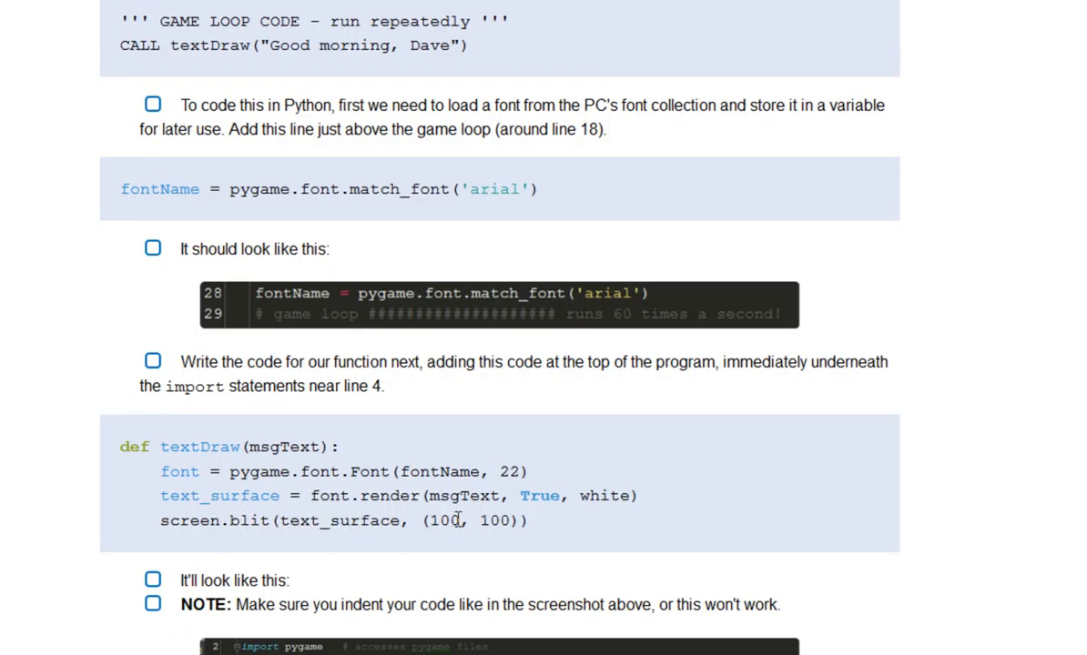
mouse_move(414, 520)
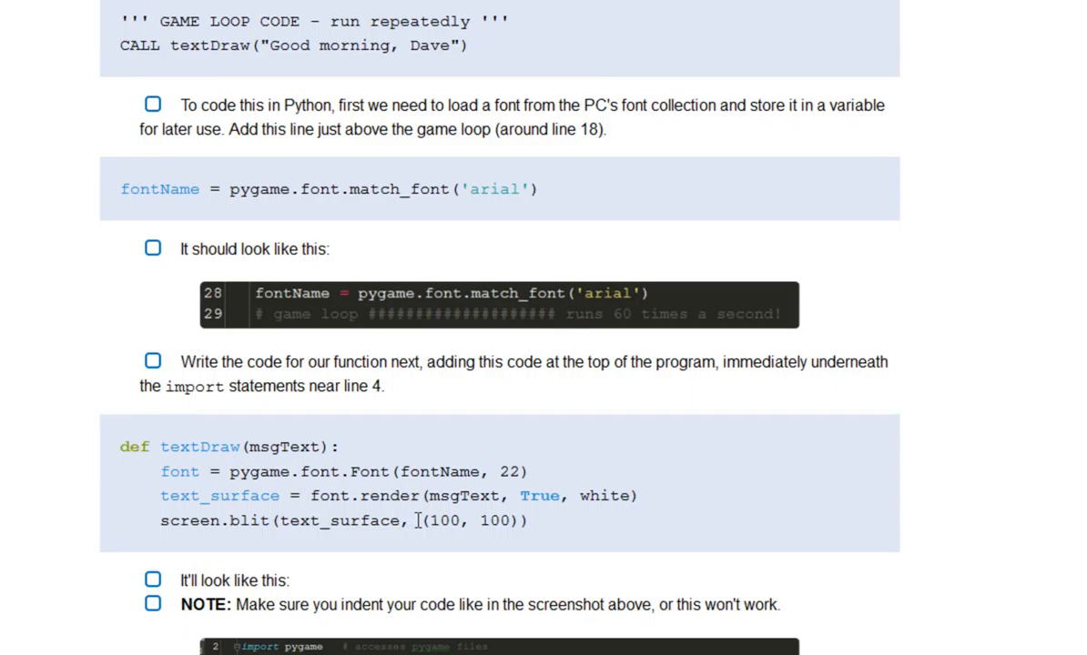
double_click(465, 521)
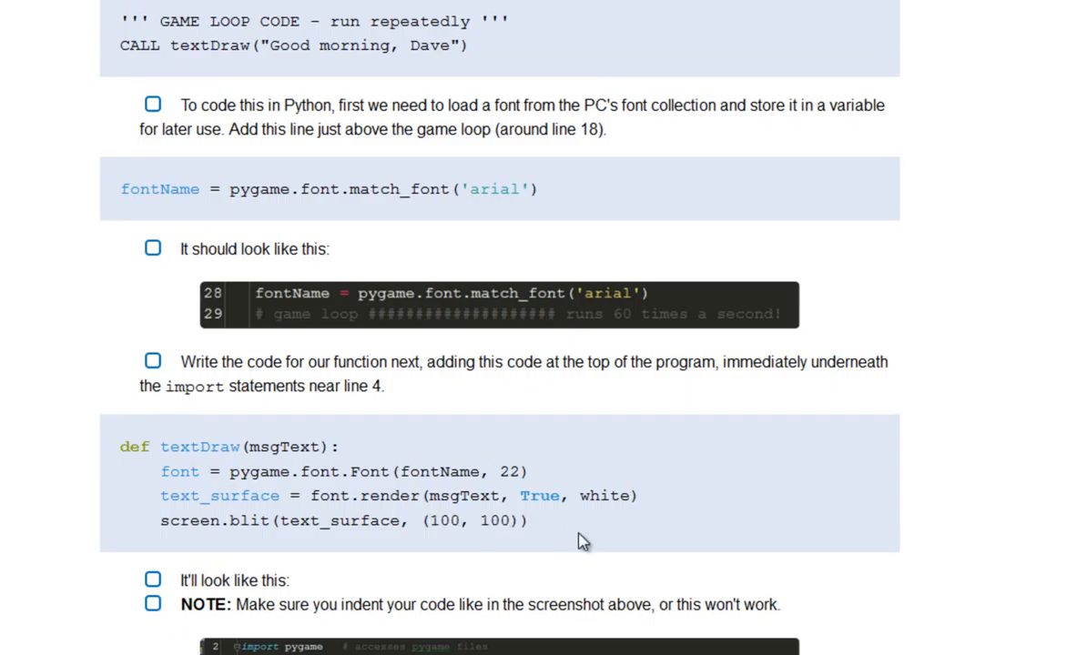
scroll("down", 3)
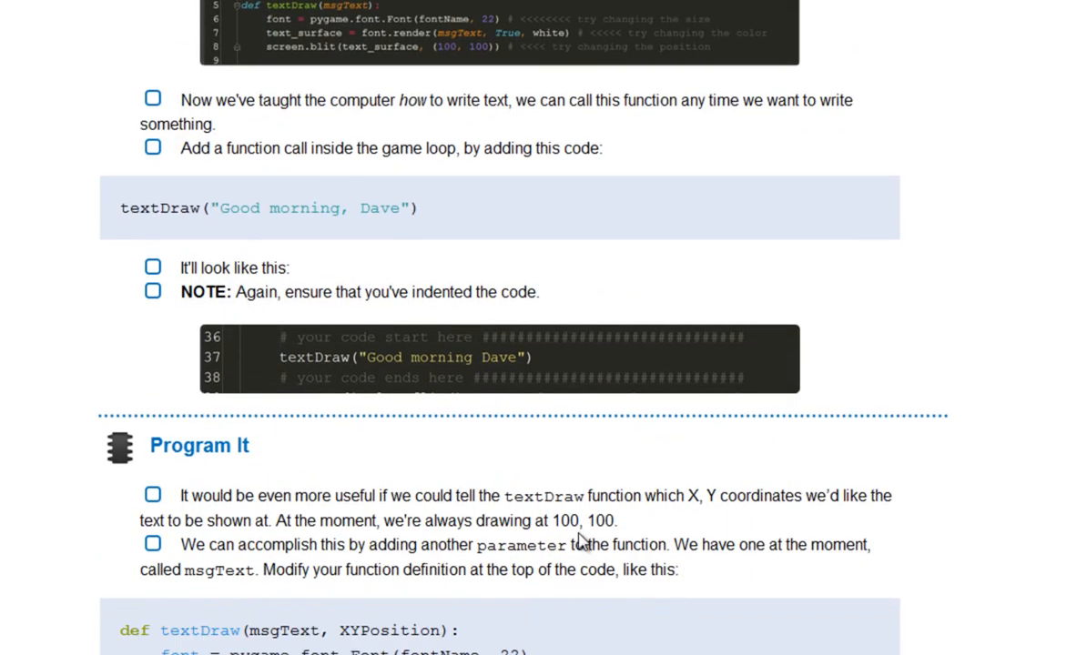
scroll("down", 3)
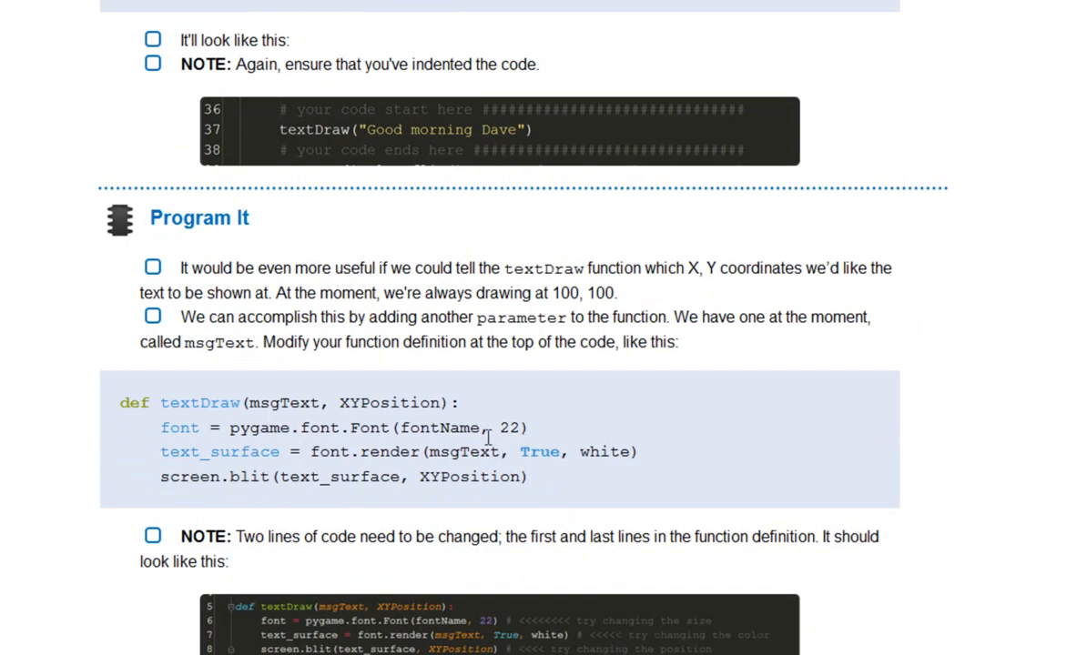
left_click_drag(341, 451, 529, 477)
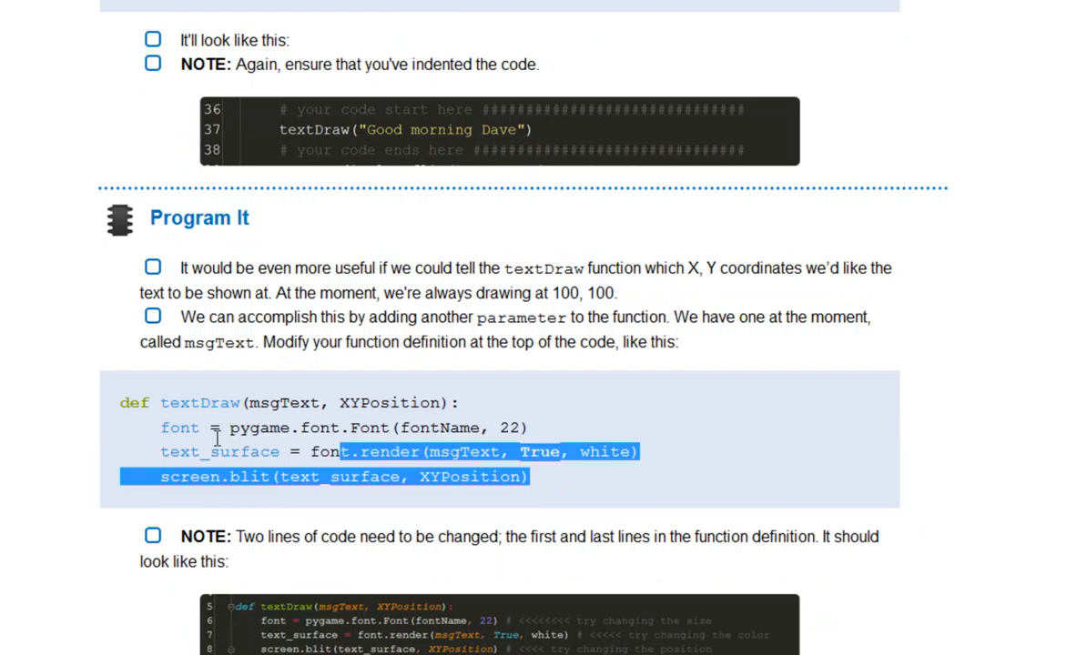
left_click_drag(346, 451, 118, 403)
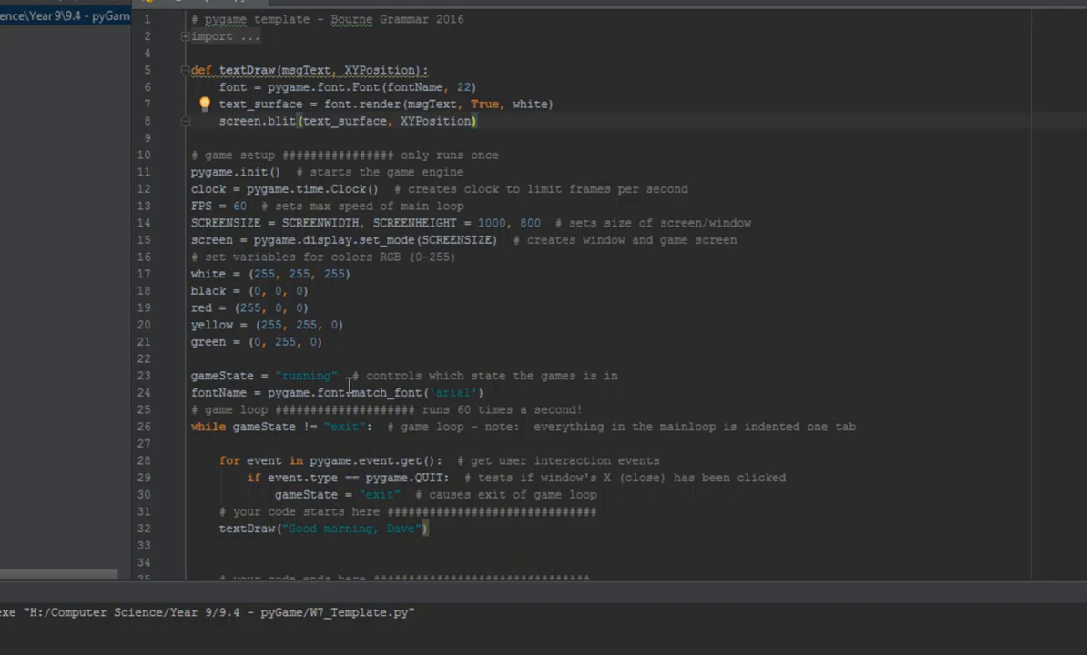
mouse_move(410, 423)
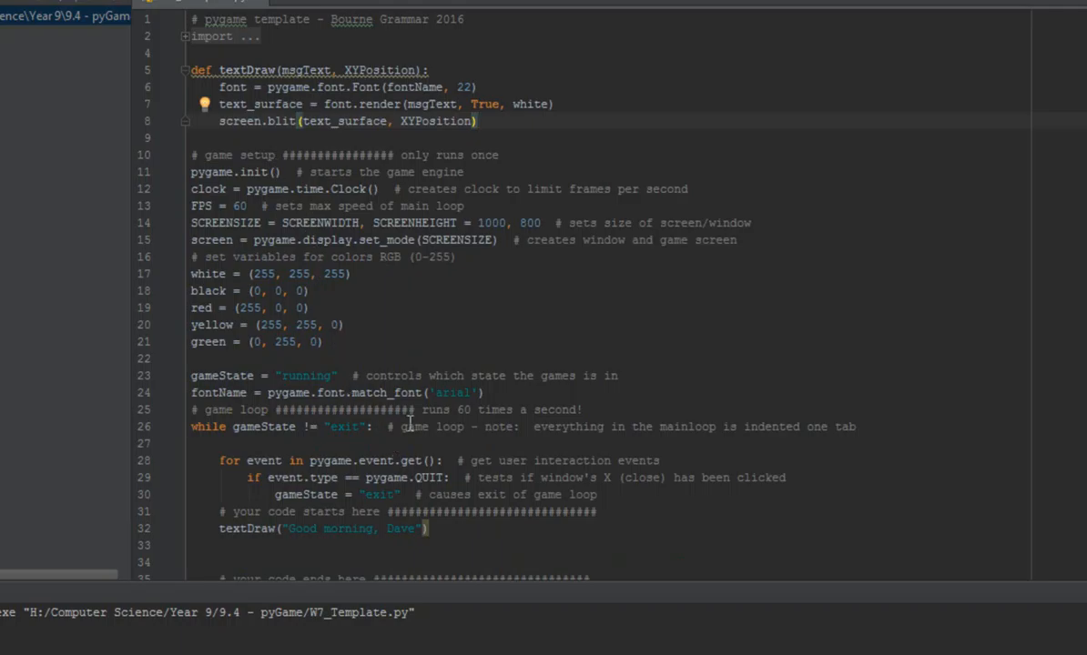
mouse_move(235, 528)
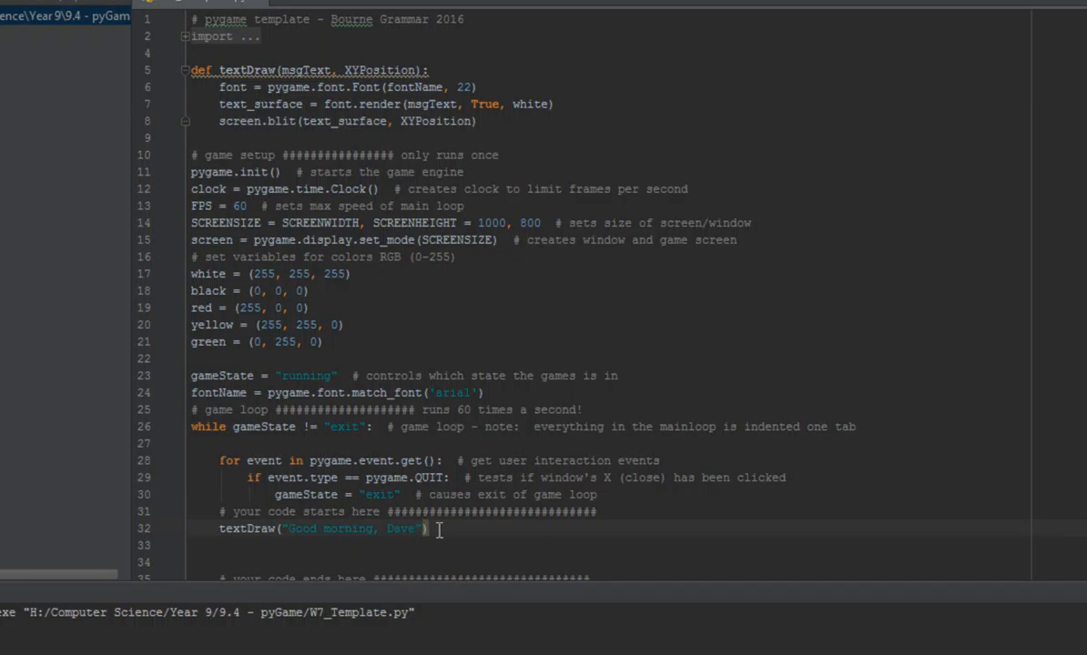
mouse_move(376, 311)
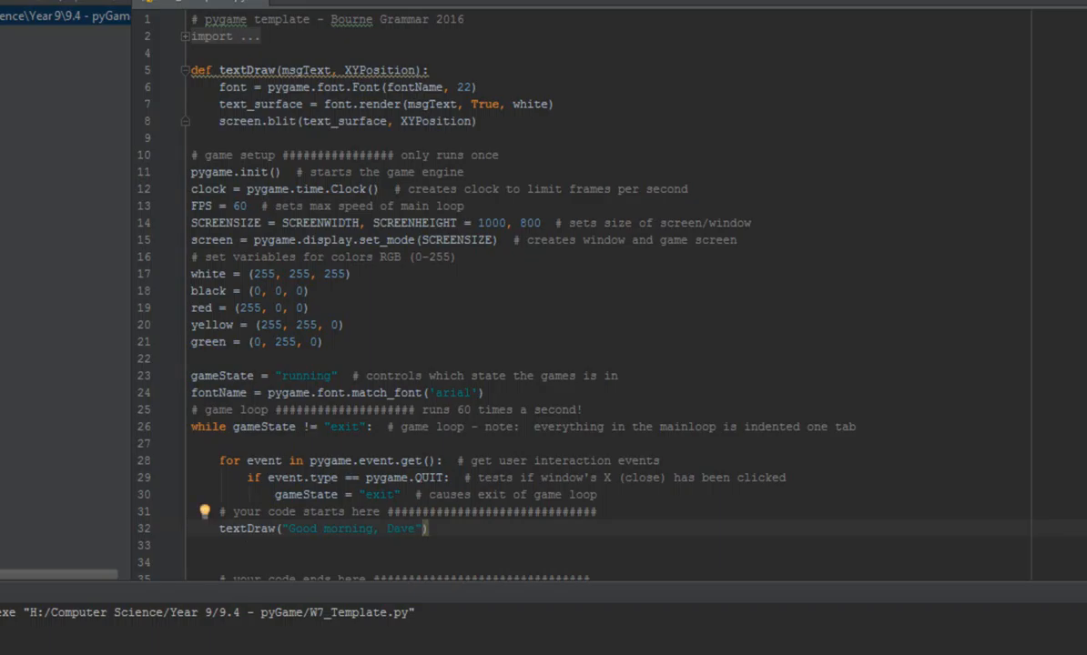
Run W7_Template after the textDraw edit, which fails with a TypeError about arguments.
left_click(15, 494)
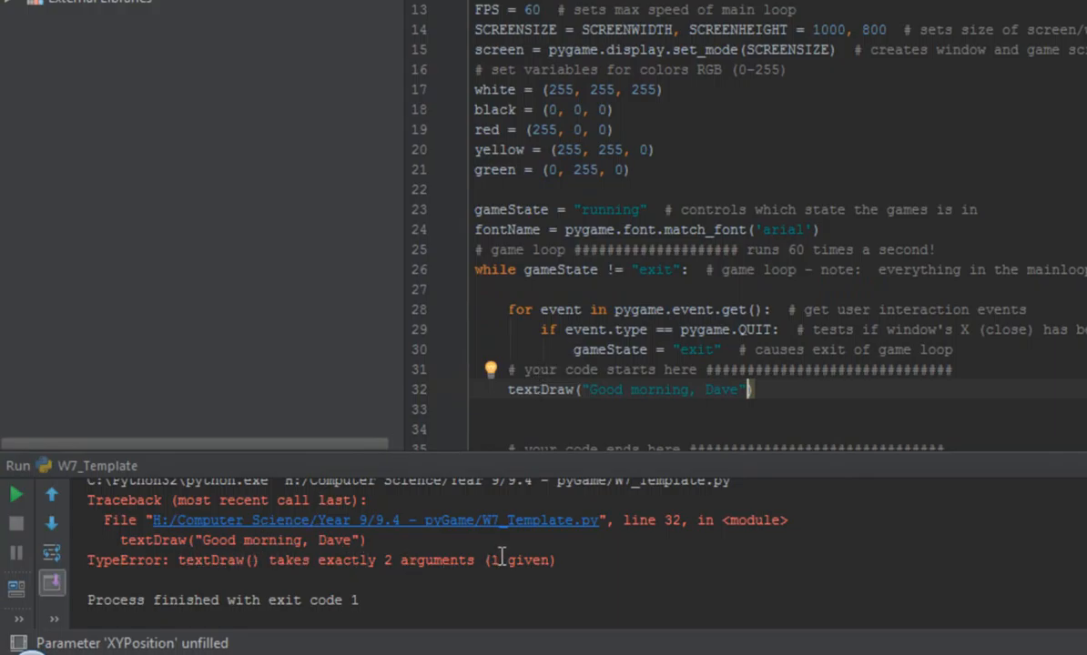
mouse_move(585, 390)
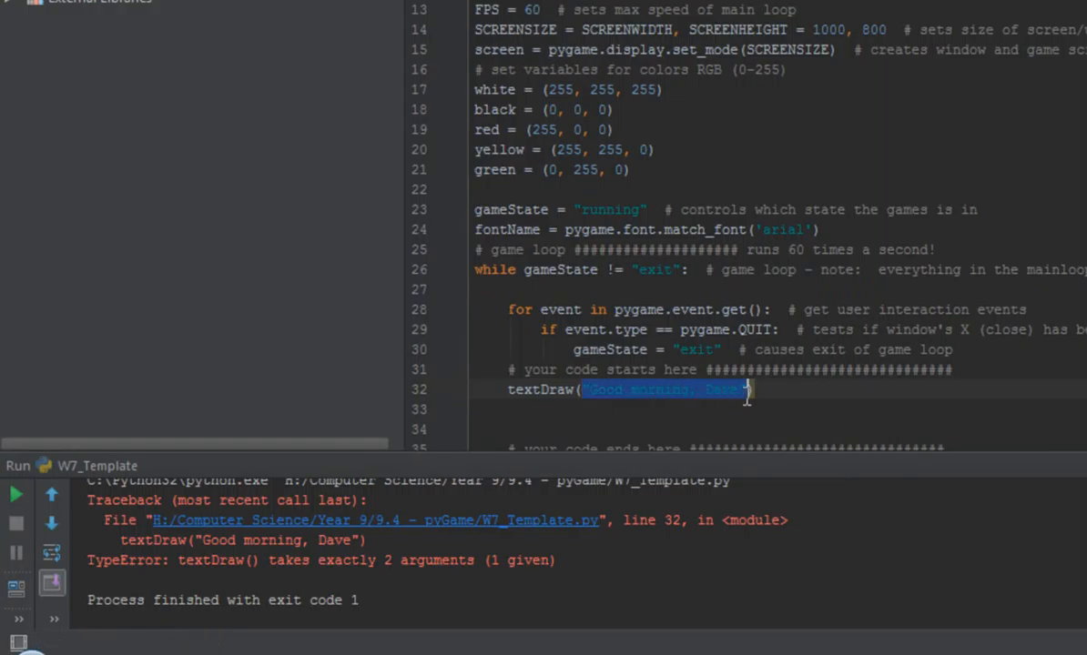
Place the cursor right after the 'Good morning, Dave' string on line 32.
left_click(933, 406)
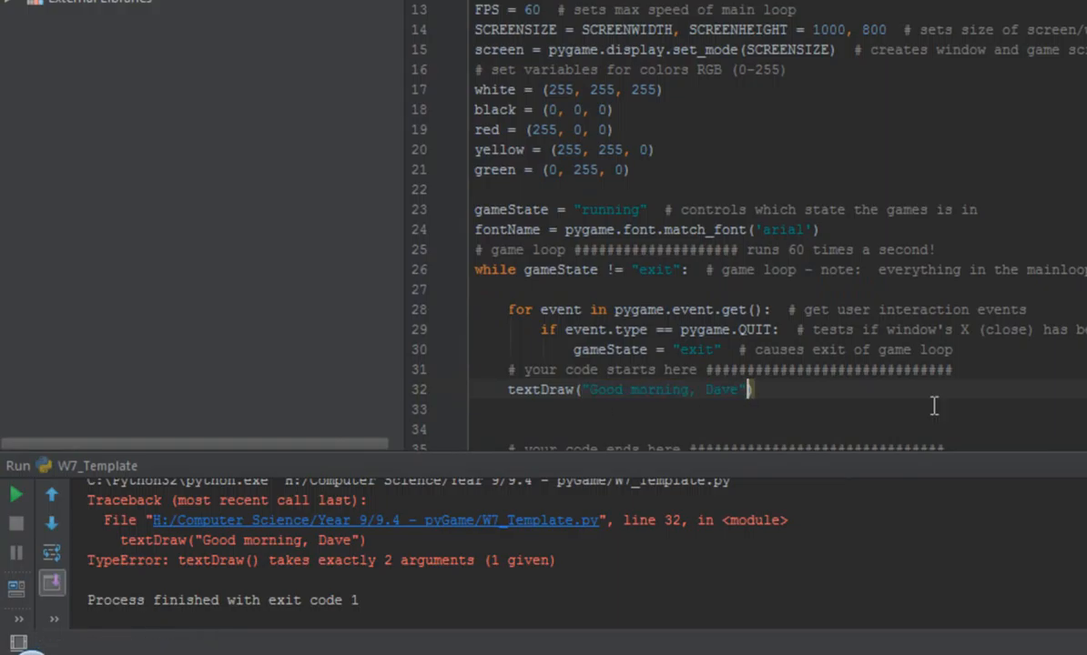
Add (60, 400) as textDraw's position argument on line 32 and rerun W7_Template.
type(",")
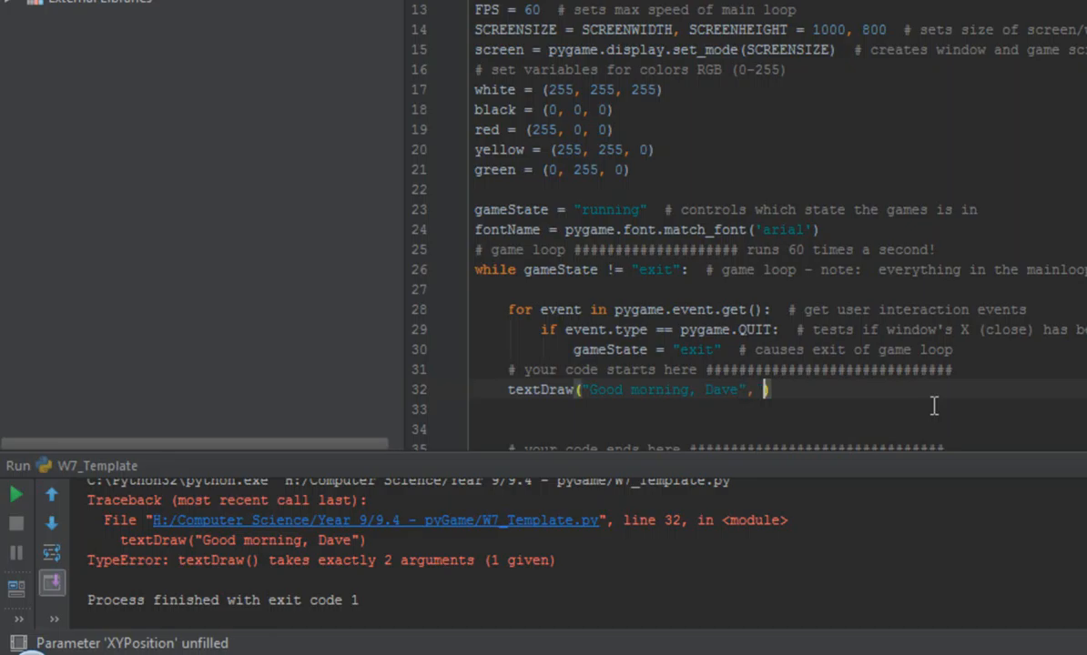
type("(60")
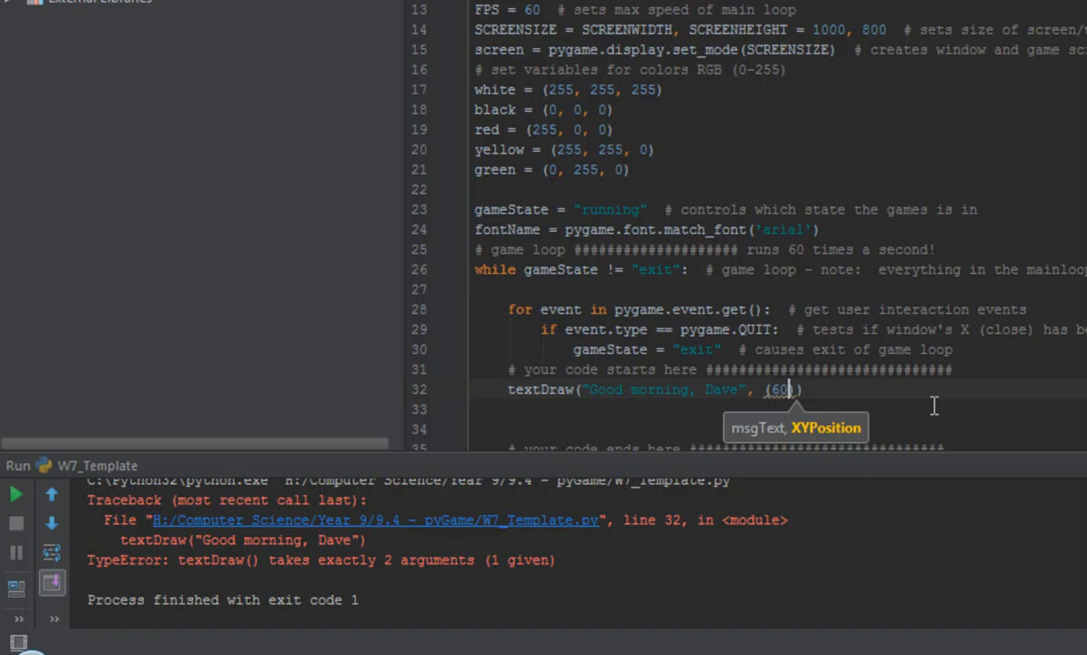
type(",")
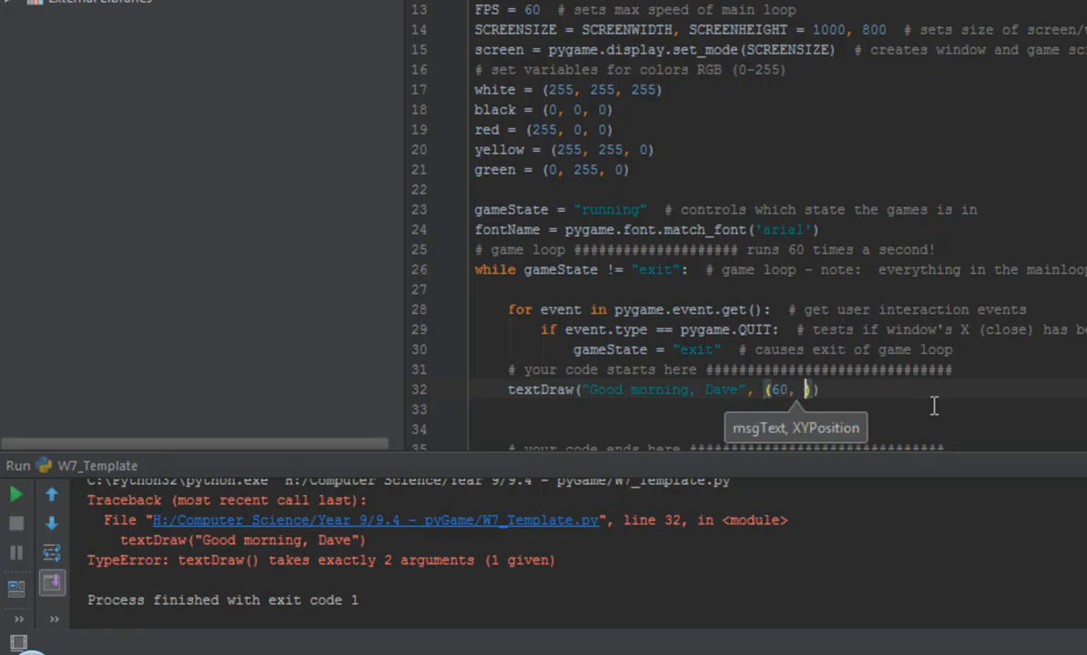
type("400")
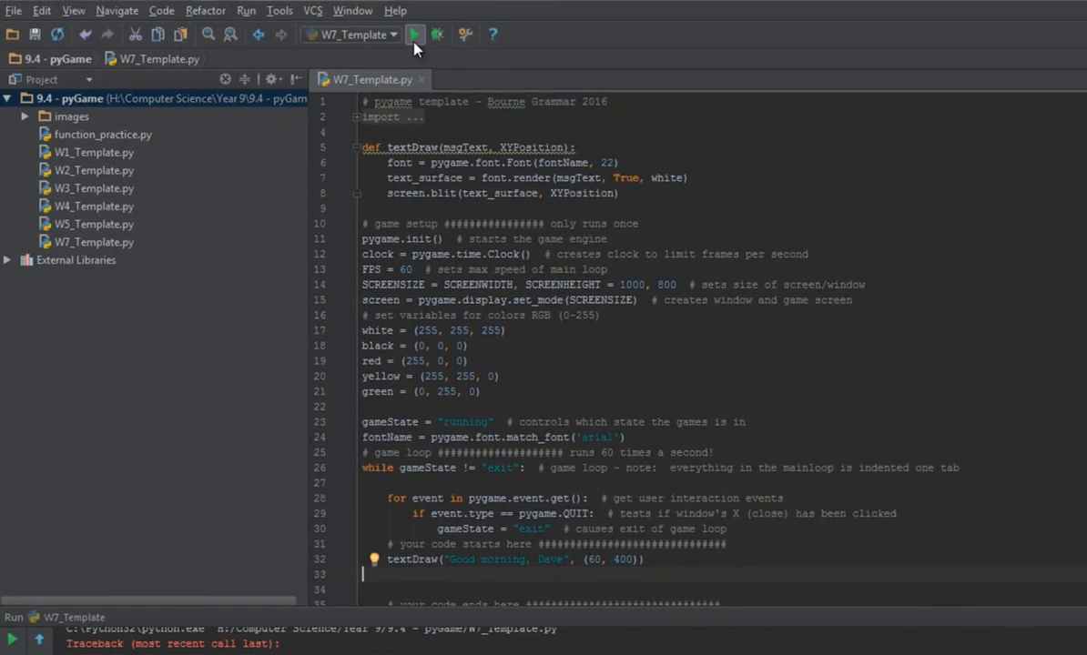
mouse_move(415, 35)
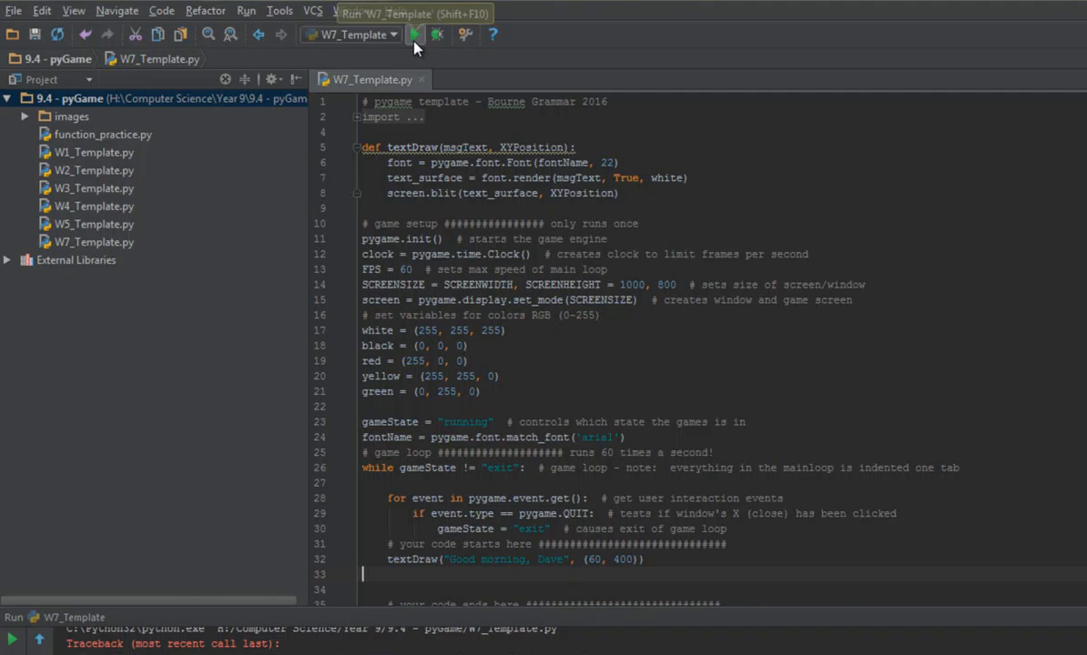
left_click(415, 34)
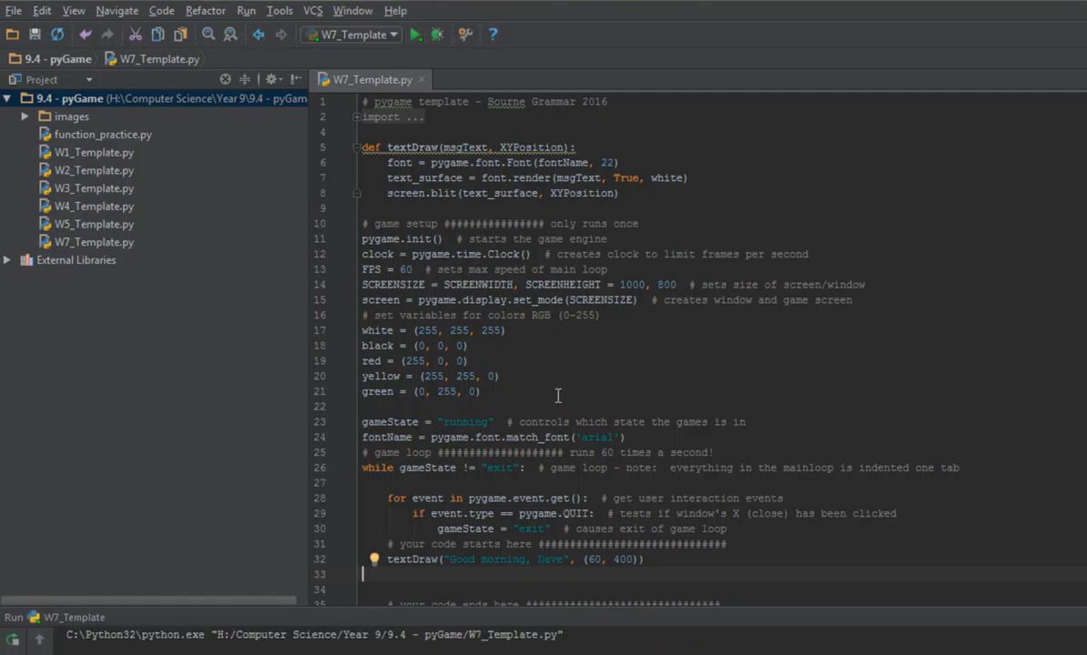
Rerun W7_Template to display 'Good morning, Dave' at (60, 400) in pygame.
left_click(416, 35)
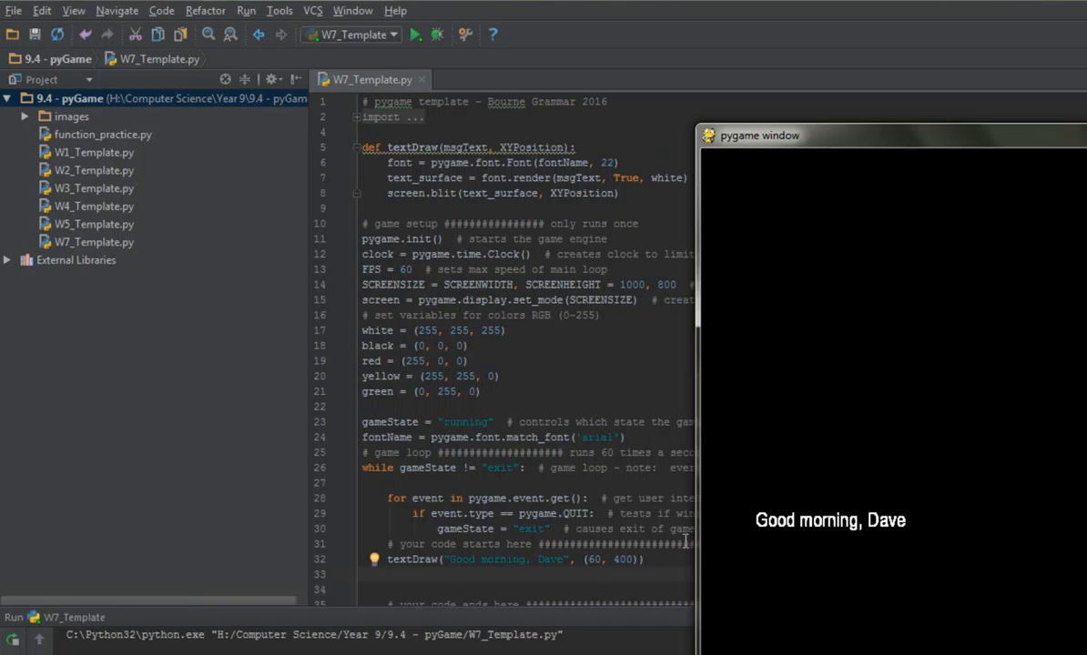
mouse_move(752, 262)
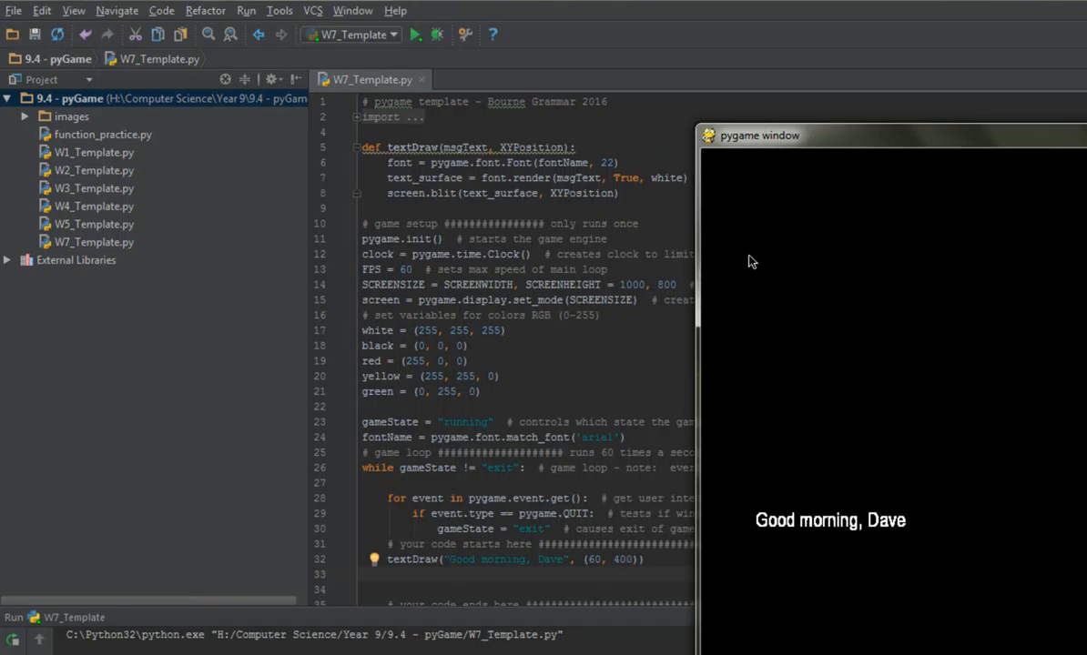
mouse_move(785, 533)
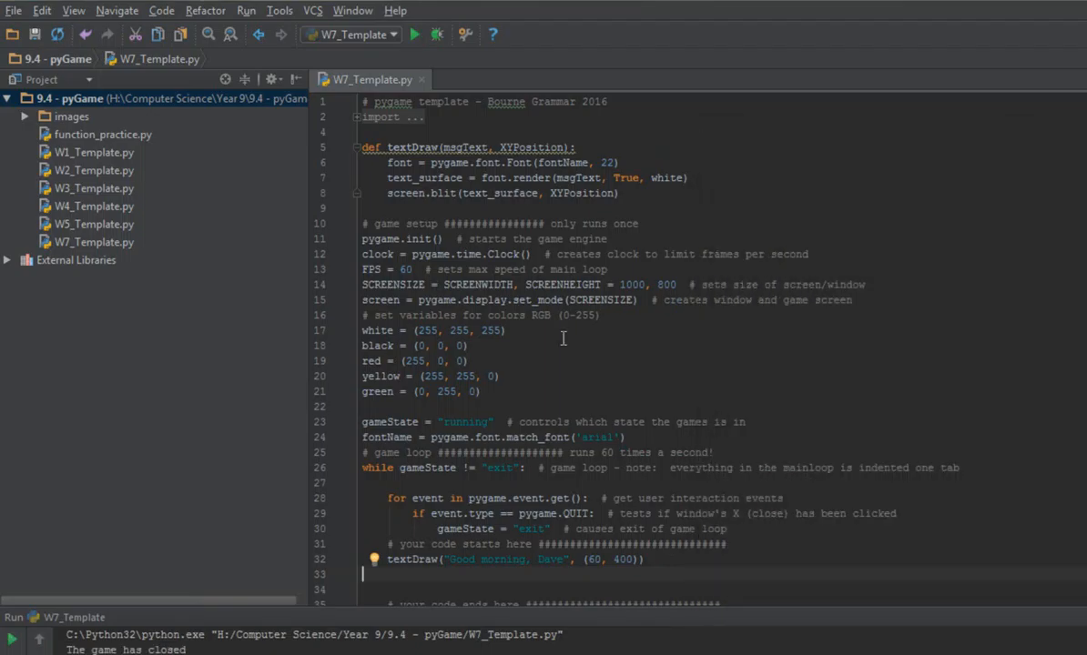
mouse_move(563, 338)
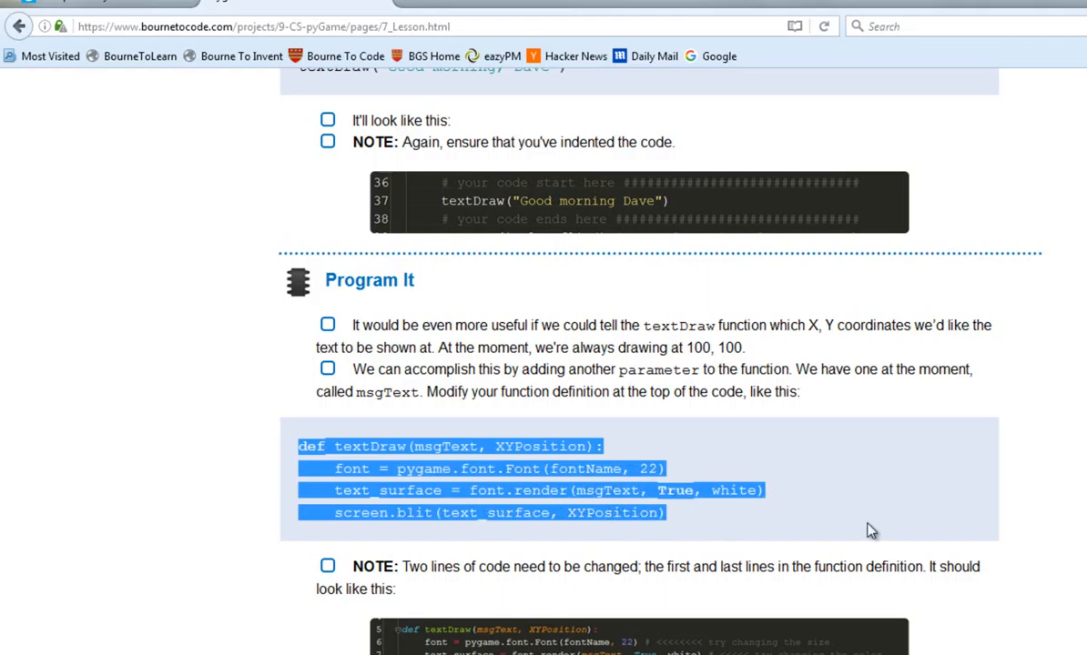
Scroll the lesson page down to the Badge It Silver and Gold tasks.
scroll("down", 3)
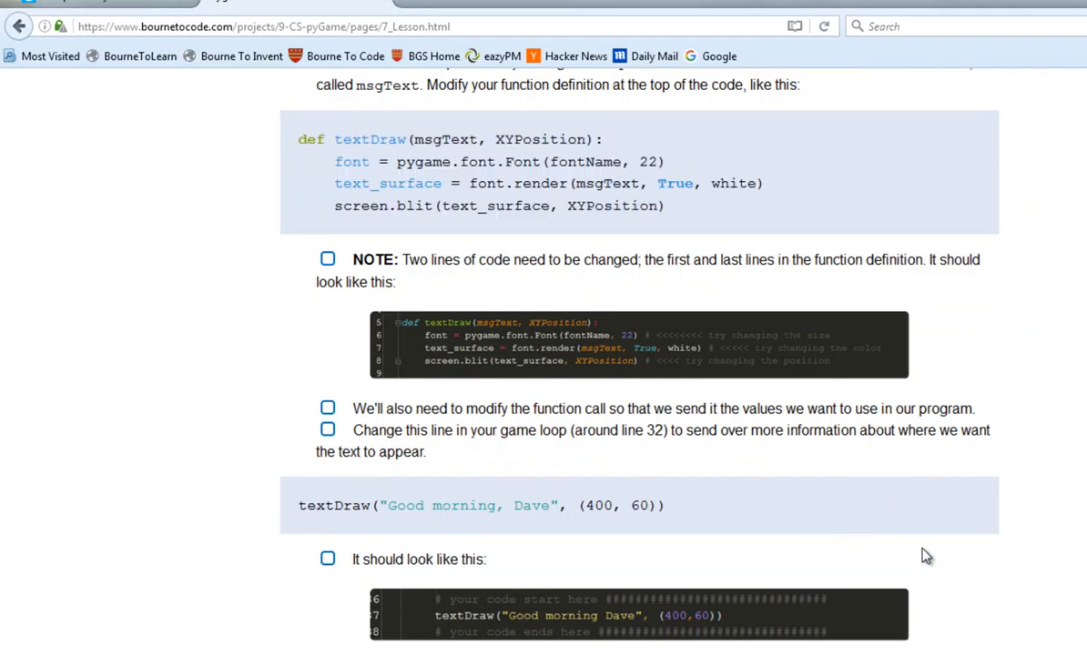
scroll("down", 3)
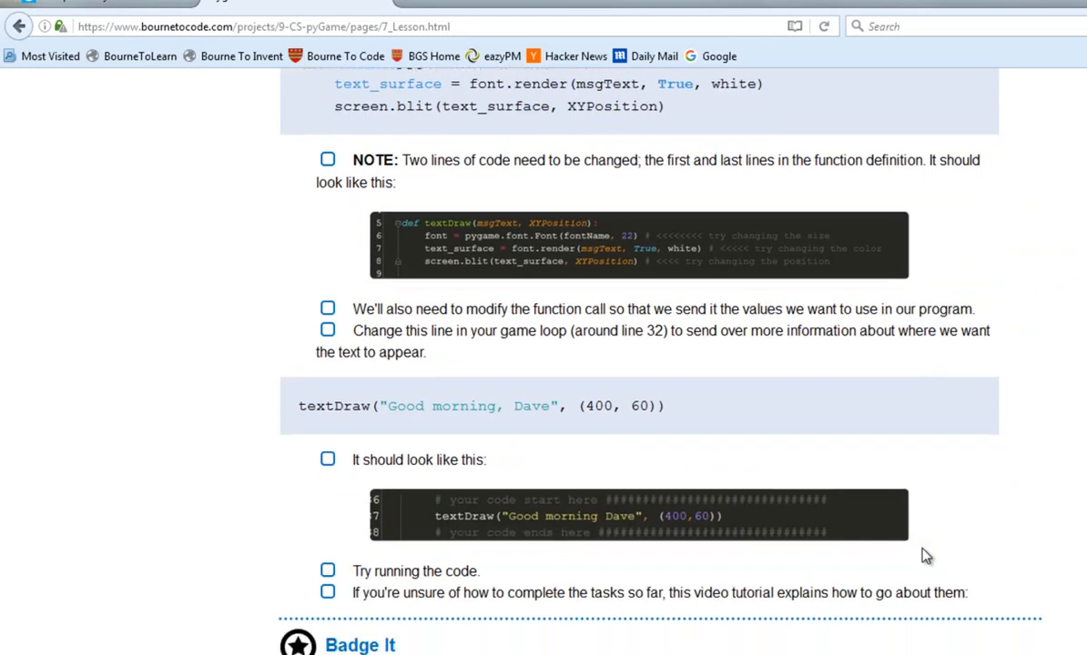
scroll("down", 3)
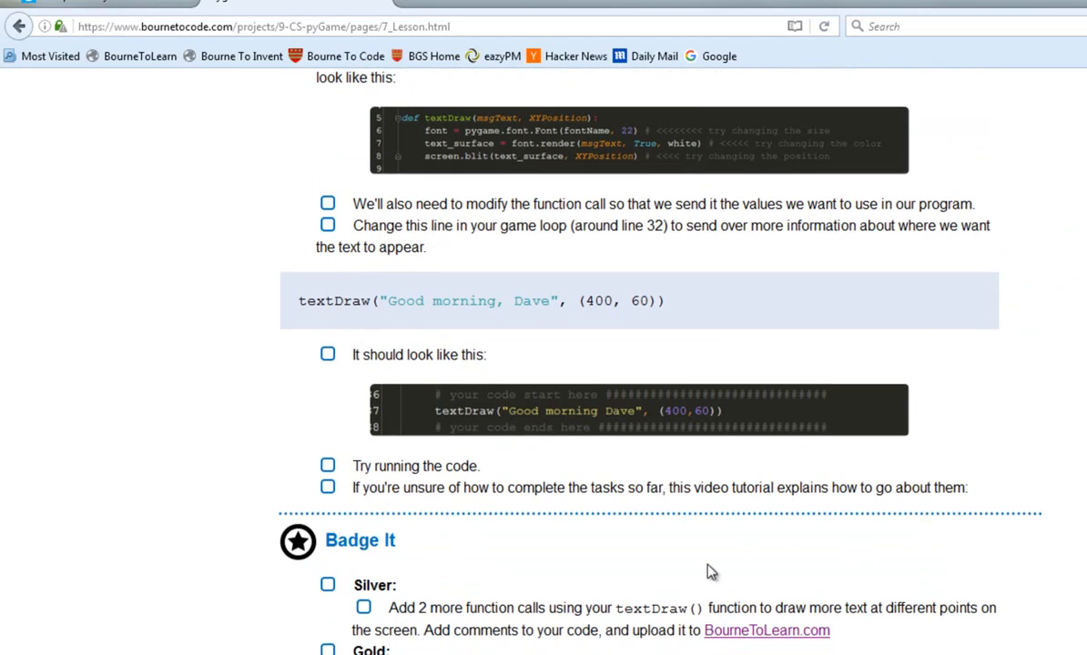
mouse_move(670, 579)
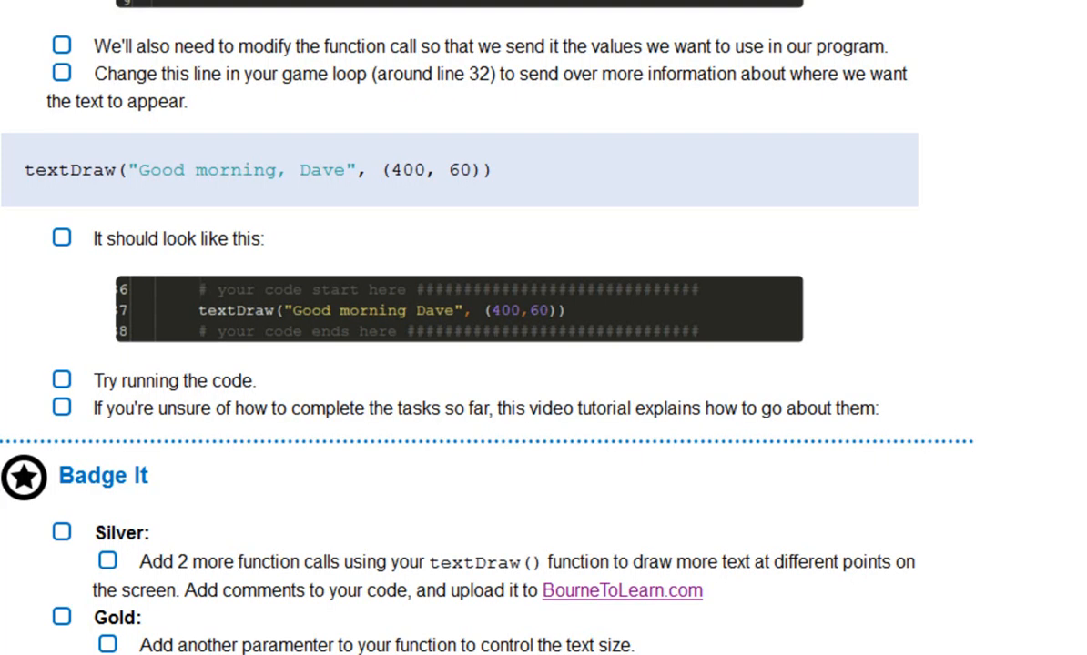
Scroll down to the Platinum tasks and highlight the misspelled 'paramenter' in the Gold task.
scroll("down", 3)
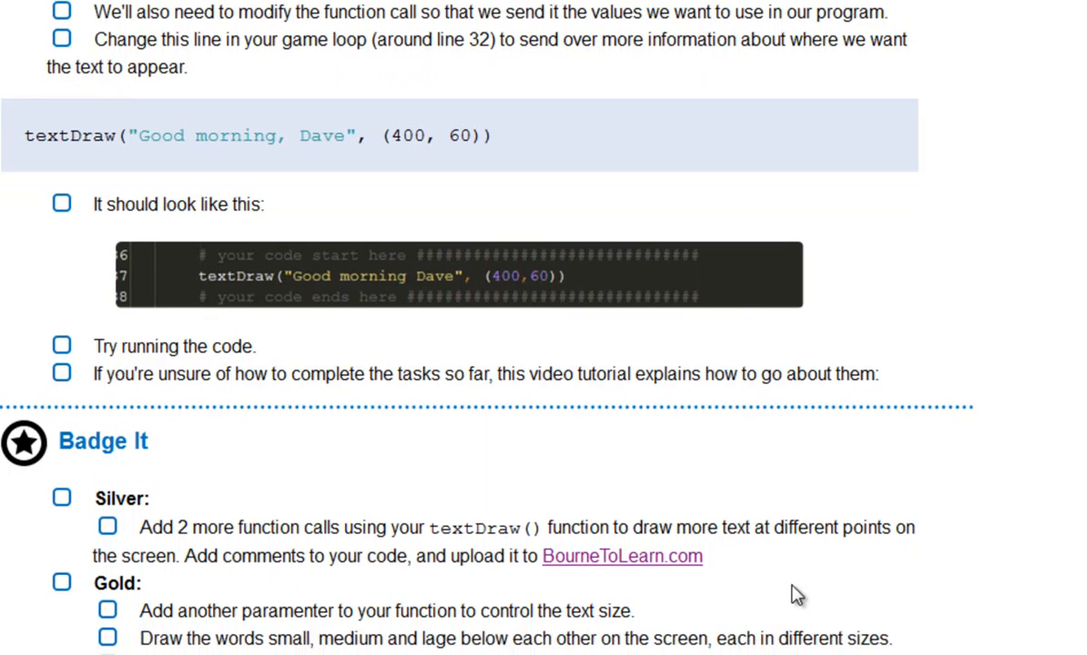
scroll("down", 3)
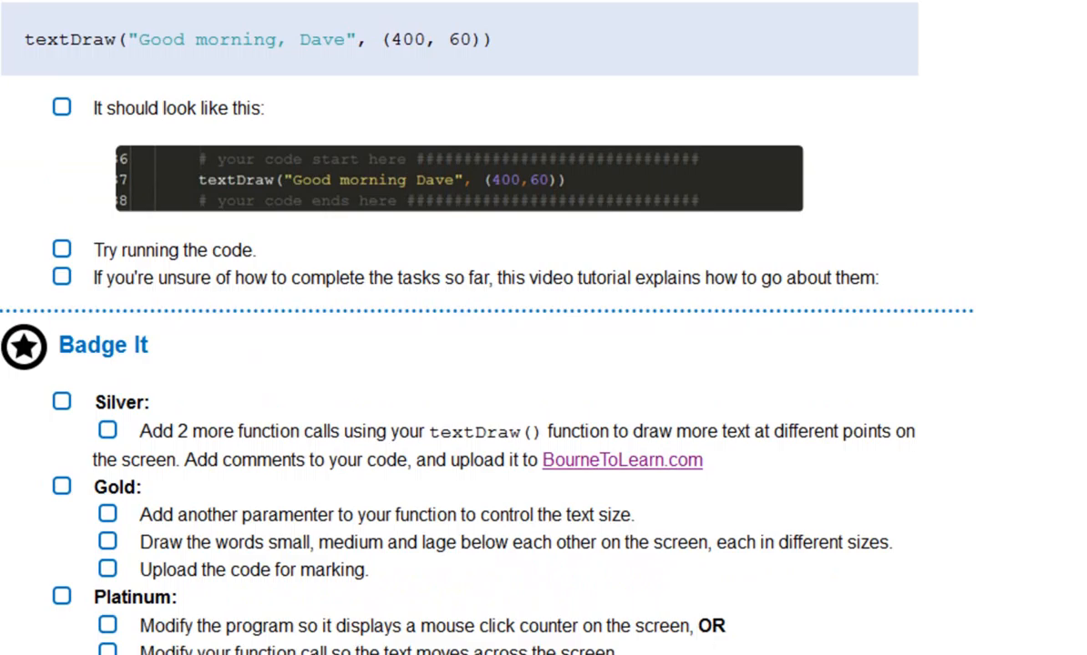
scroll("down", 3)
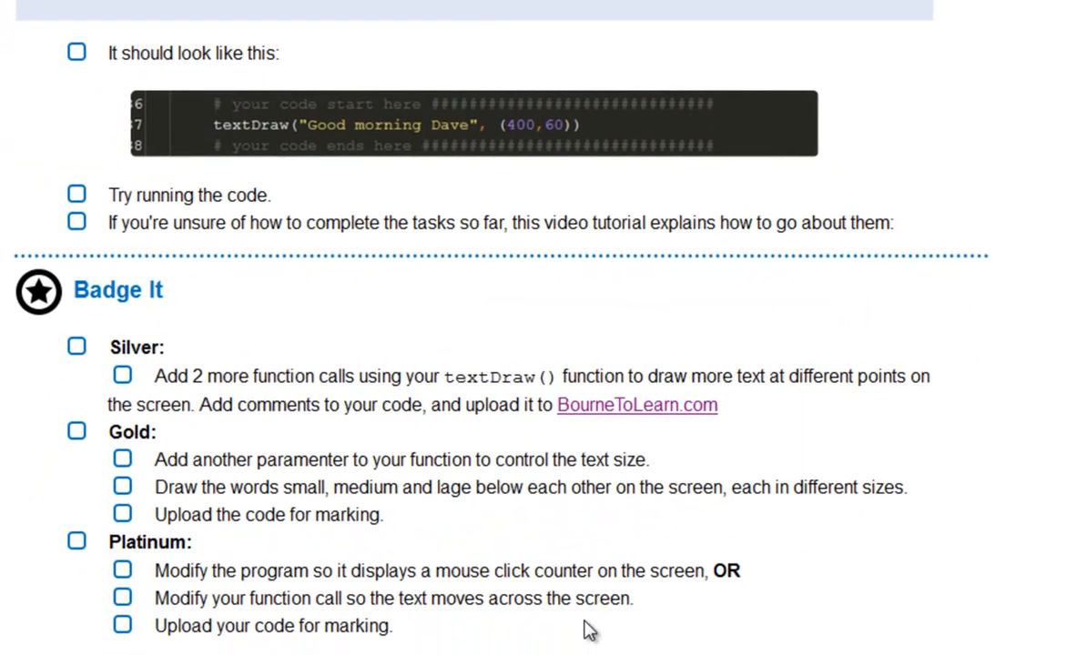
mouse_move(438, 523)
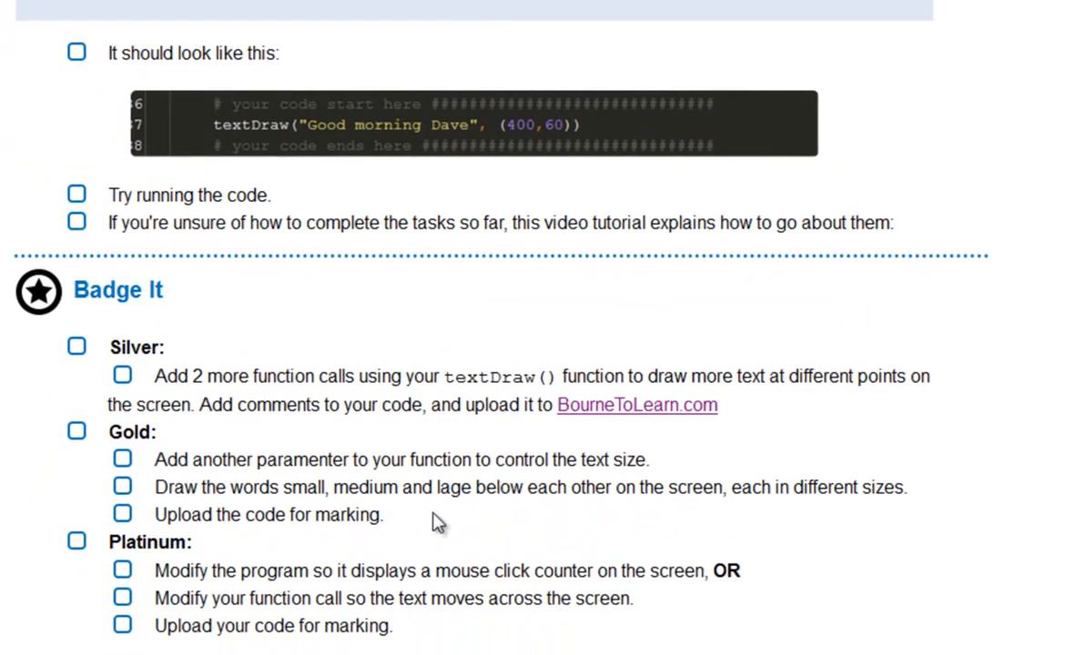
double_click(296, 460)
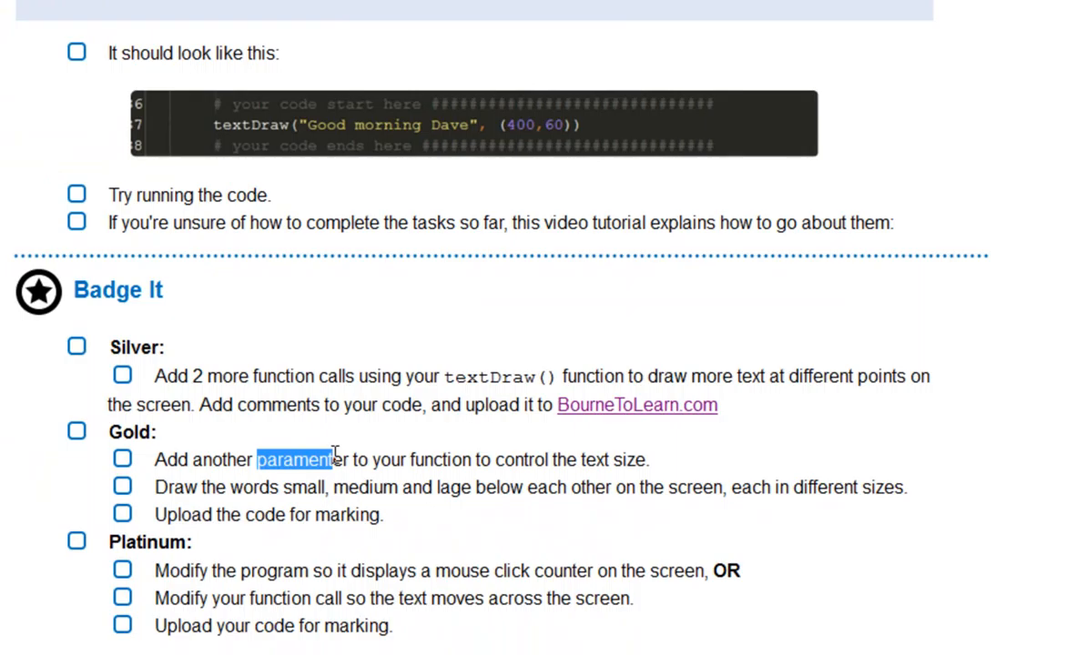
mouse_move(607, 457)
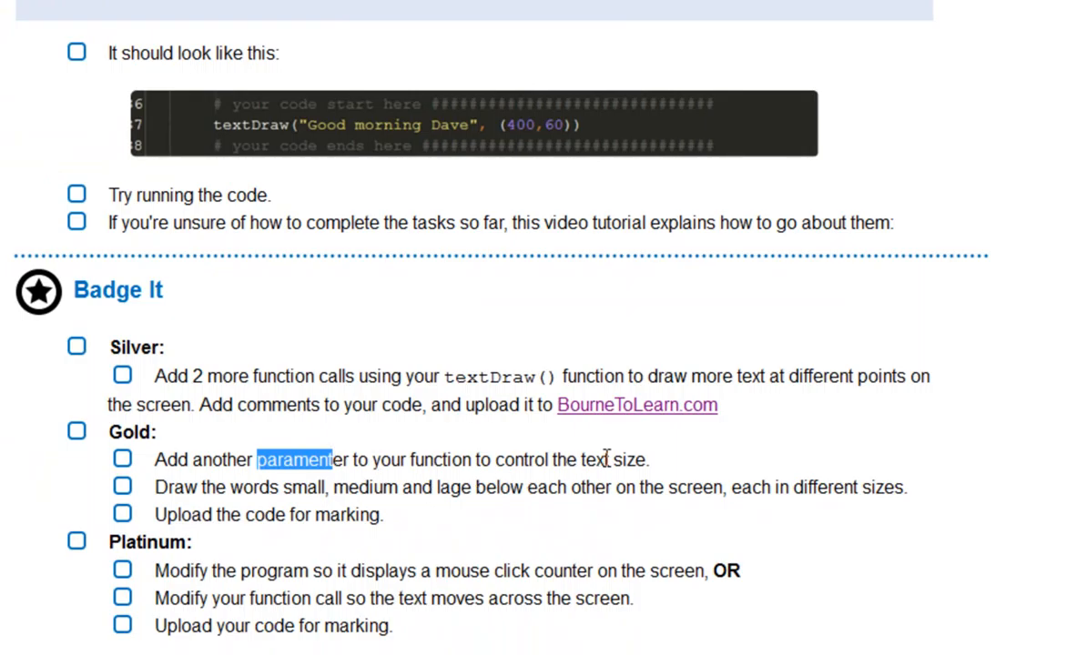
left_click_drag(579, 460, 650, 460)
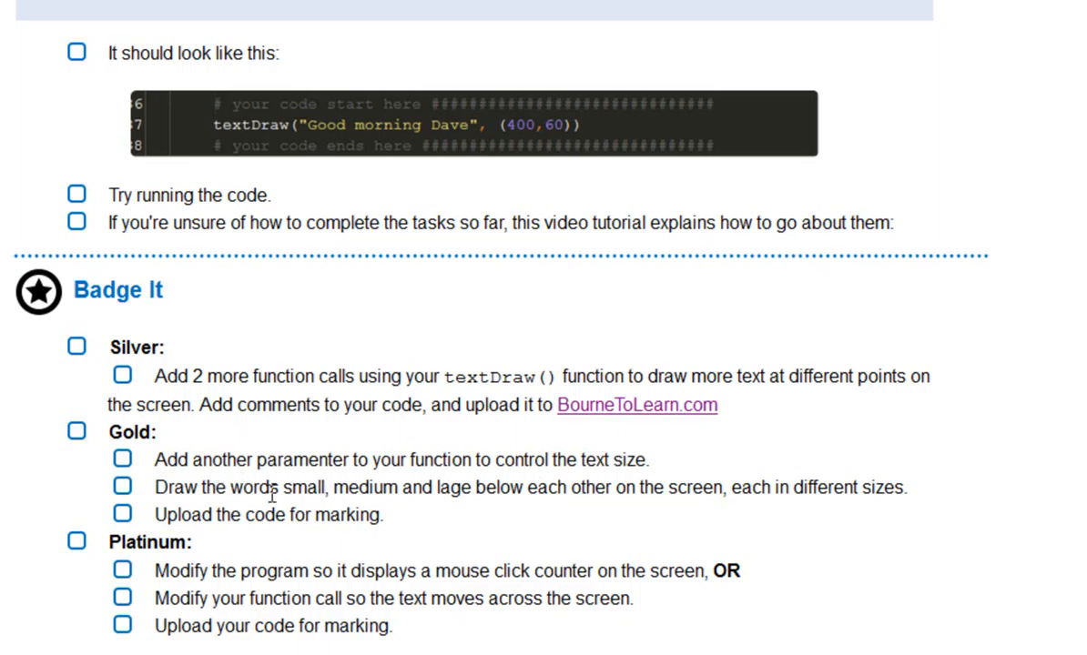
mouse_move(463, 481)
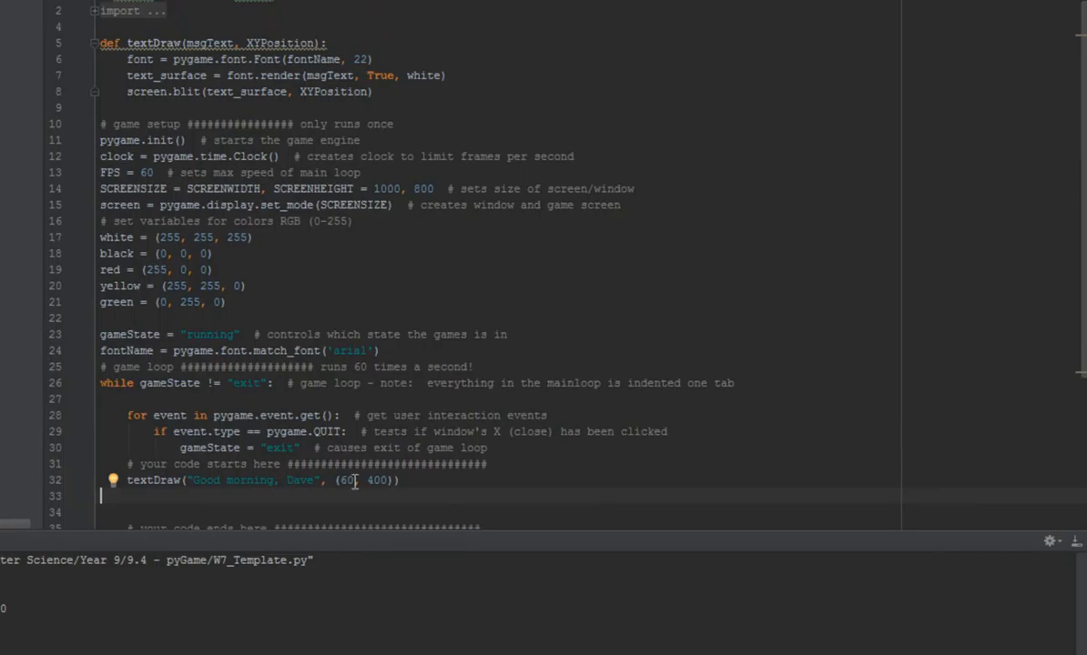
mouse_move(347, 519)
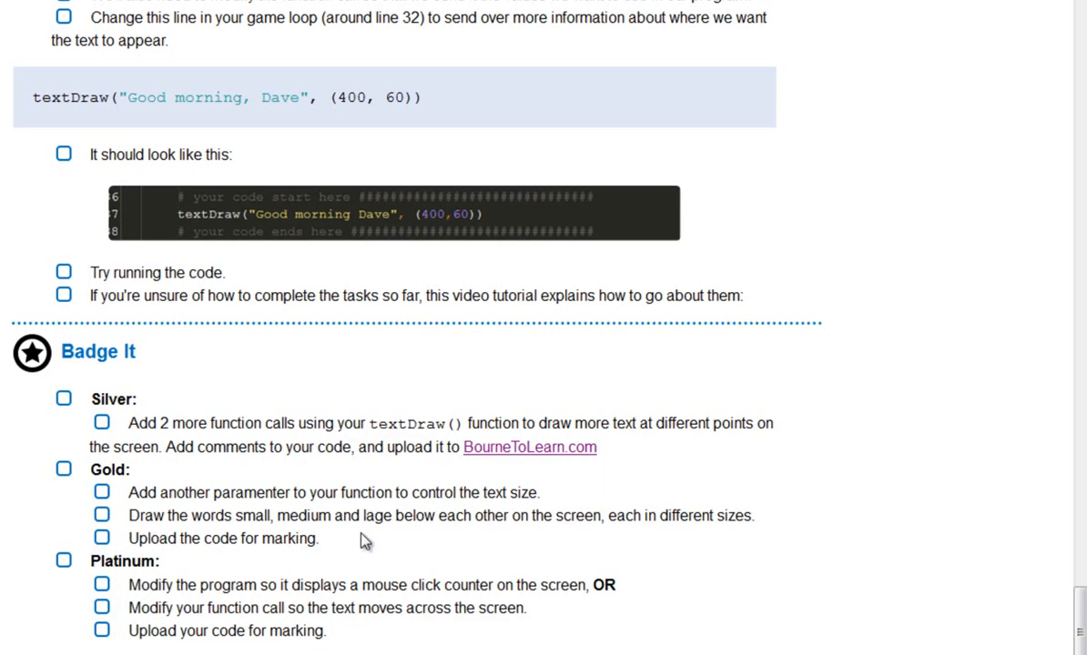
mouse_move(406, 608)
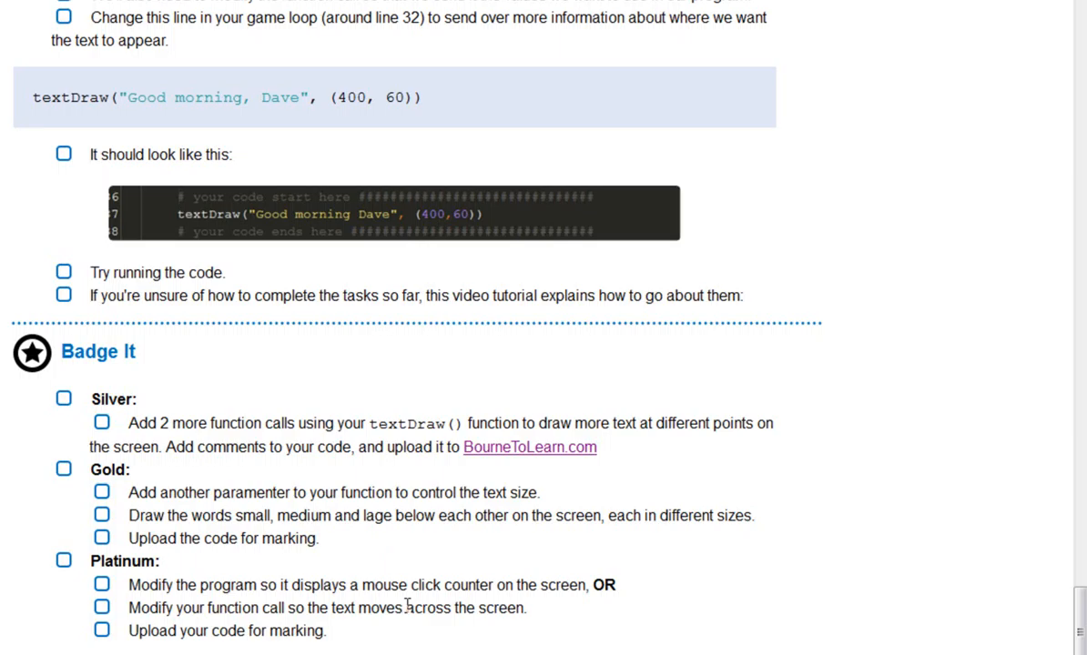